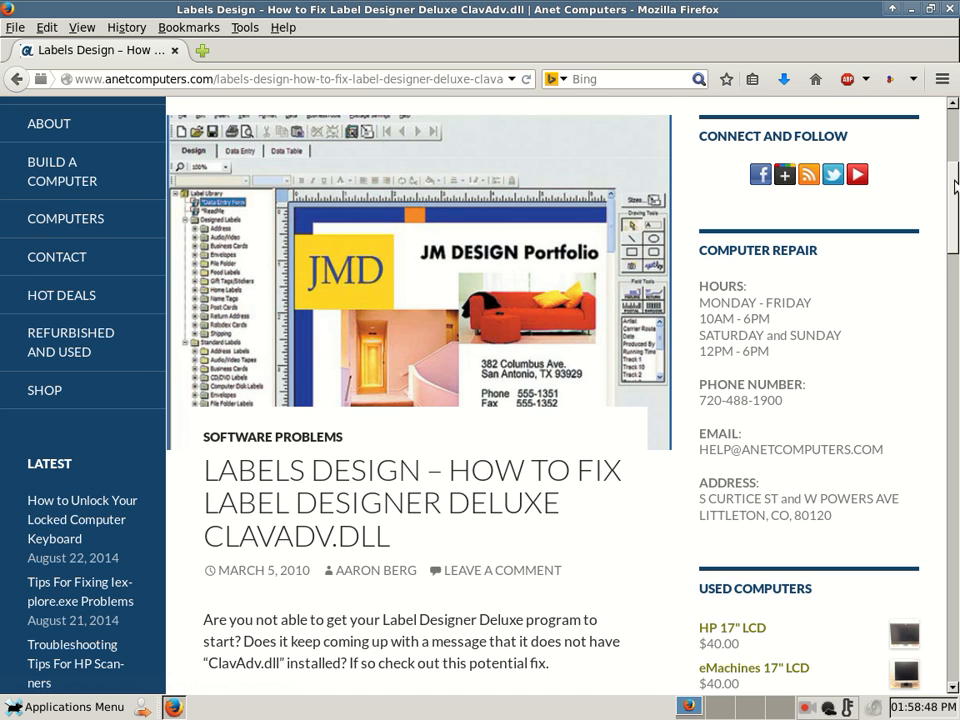
# Read down through the Anet Computers article to the 'software avanquest' link
pyautogui.scroll(-3)
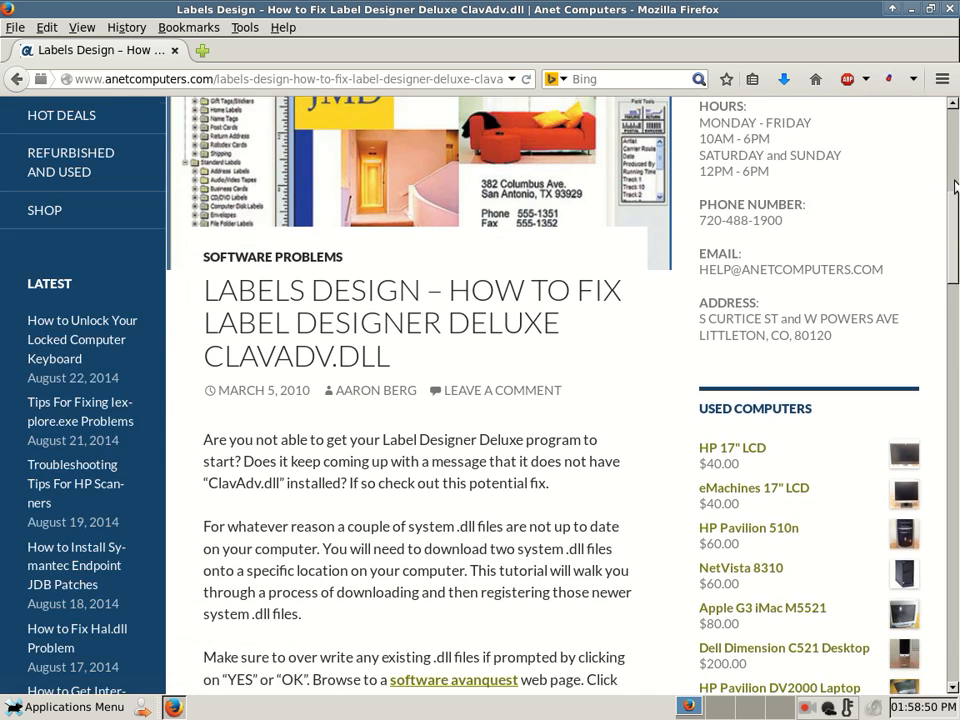
pyautogui.scroll(-3)
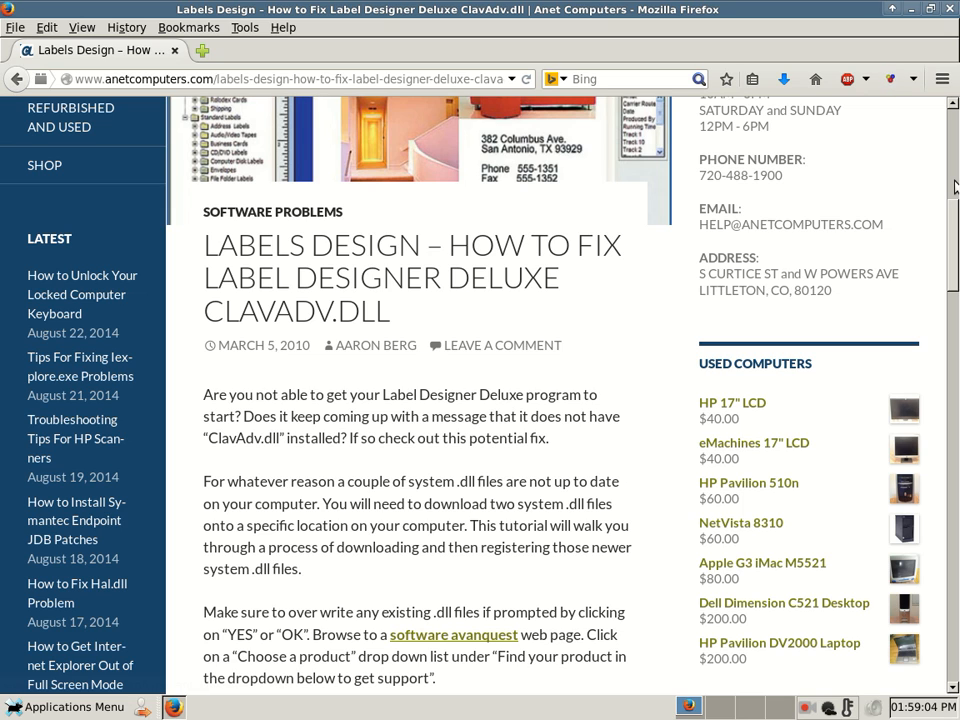
pyautogui.scroll(-3)
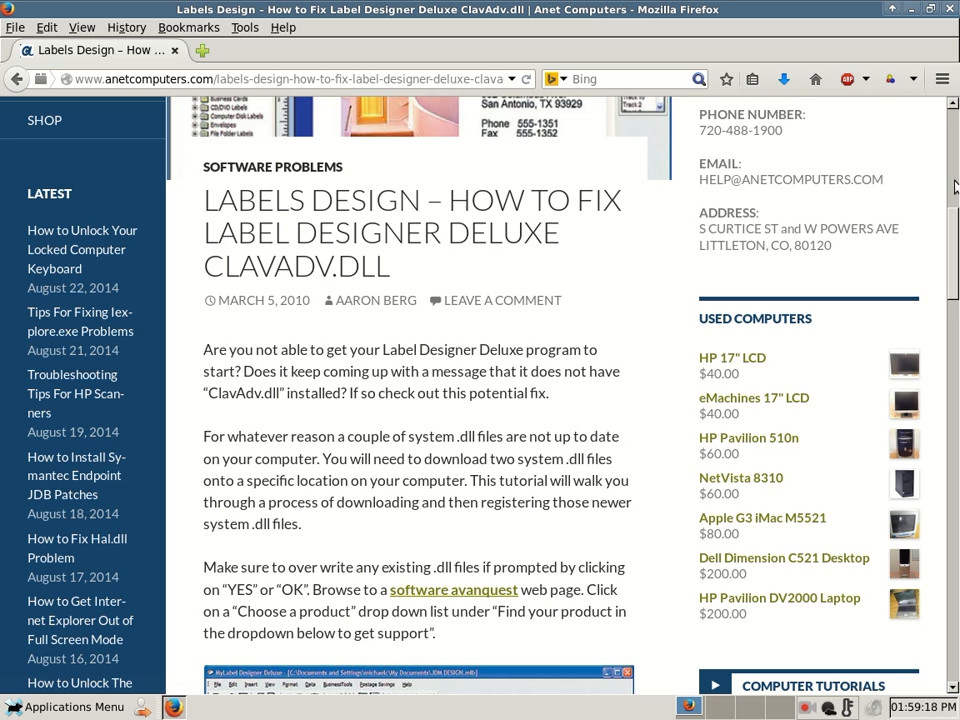
pyautogui.scroll(-3)
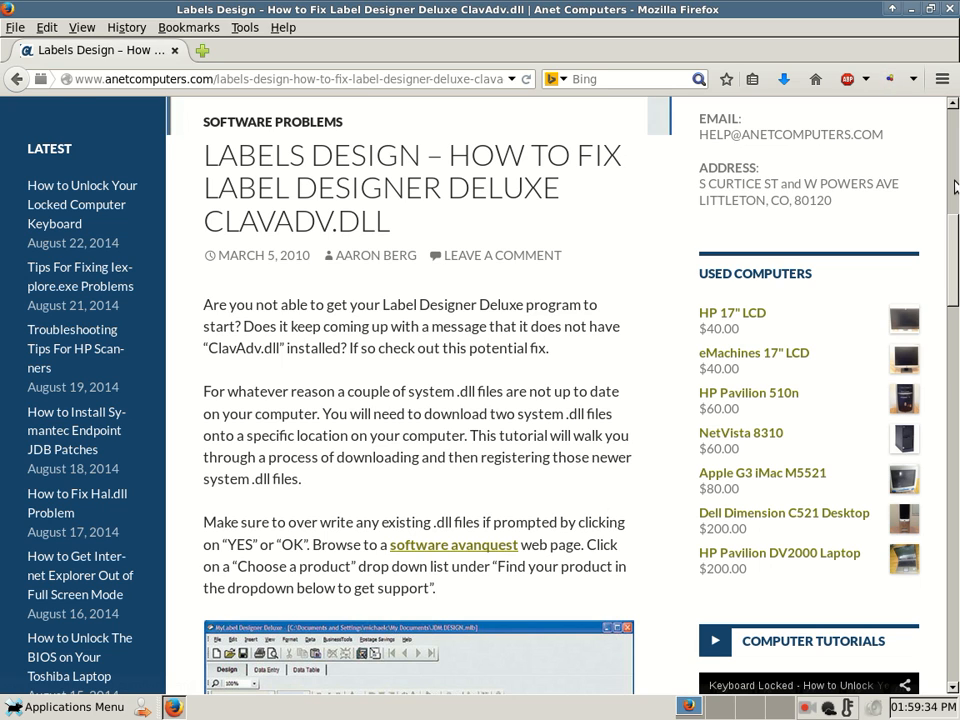
pyautogui.scroll(-3)
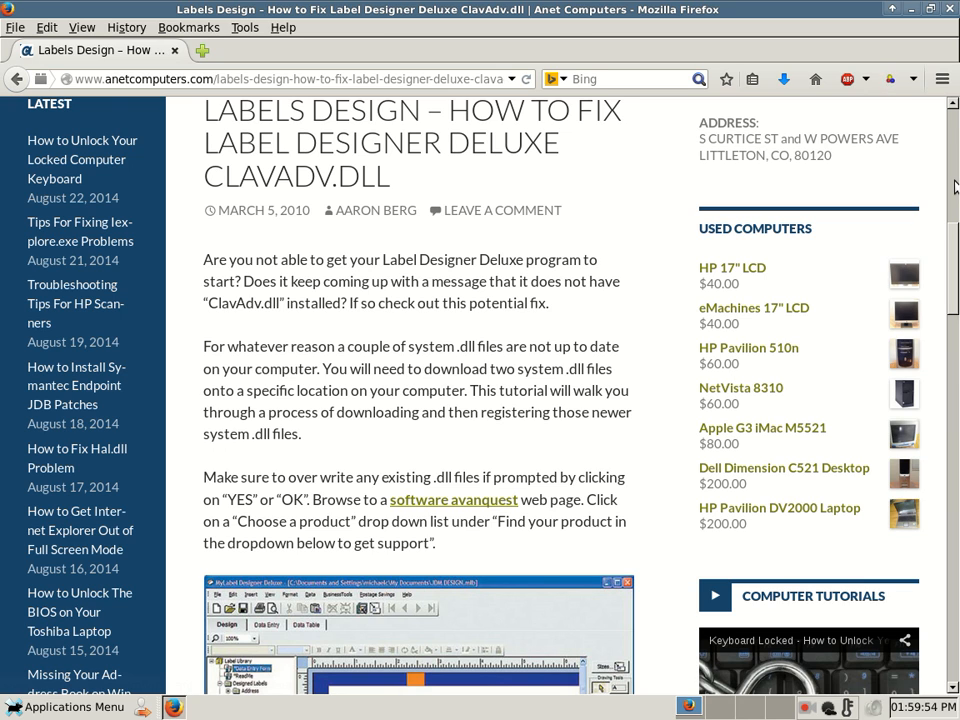
pyautogui.scroll(-3)
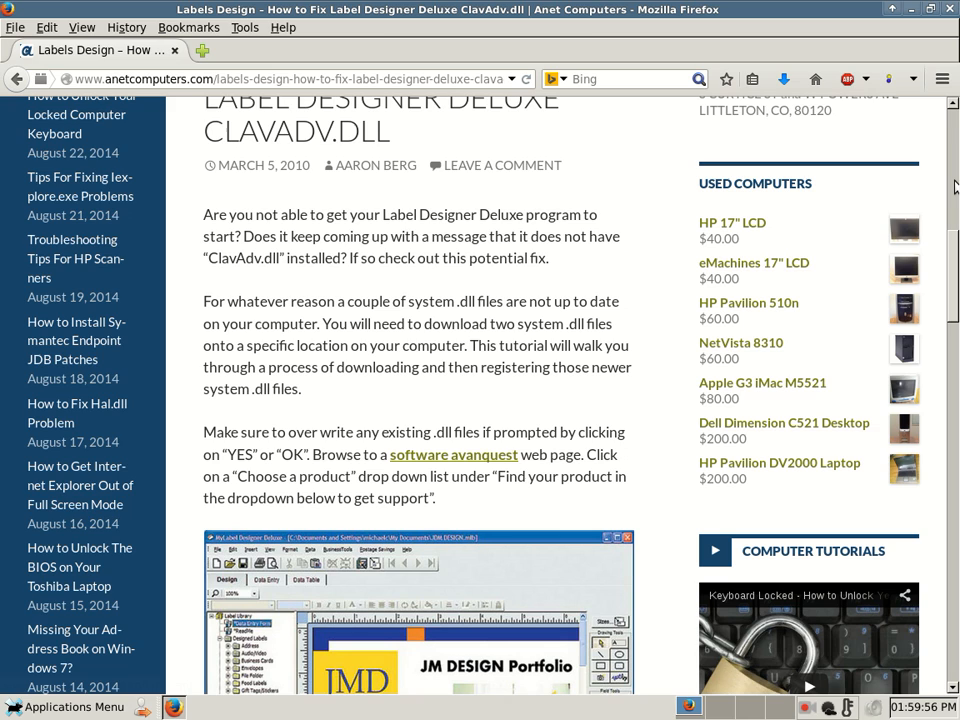
pyautogui.scroll(-3)
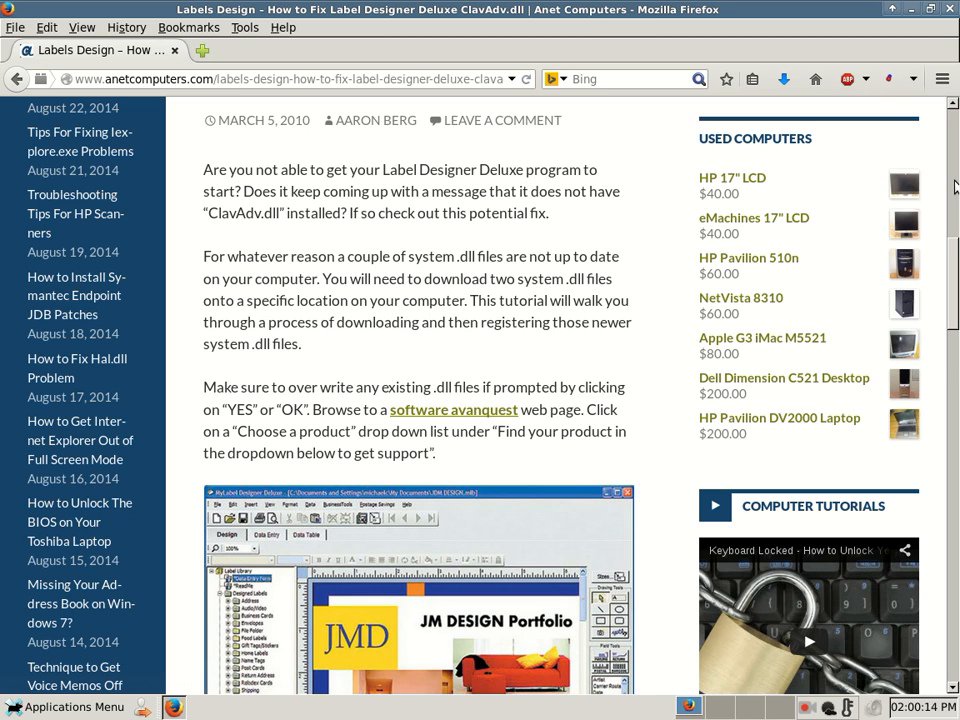
pyautogui.moveTo(564, 384)
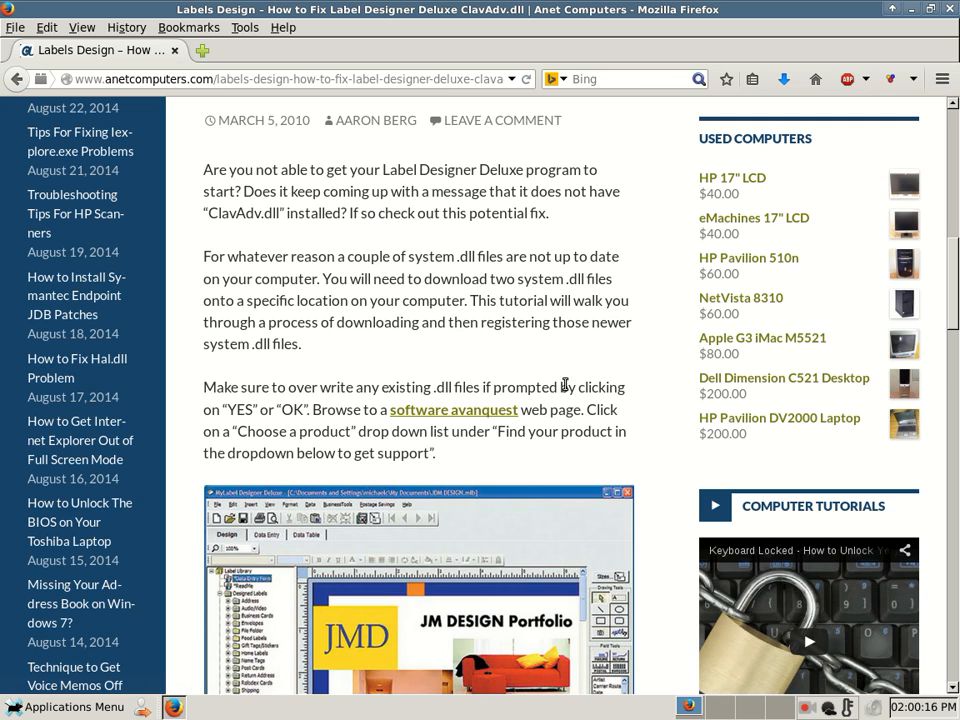
# Follow the Avanquest support link and continue via GO to SoftCity's Software Support Information page
pyautogui.click(452, 408)
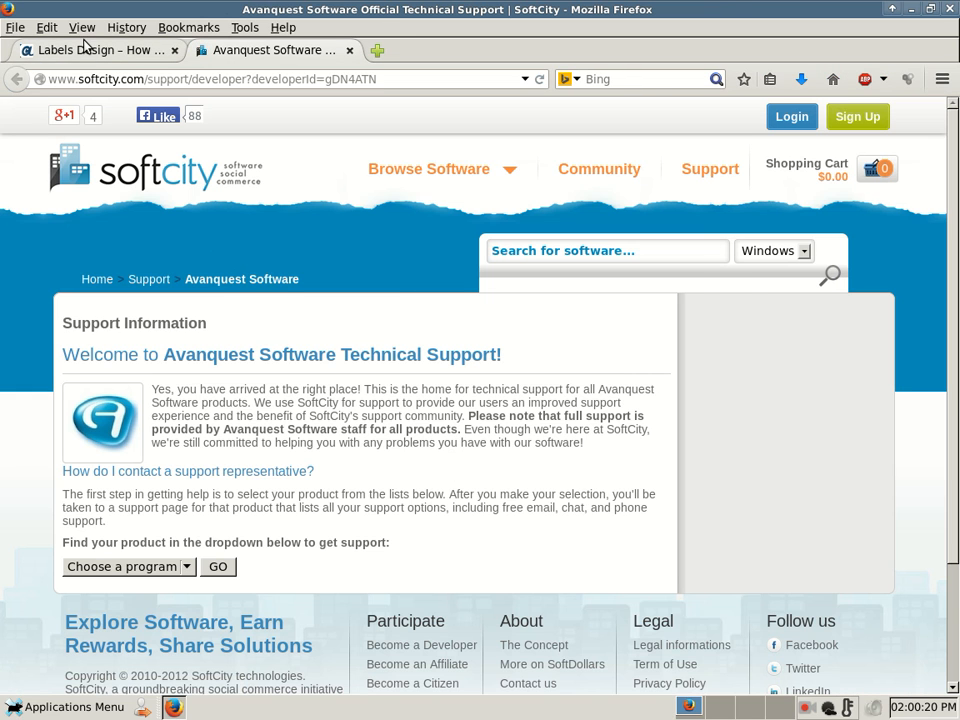
pyautogui.click(96, 50)
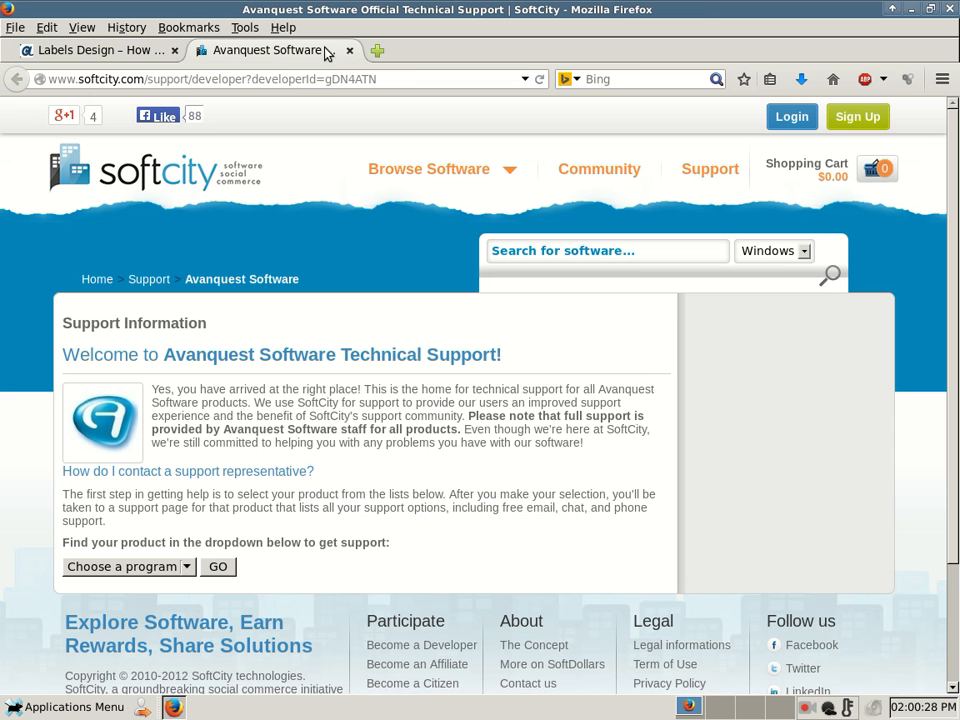
pyautogui.scroll(-3)
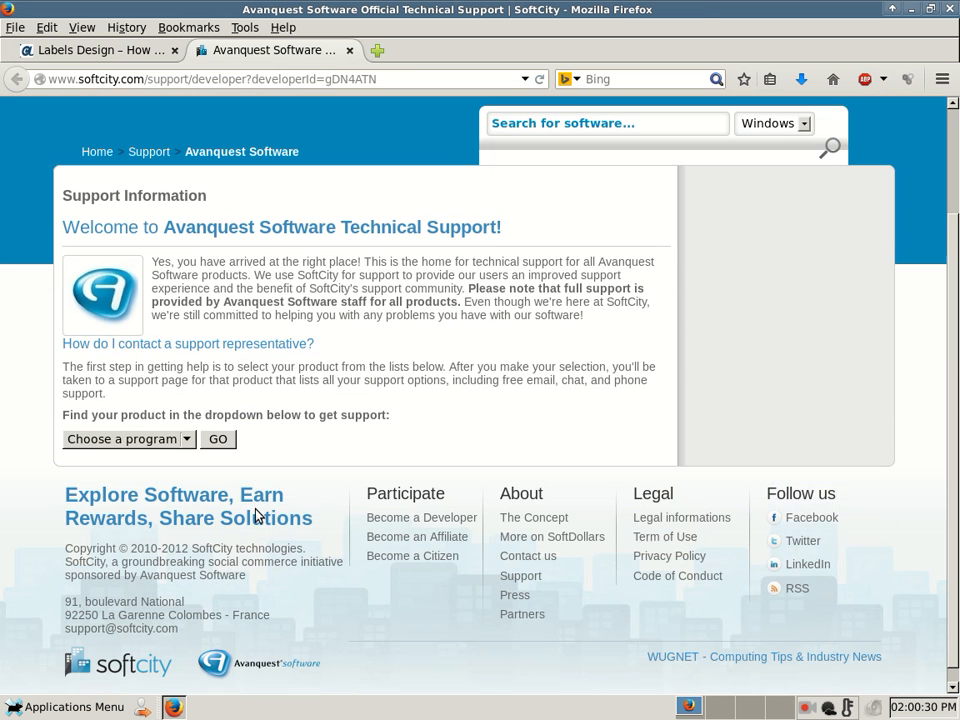
pyautogui.click(128, 424)
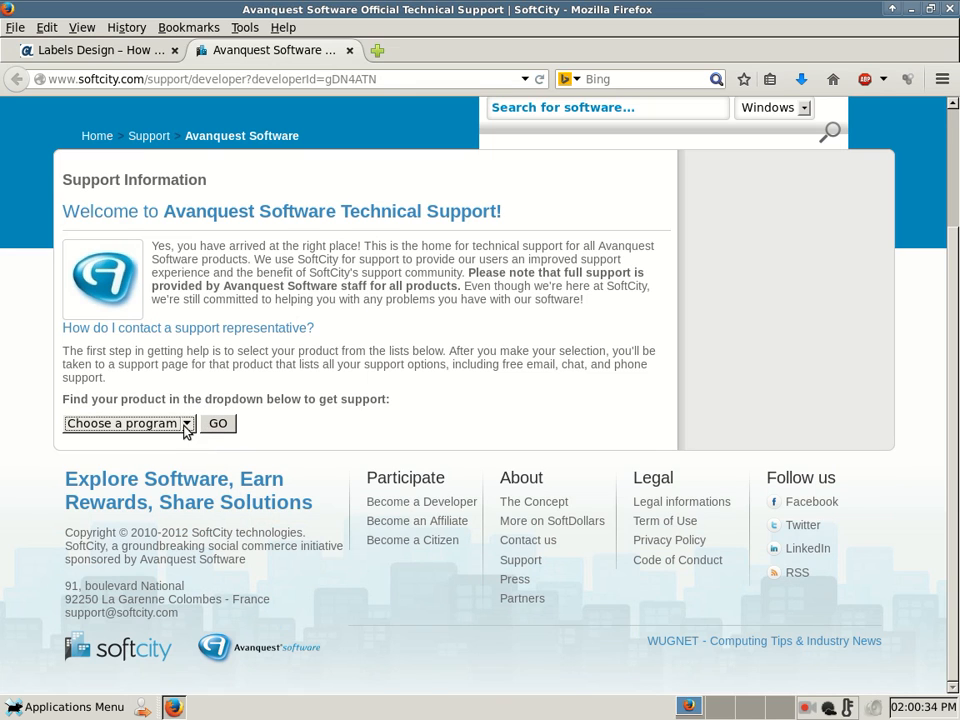
pyautogui.click(126, 424)
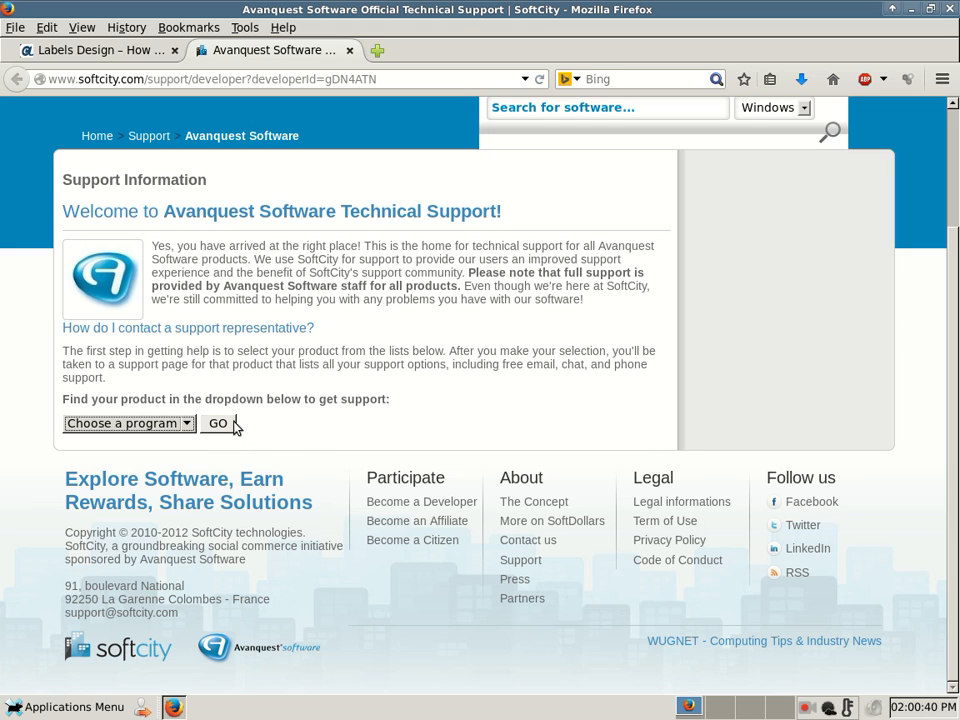
pyautogui.click(218, 424)
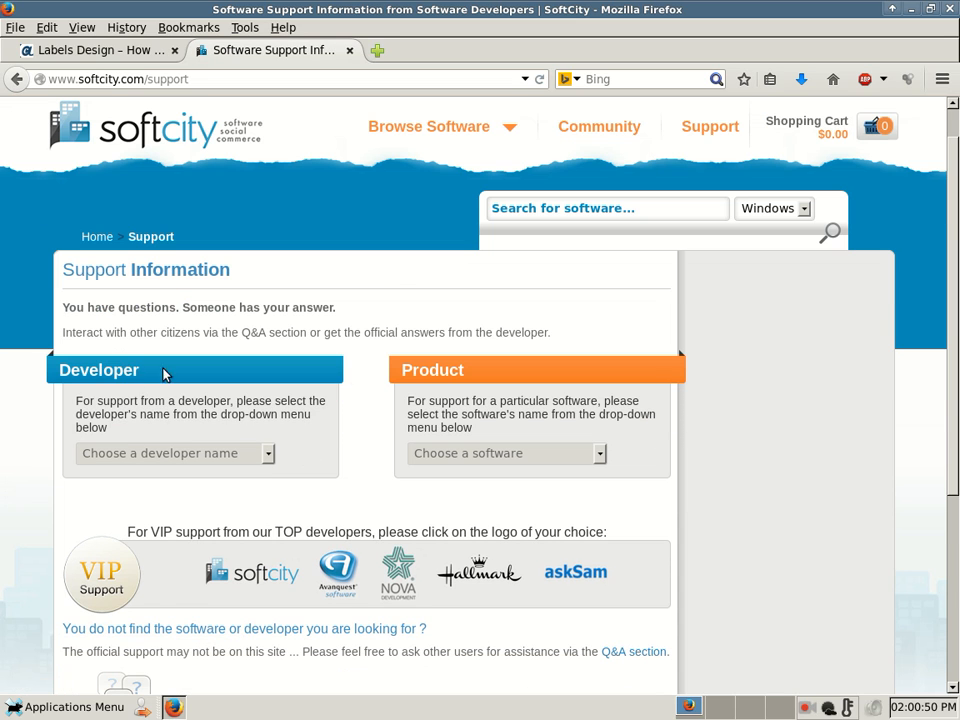
pyautogui.moveTo(560, 438)
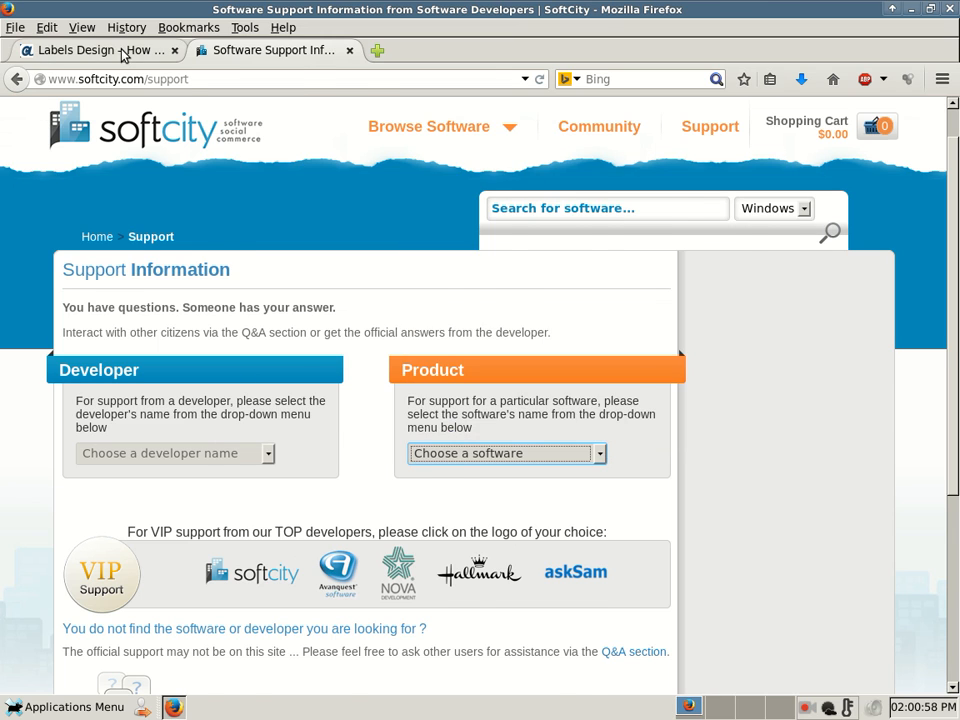
# Reread the article, then scroll SoftCity's 'Choose a software' list down to the M titles
pyautogui.click(90, 50)
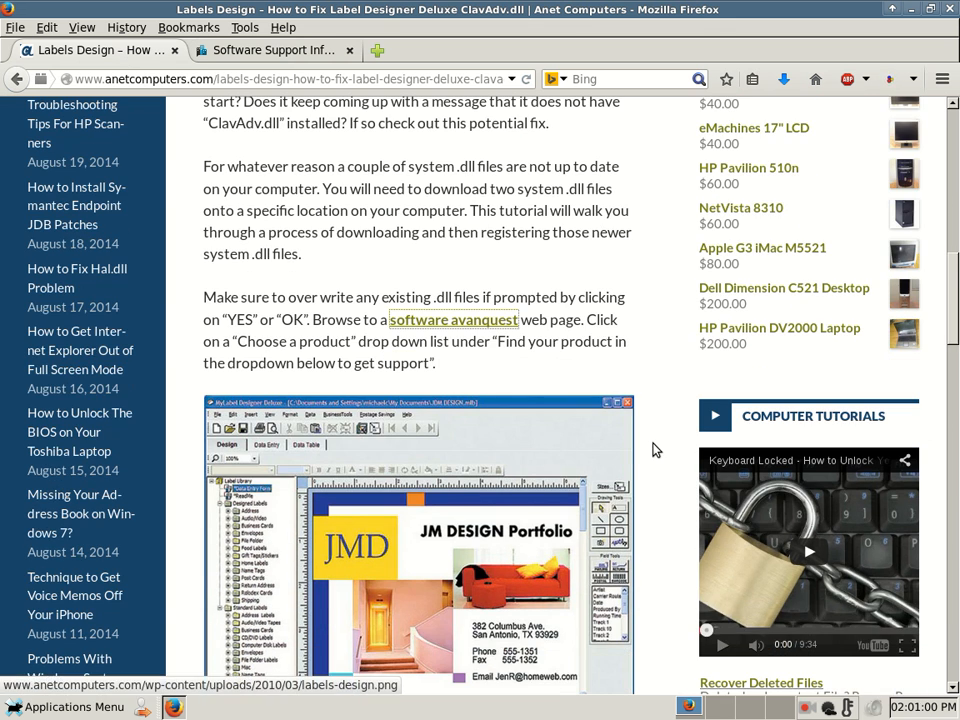
pyautogui.scroll(-3)
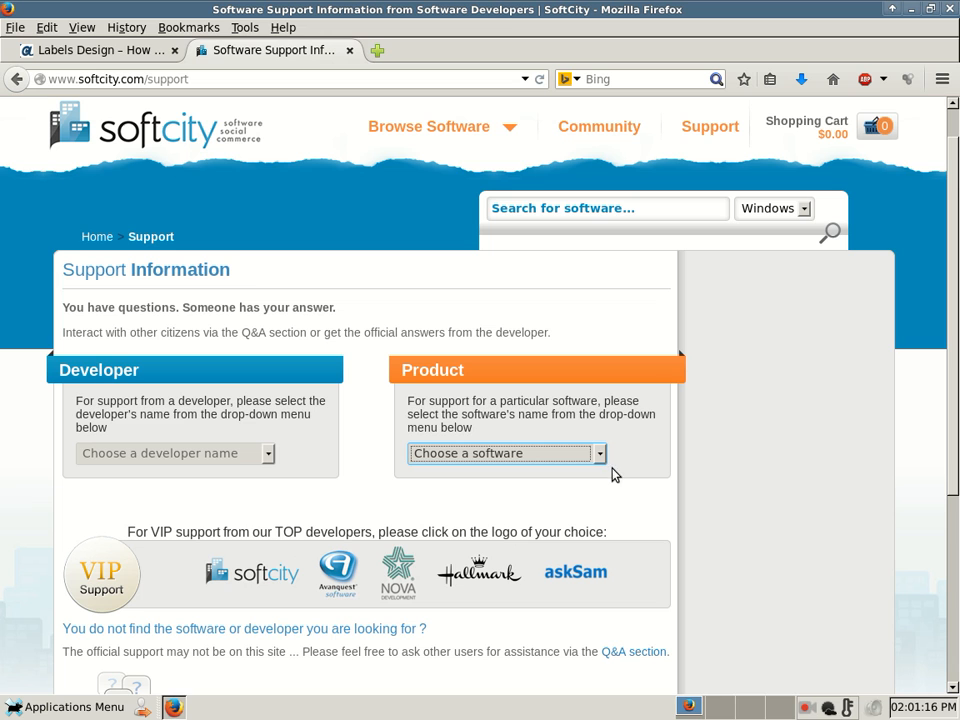
pyautogui.click(504, 452)
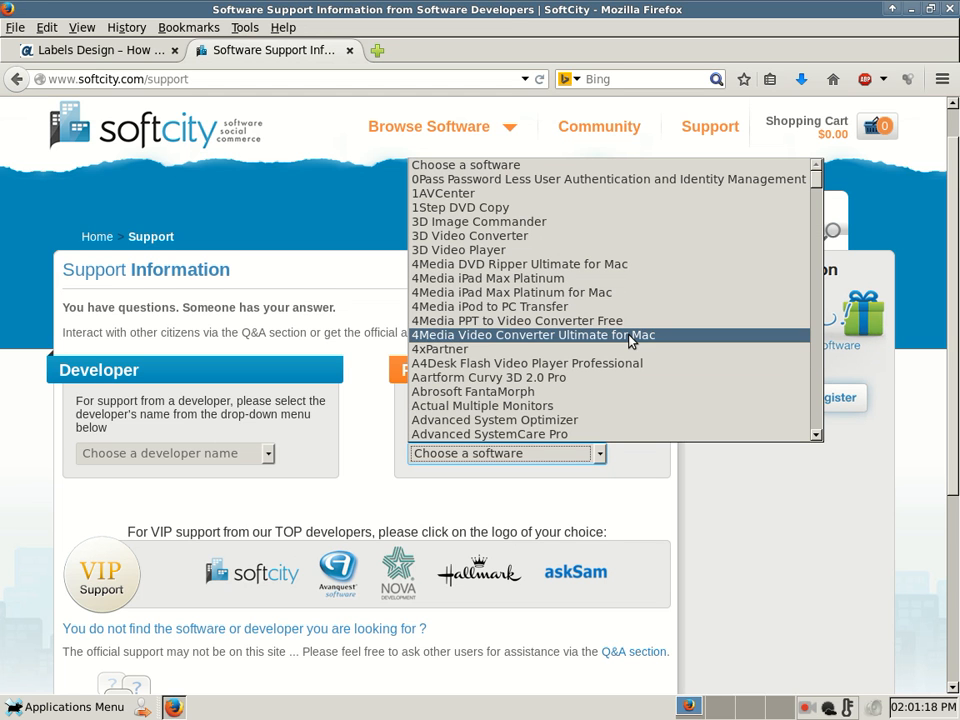
pyautogui.scroll(-3)
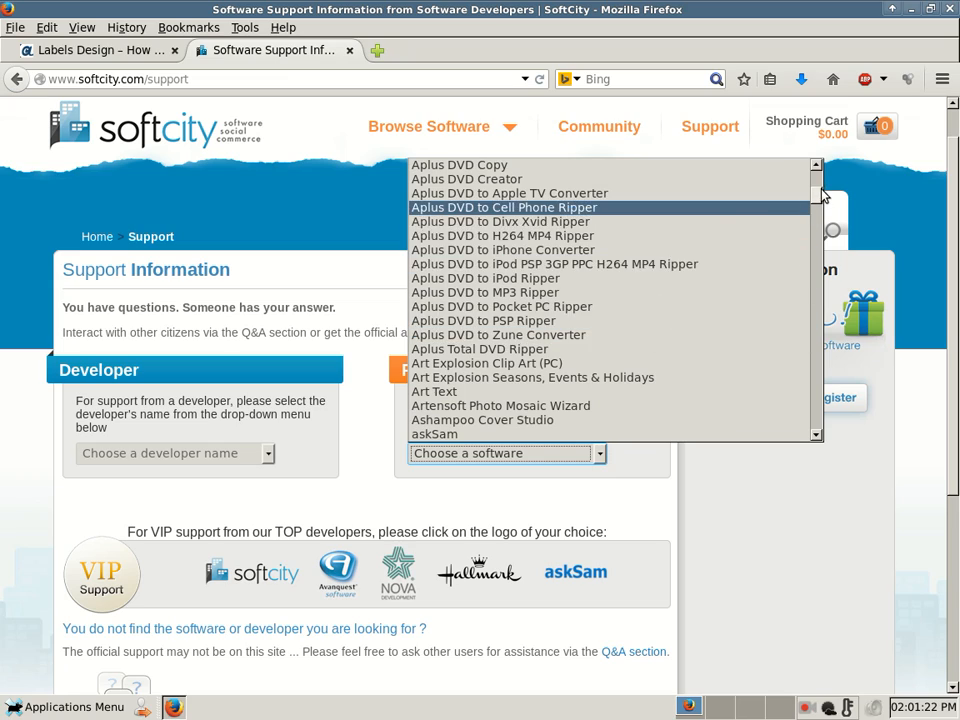
pyautogui.scroll(-3)
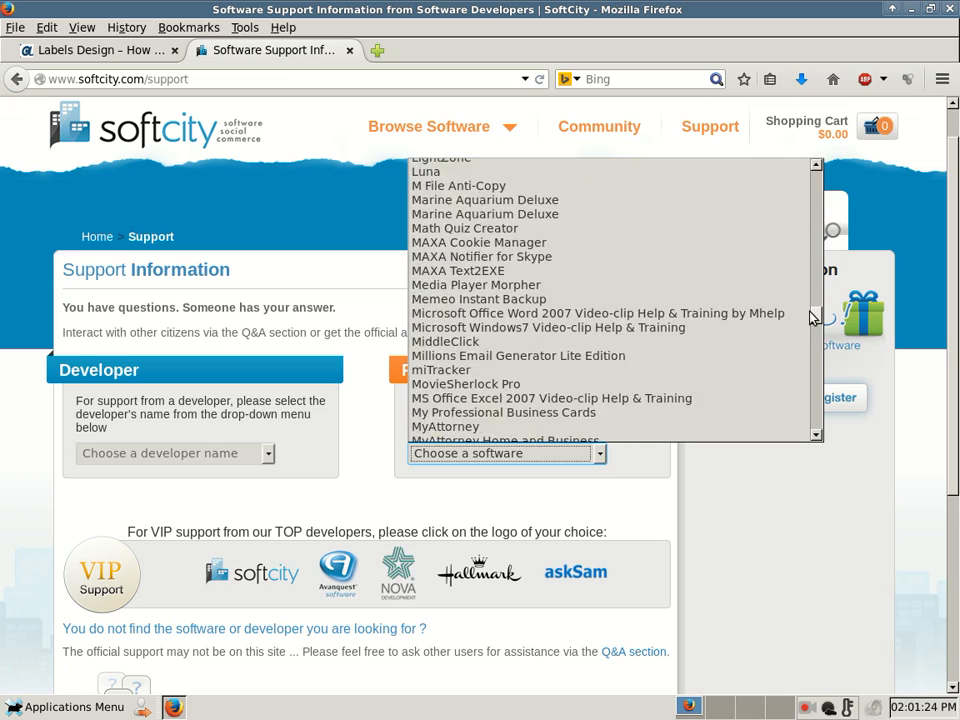
pyautogui.scroll(-3)
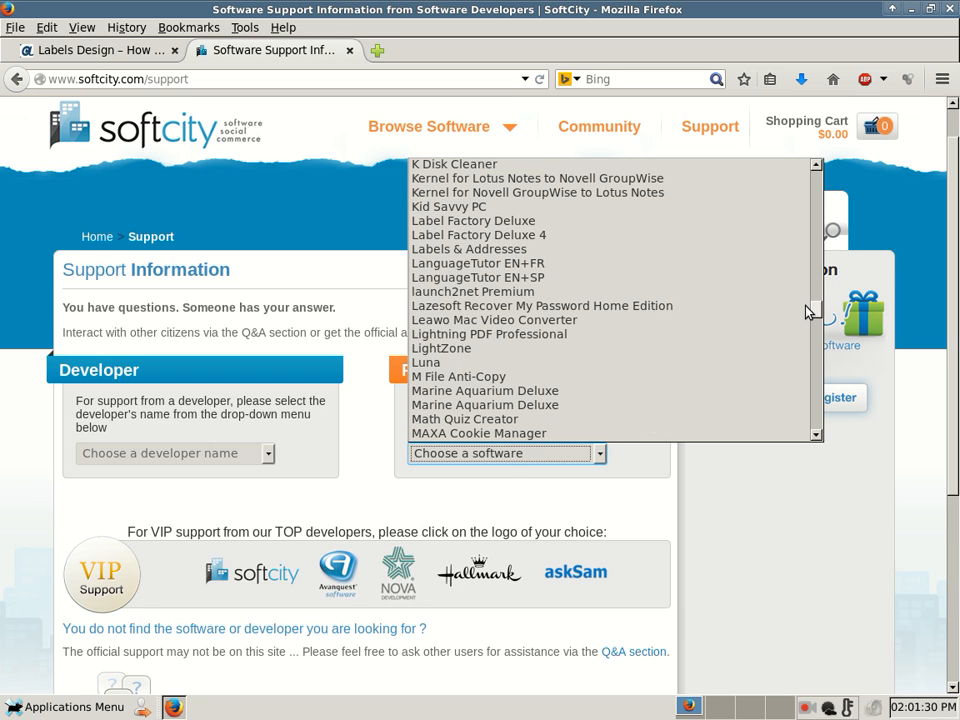
pyautogui.scroll(-3)
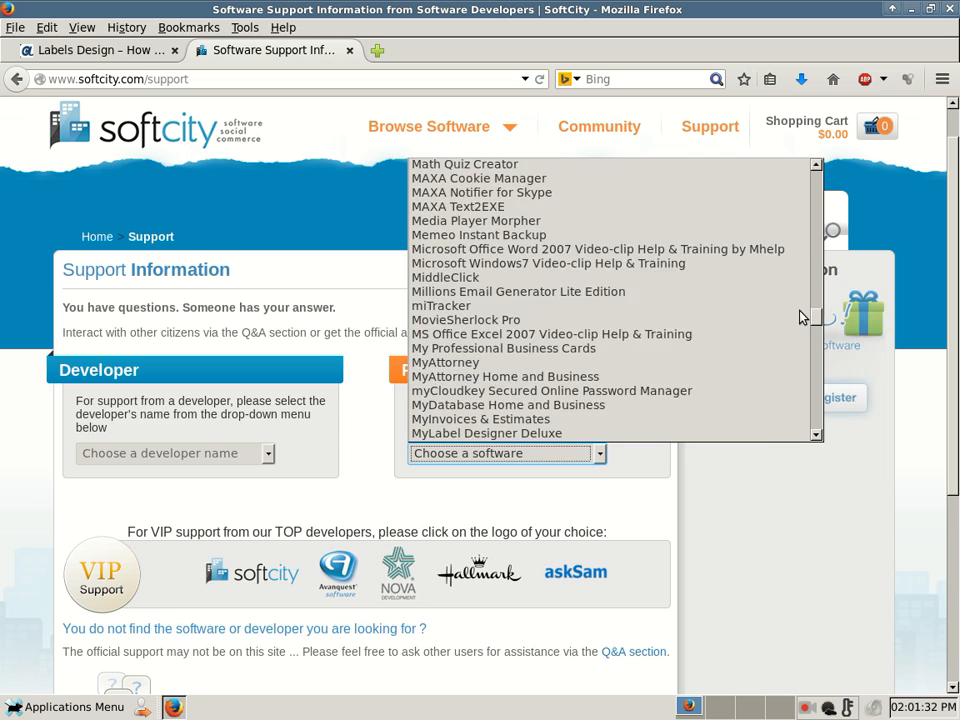
pyautogui.scroll(-3)
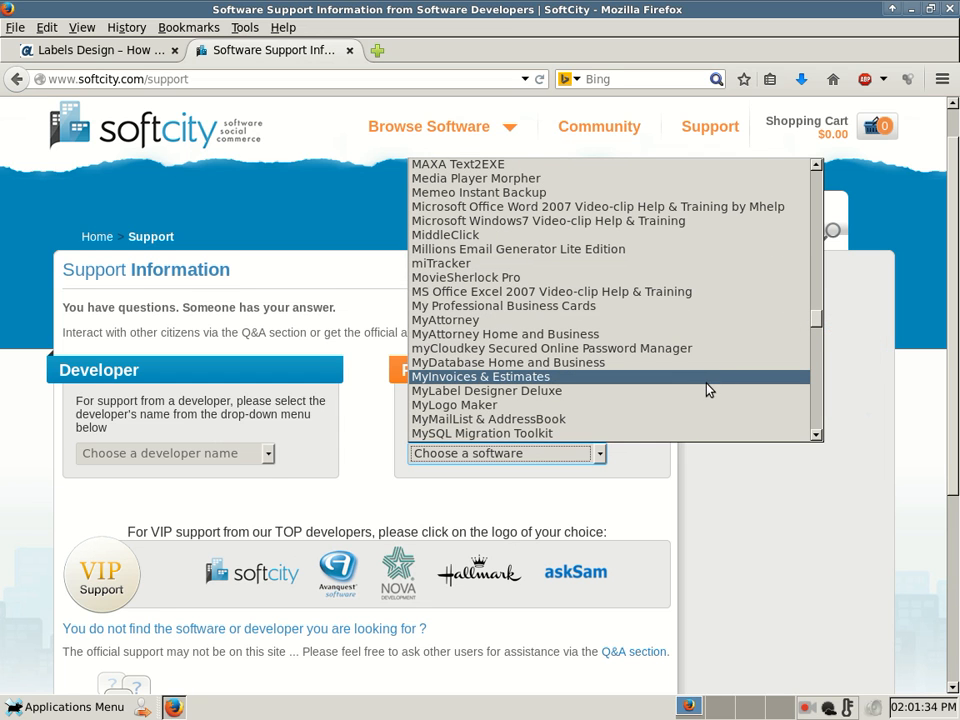
# Choose MyLabel Designer Deluxe and reach its Contributions list via the 'powerful search' link
pyautogui.click(482, 390)
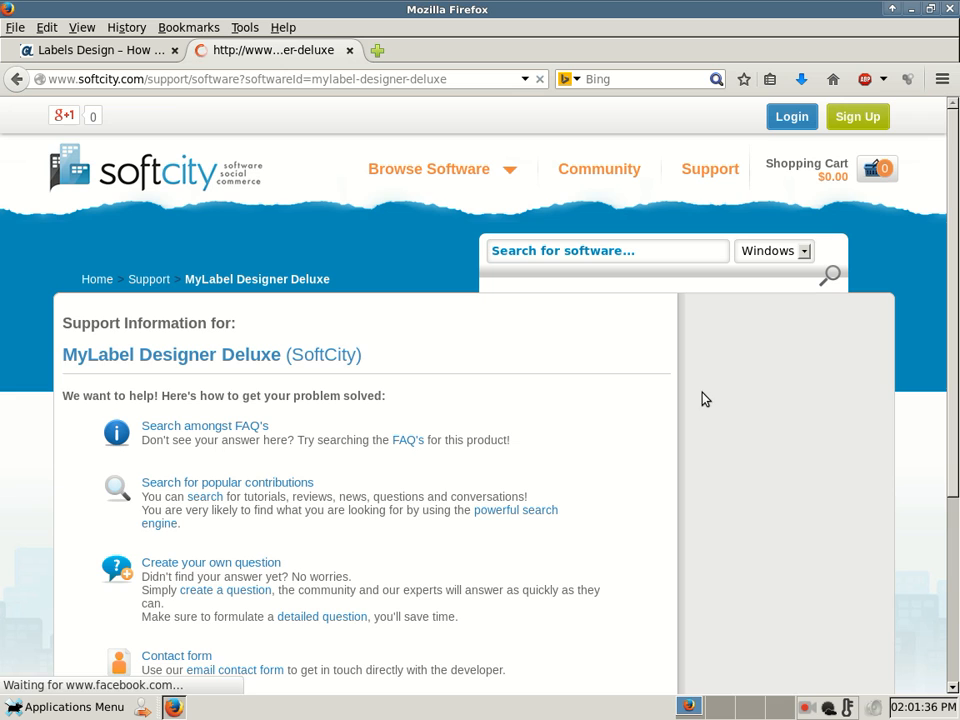
pyautogui.scroll(-3)
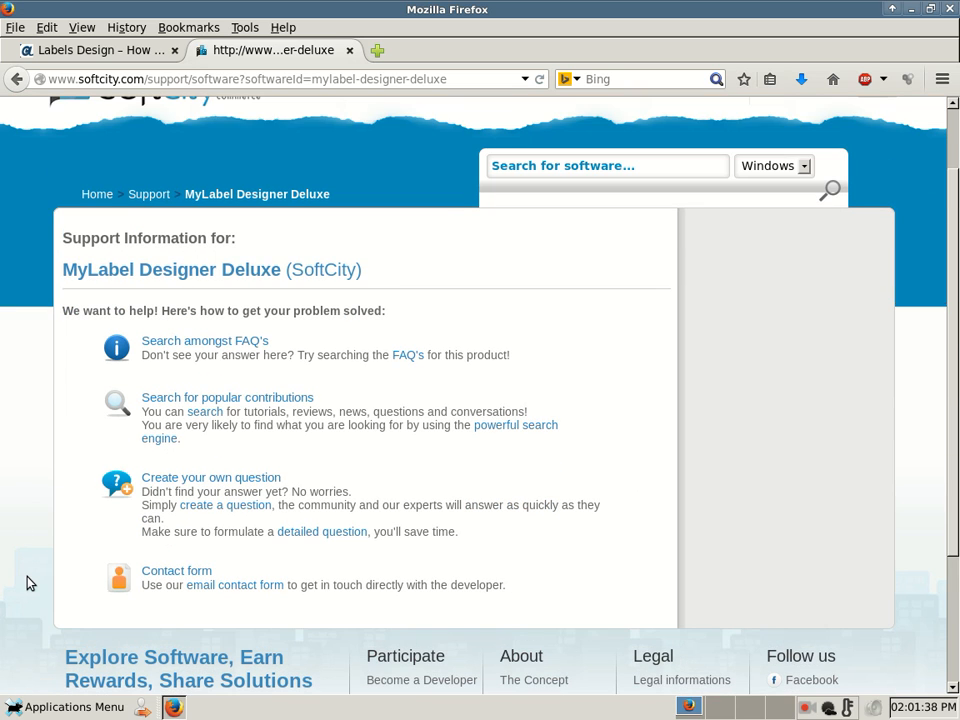
pyautogui.moveTo(308, 504)
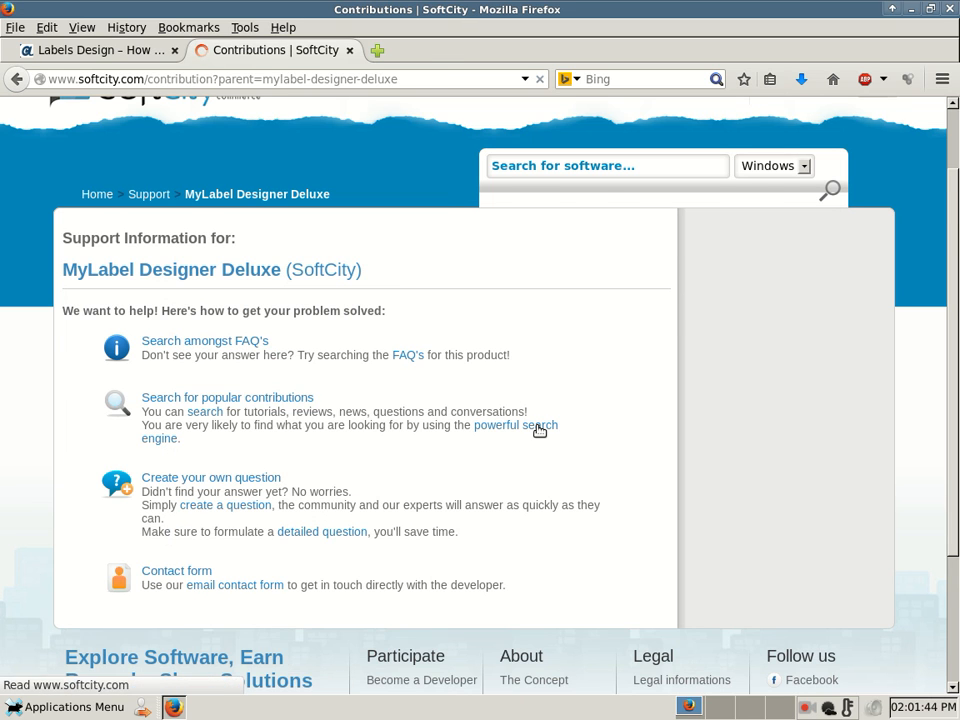
pyautogui.click(228, 396)
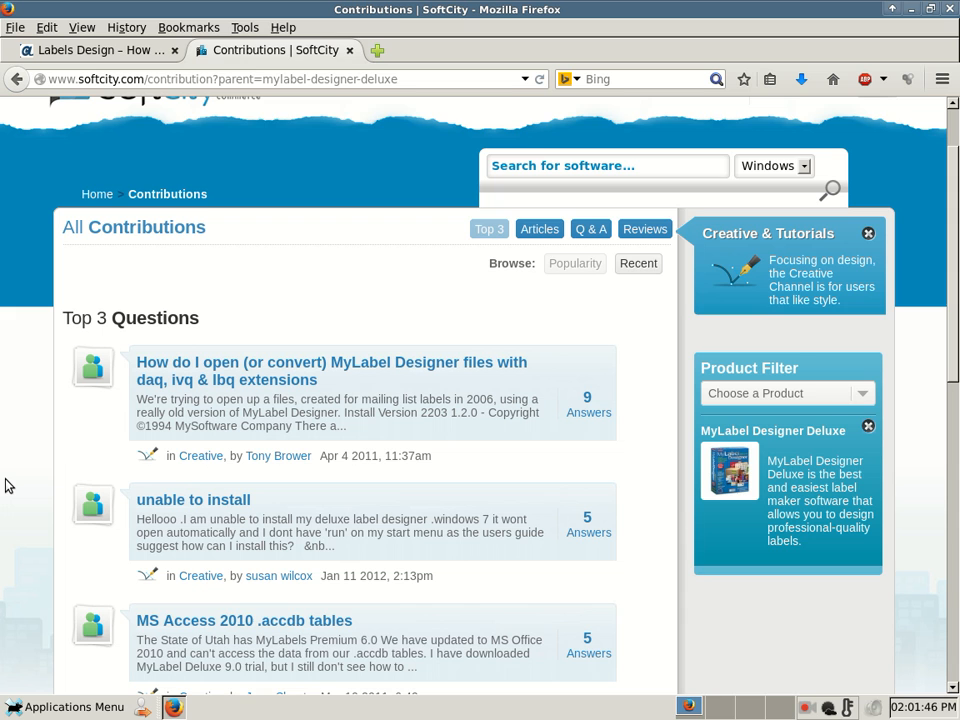
pyautogui.scroll(-3)
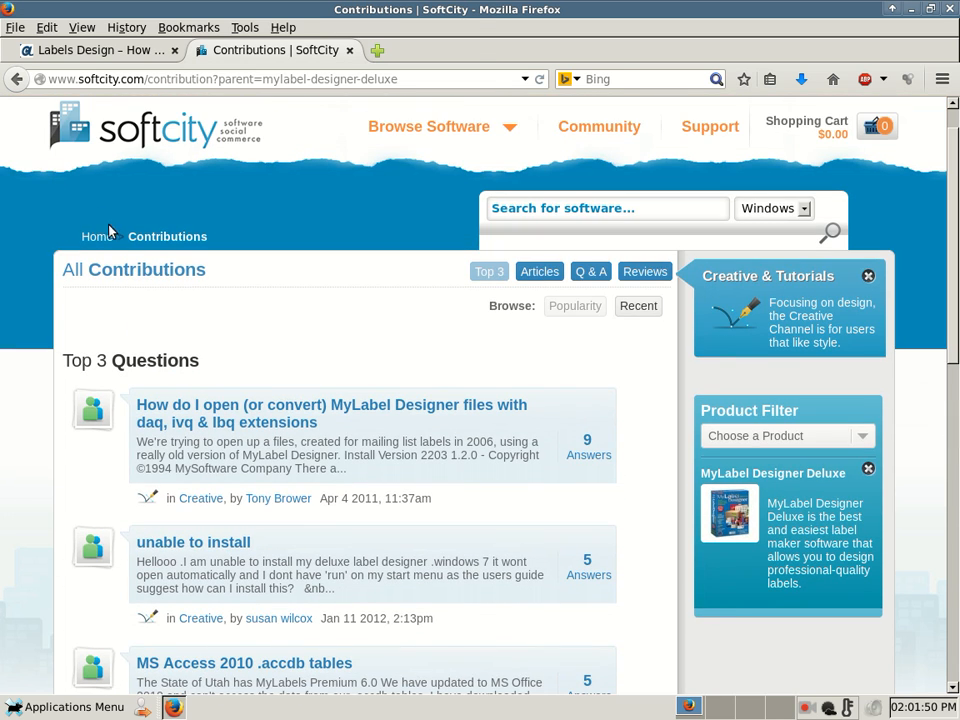
pyautogui.click(332, 412)
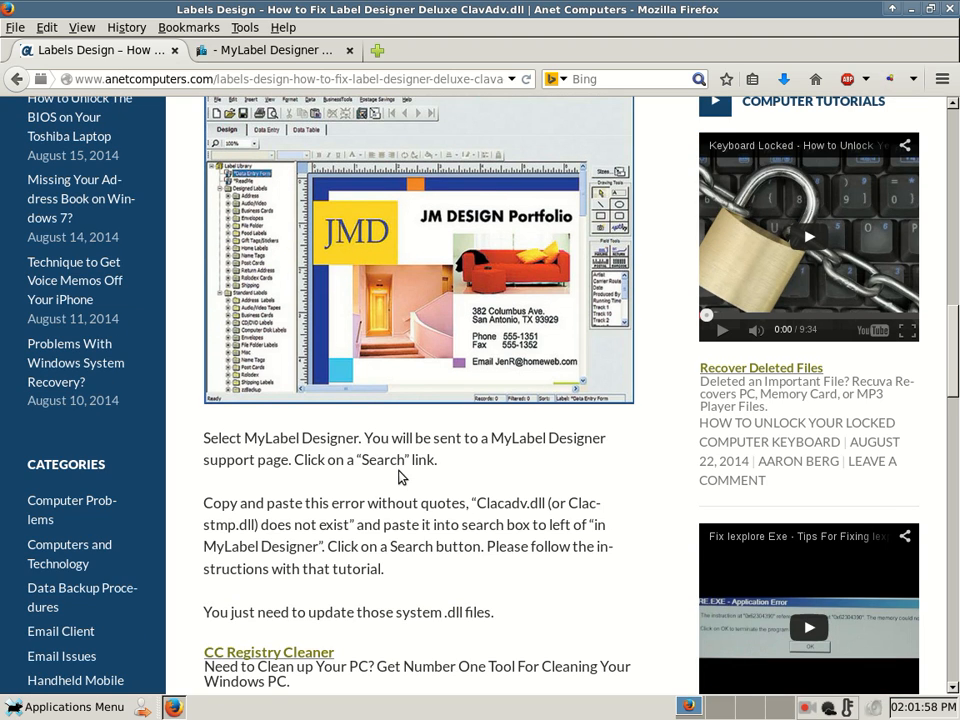
# Copy the quoted error "Clacadv.dll (or Clacstmp.dll) does not exist" from the article
pyautogui.scroll(-3)
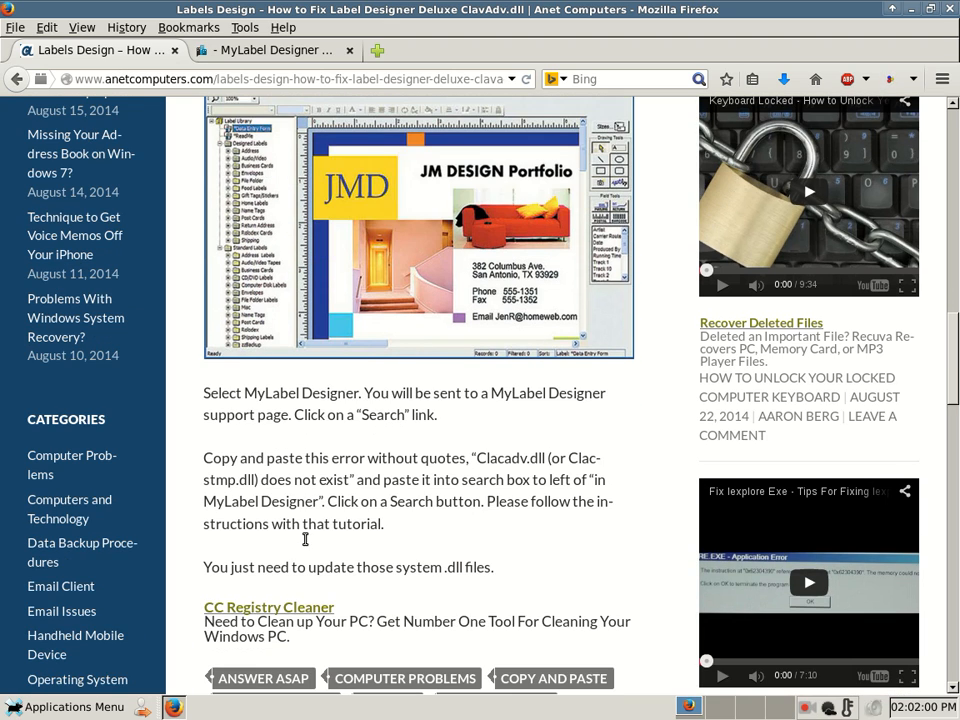
pyautogui.moveTo(490, 472)
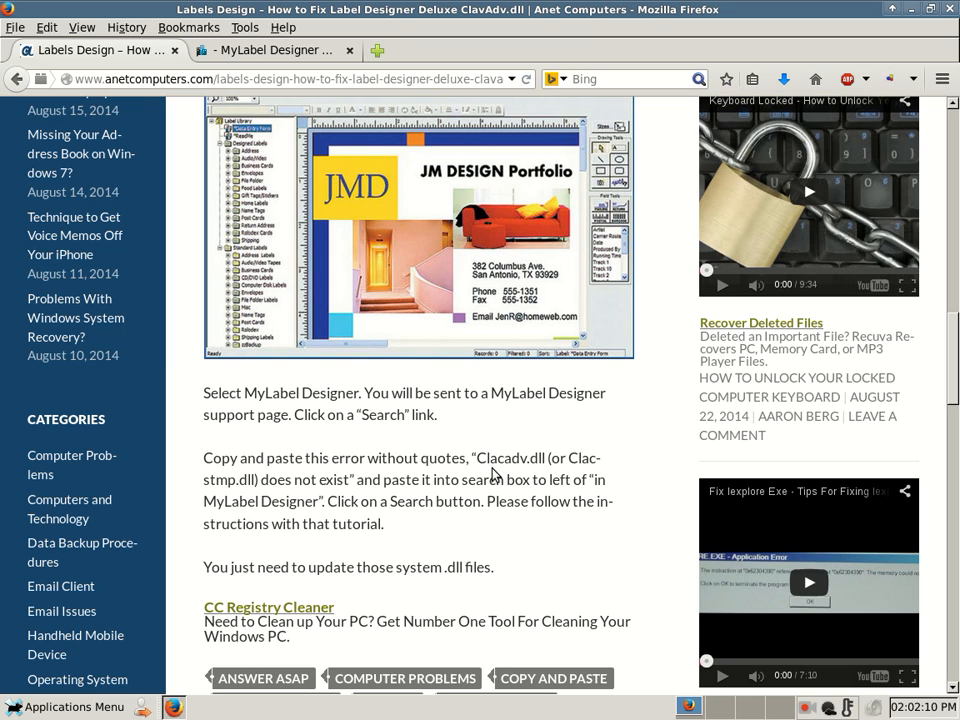
pyautogui.scroll(-3)
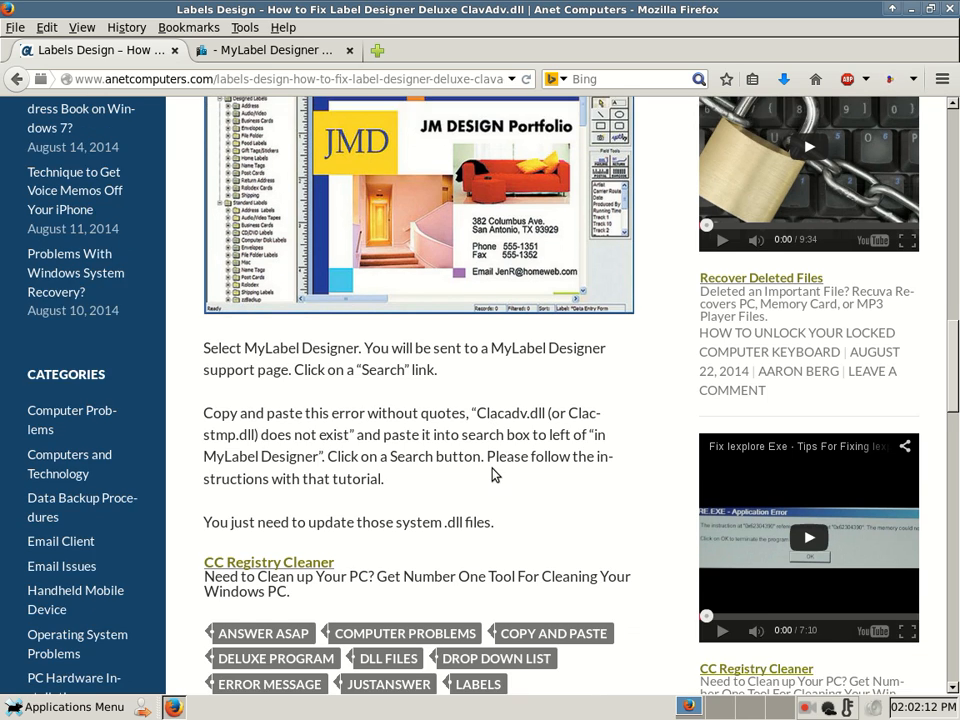
pyautogui.scroll(-3)
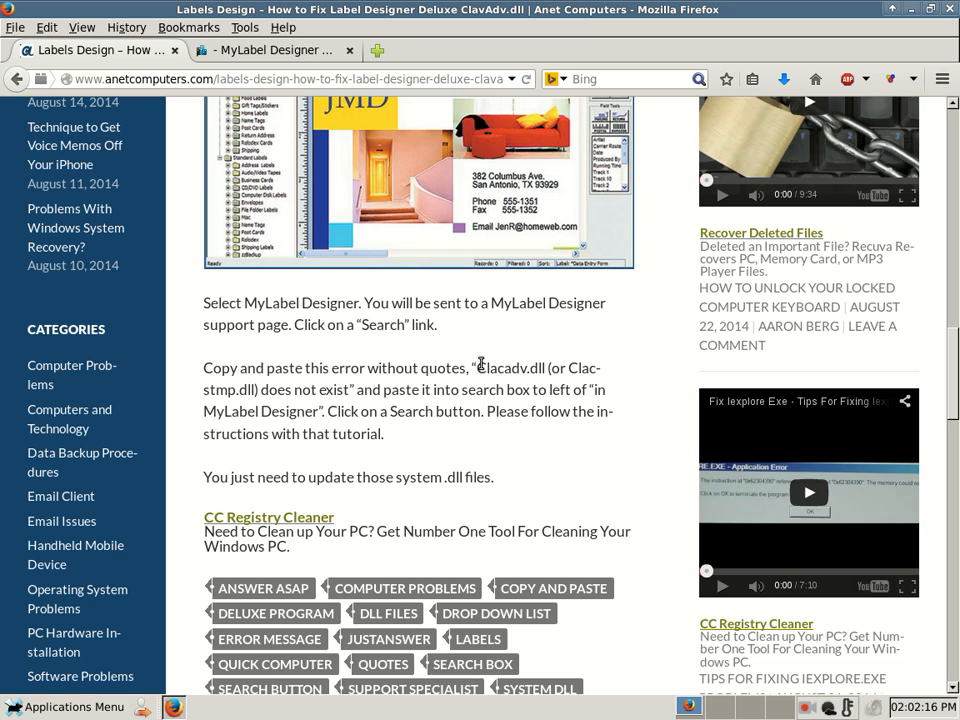
pyautogui.doubleClick(490, 368)
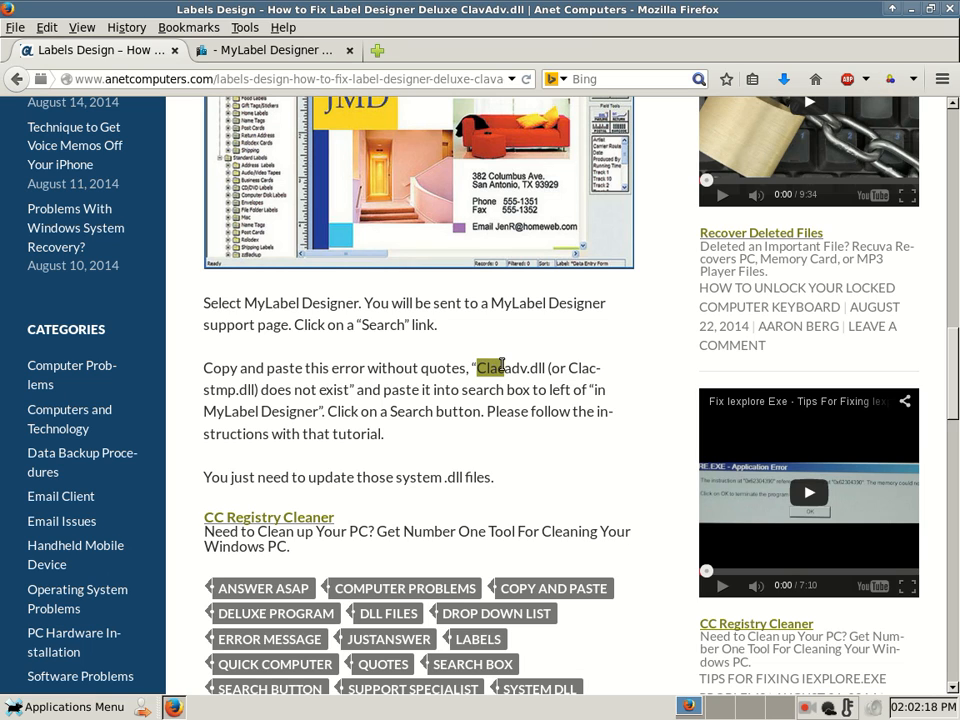
pyautogui.moveTo(478, 368); pyautogui.dragTo(352, 388)
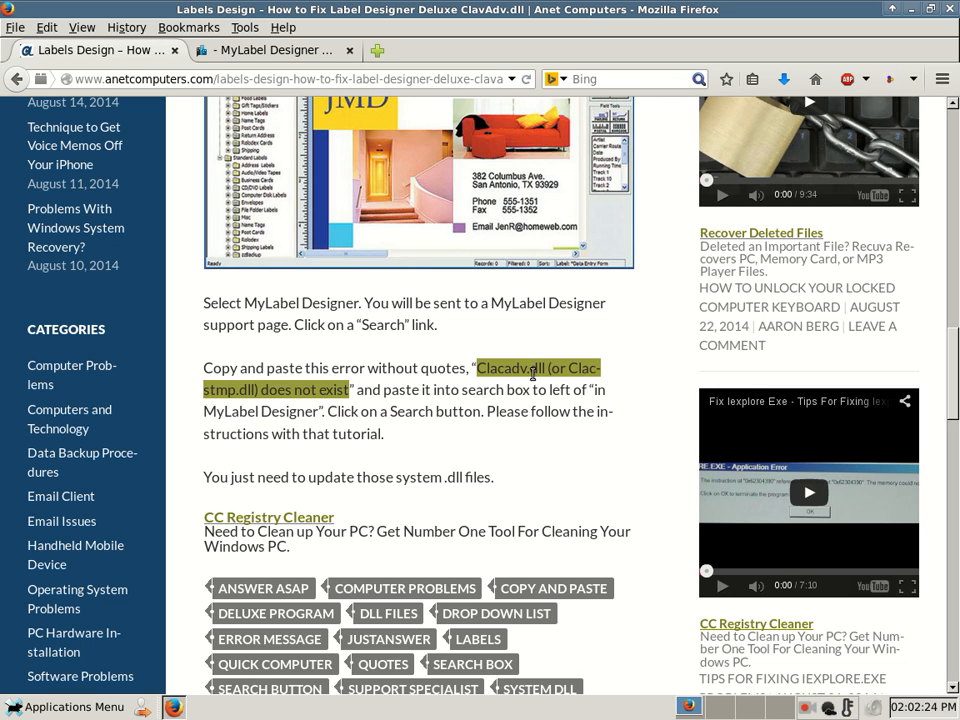
pyautogui.rightClick(530, 376)
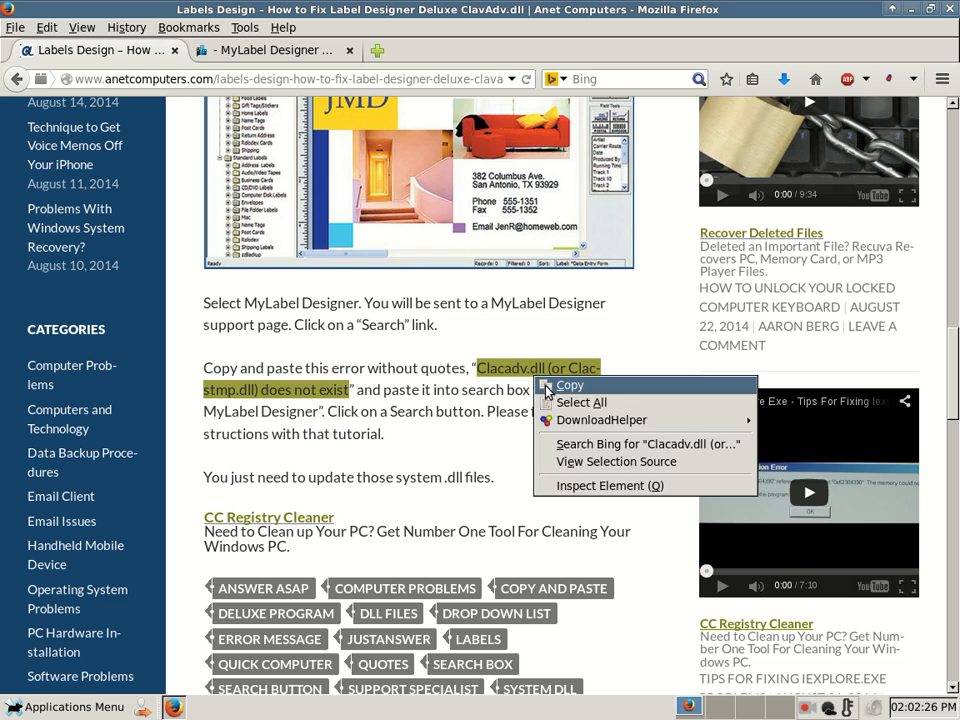
pyautogui.click(476, 368)
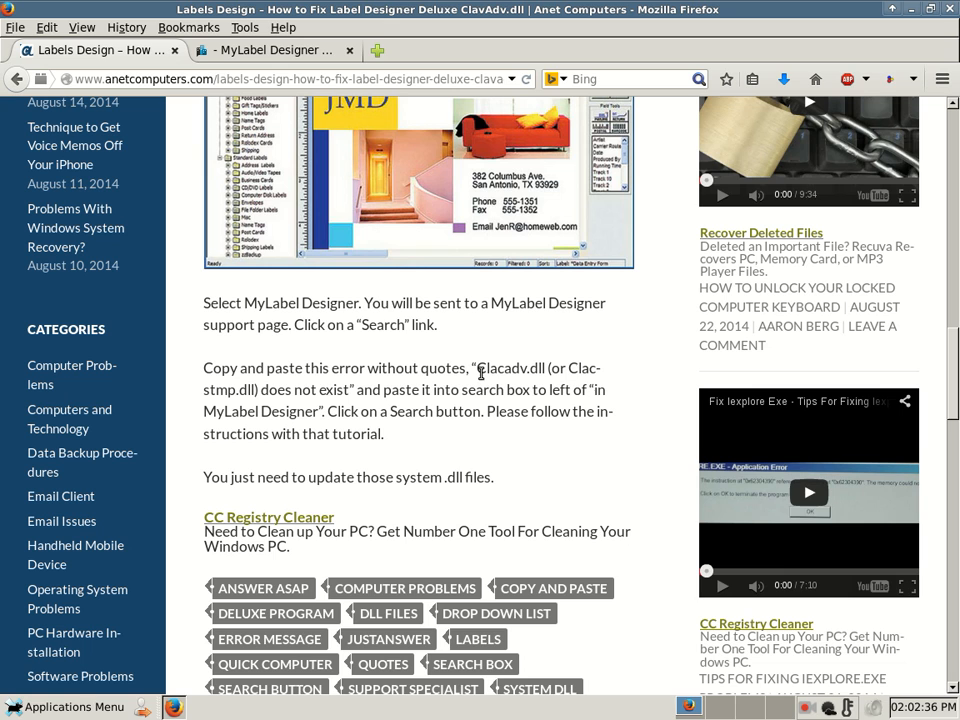
pyautogui.moveTo(416, 404)
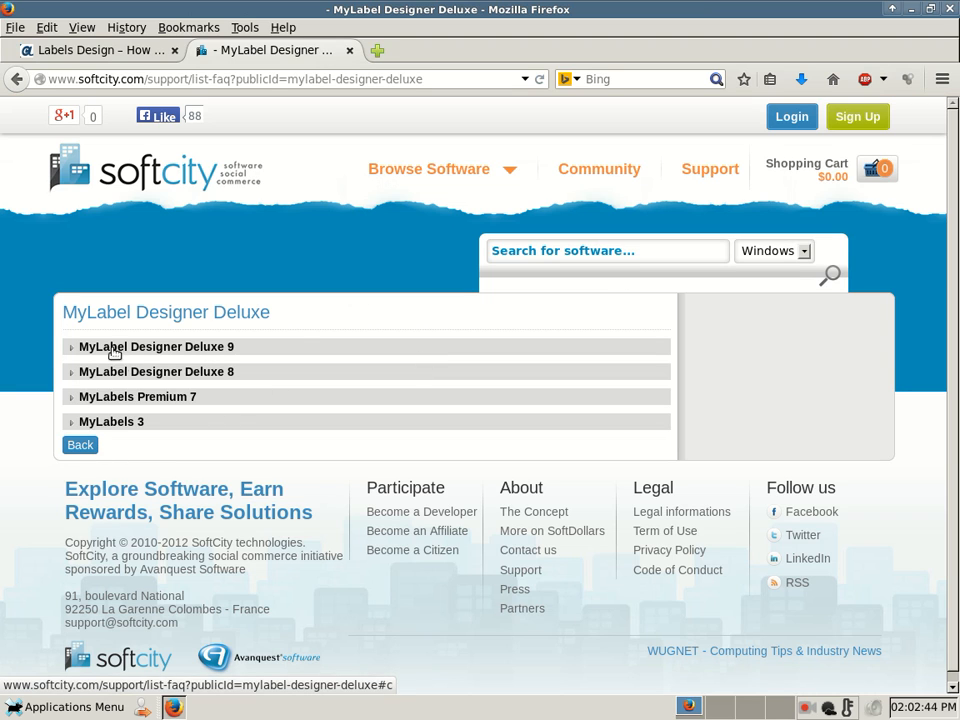
pyautogui.moveTo(358, 352)
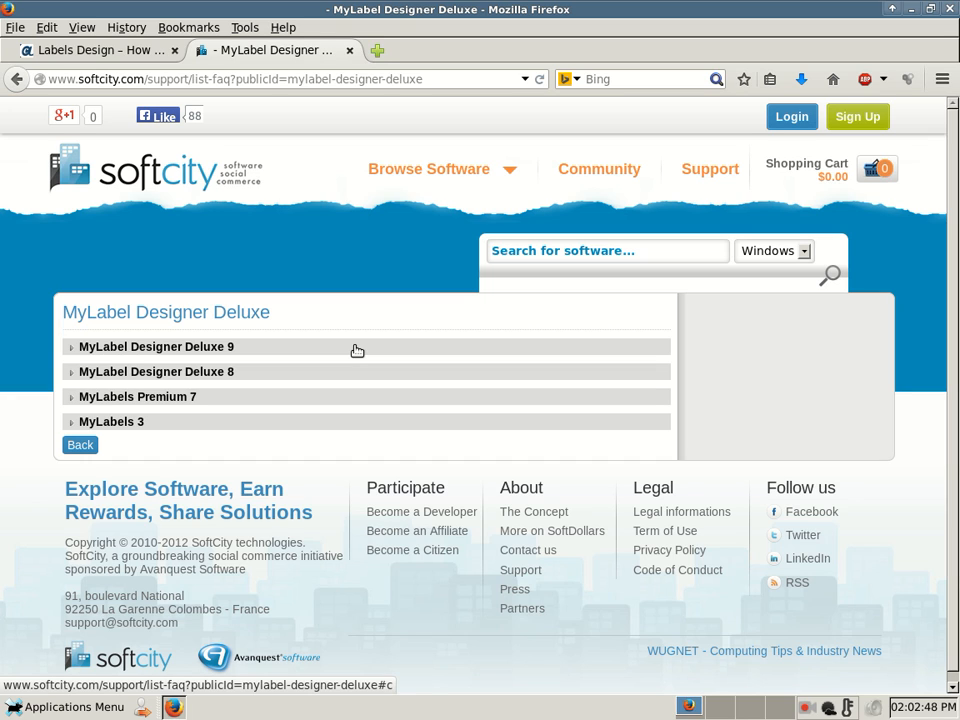
pyautogui.moveTo(330, 366)
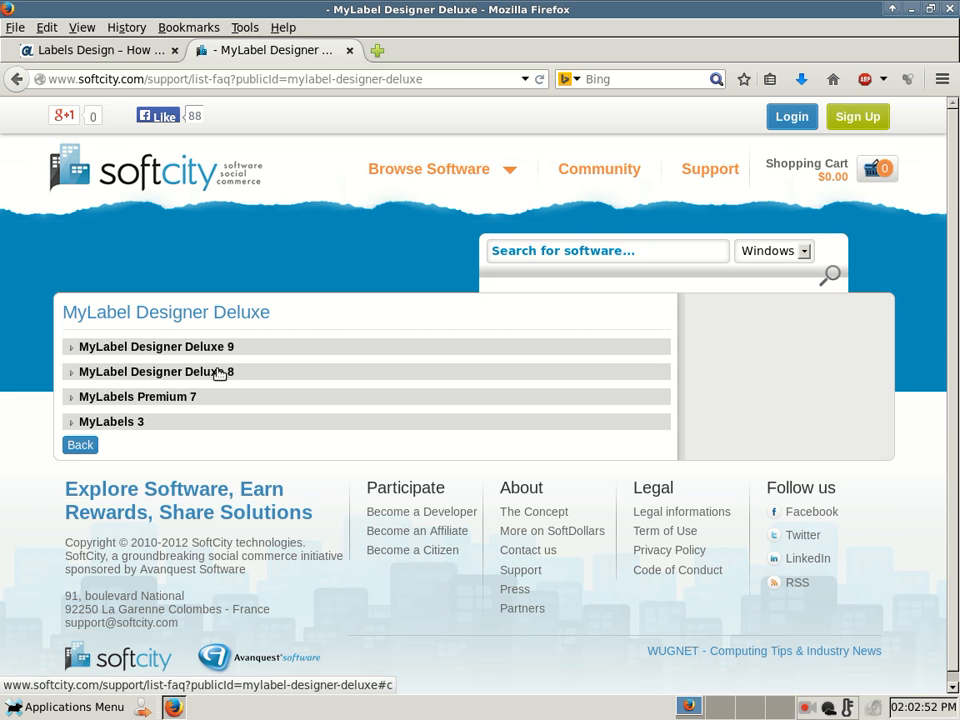
# Expand the MyLabel Designer Deluxe 8 questions and start a page search for the copied error
pyautogui.click(156, 370)
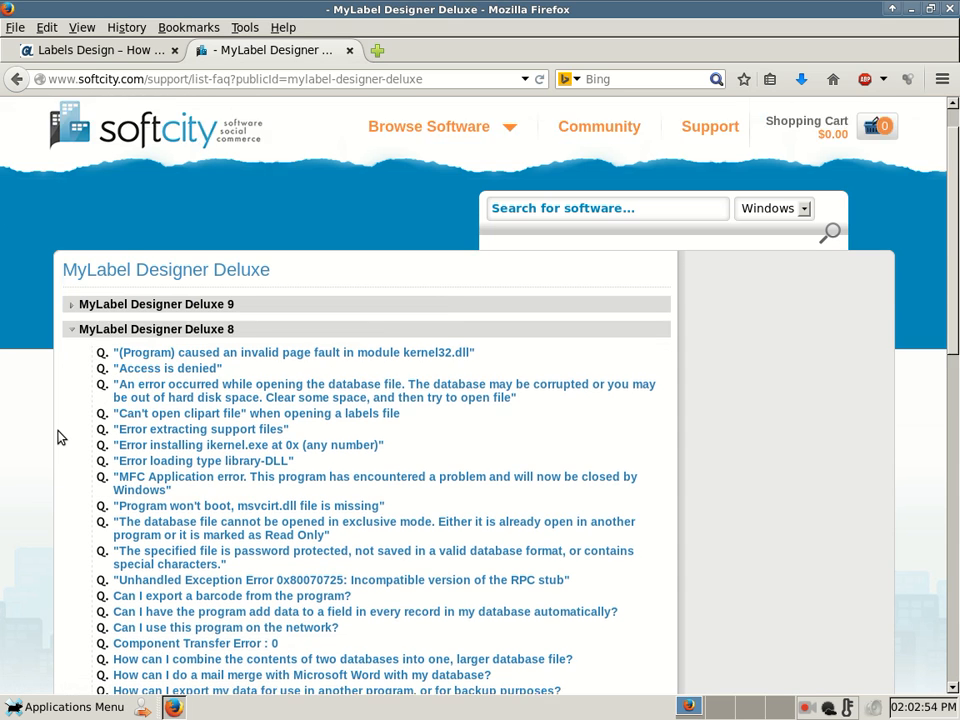
pyautogui.scroll(-3)
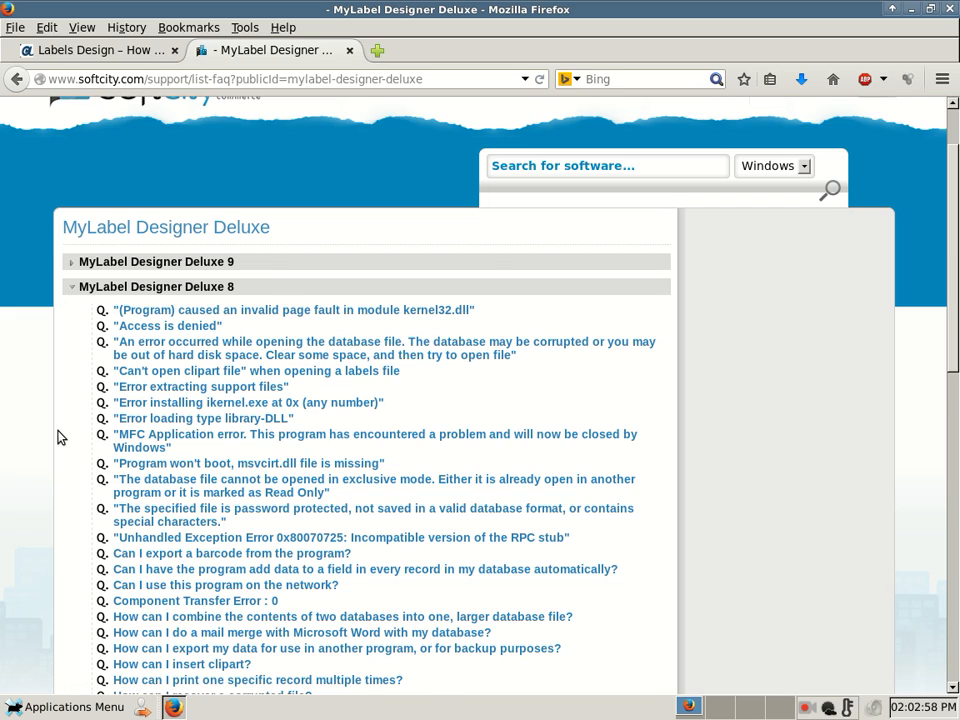
pyautogui.scroll(-3)
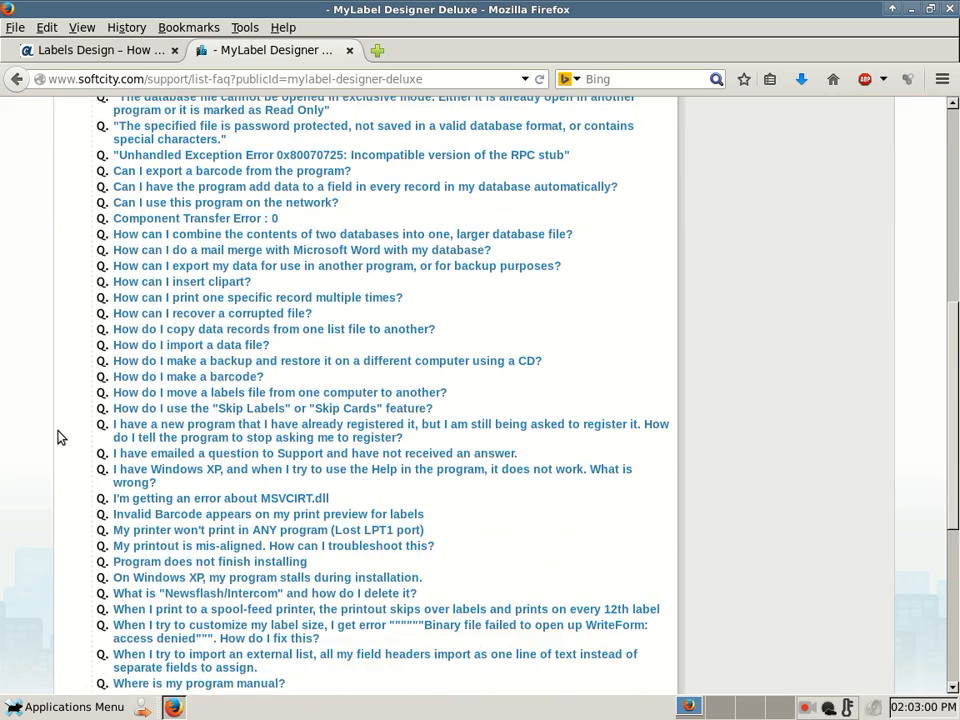
pyautogui.scroll(-3)
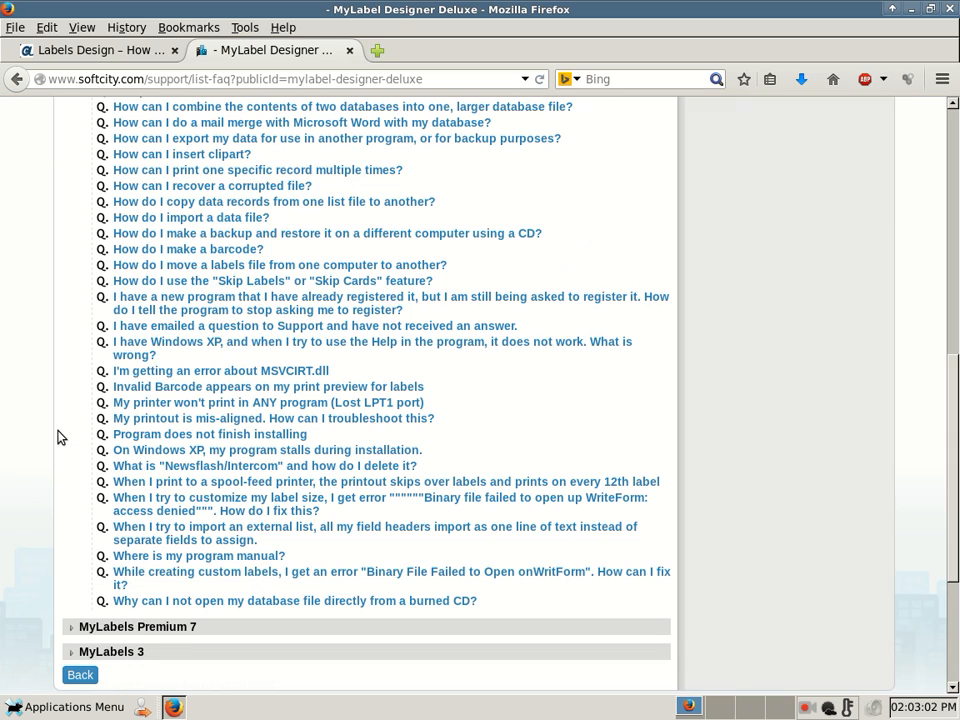
pyautogui.press('ctrl+f')
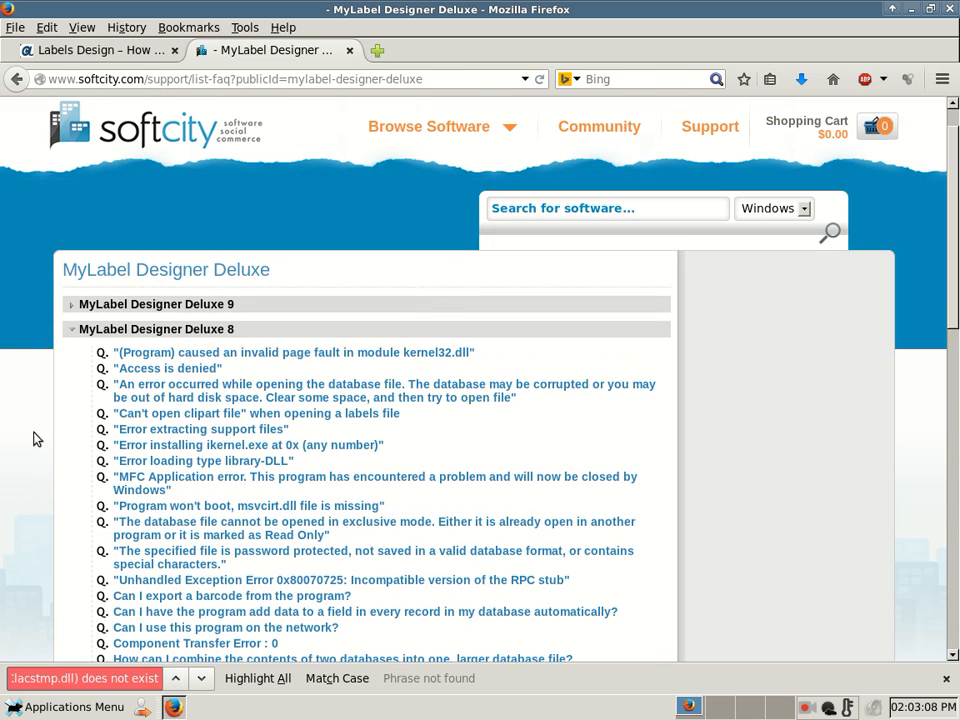
pyautogui.moveTo(222, 330)
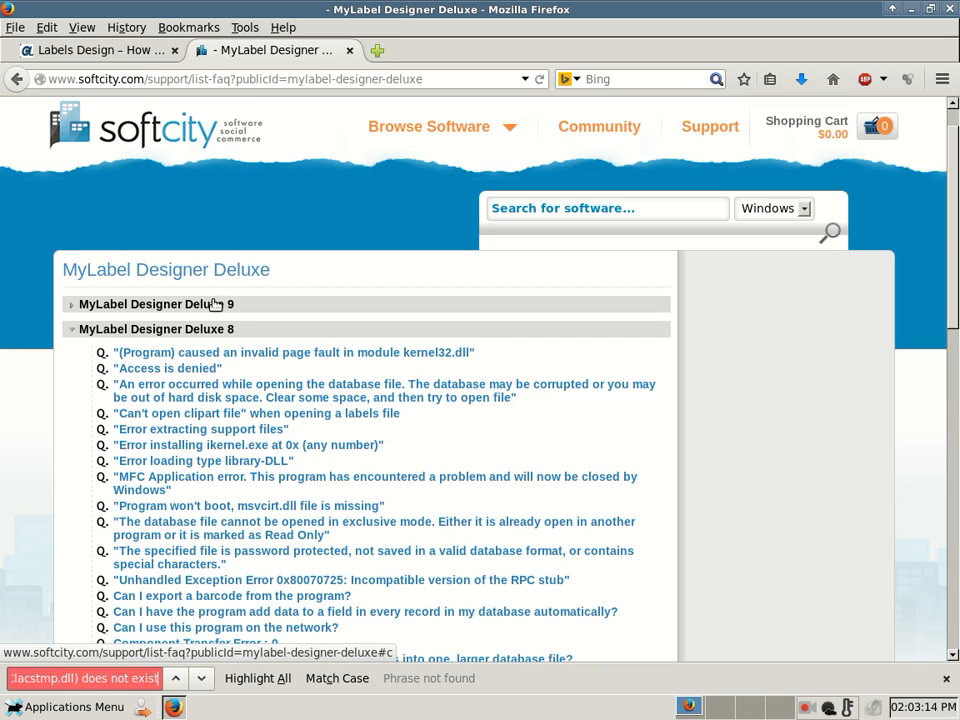
# Expand MyLabel Designer Deluxe 9 and view the Clacadv.dll FAQ answer with its download steps
pyautogui.click(156, 304)
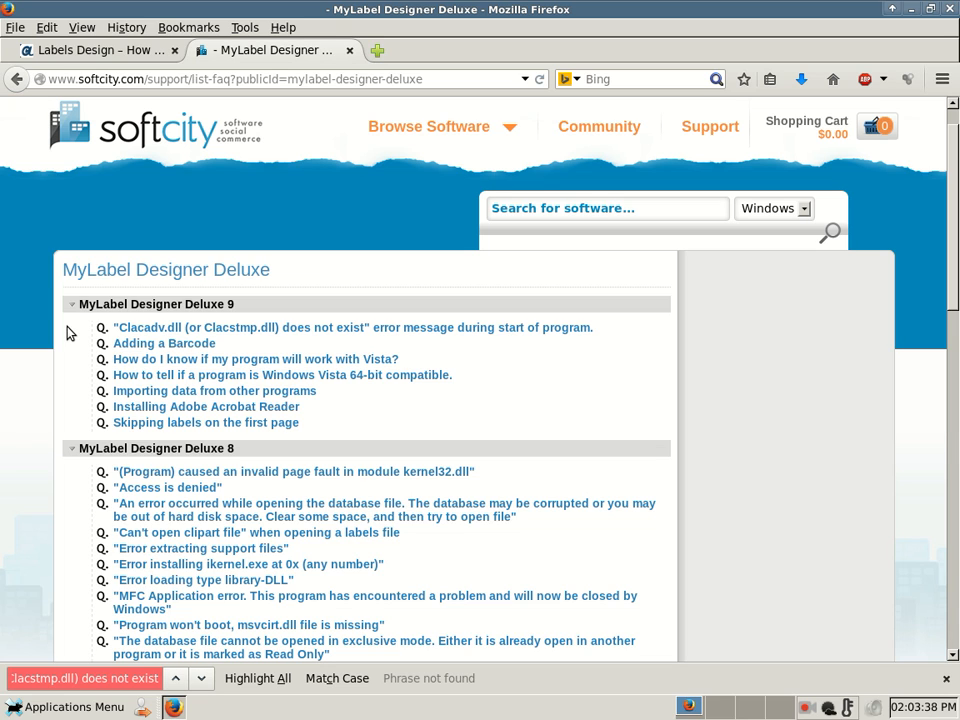
pyautogui.moveTo(164, 328)
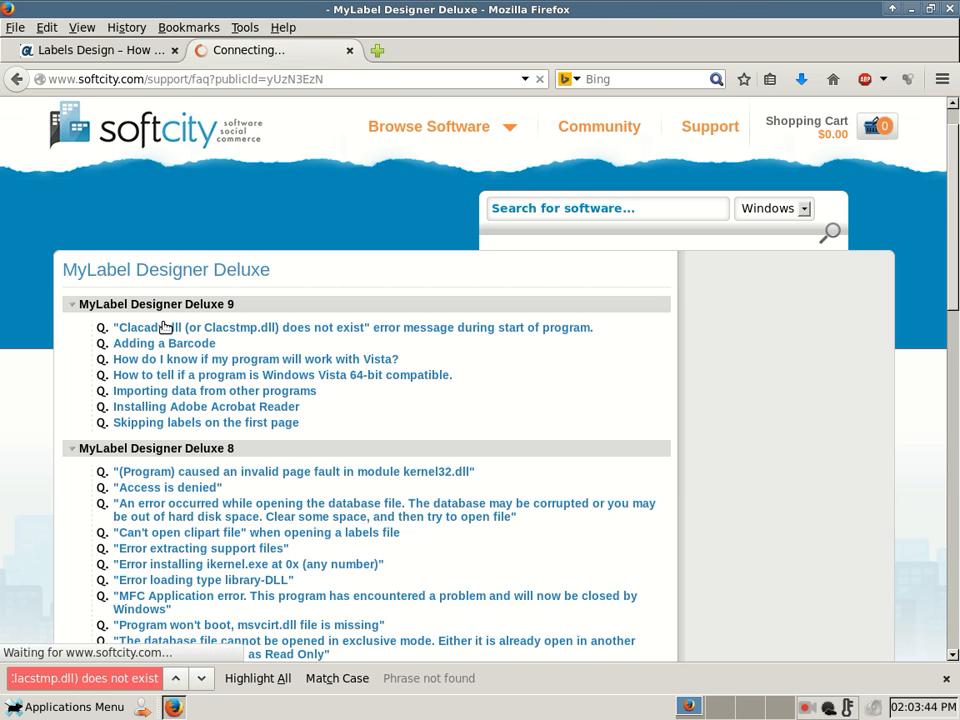
pyautogui.click(352, 328)
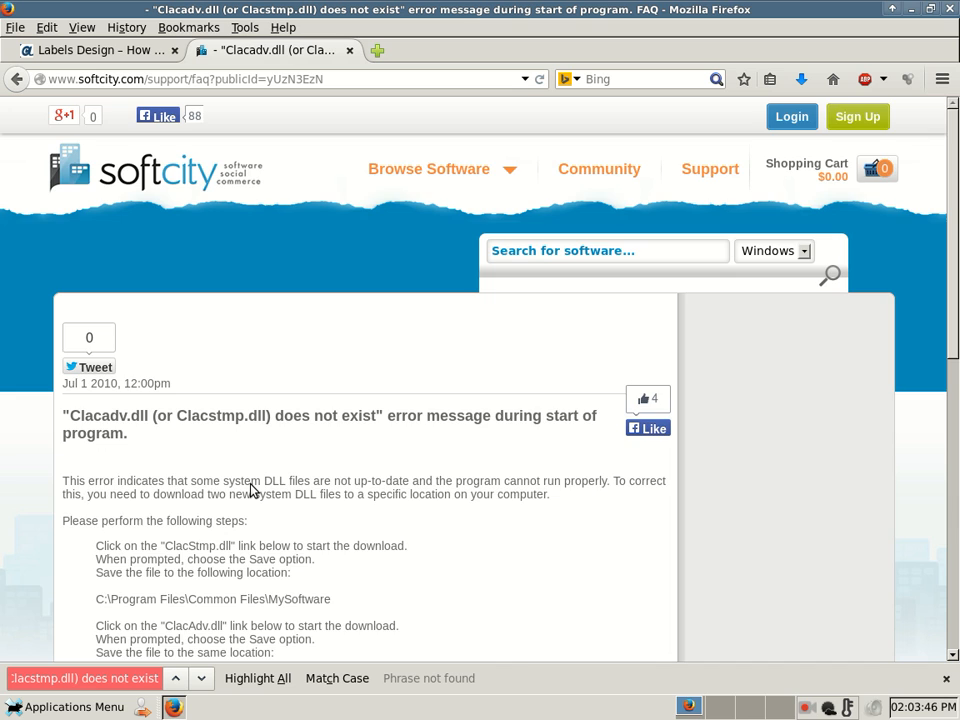
pyautogui.scroll(-3)
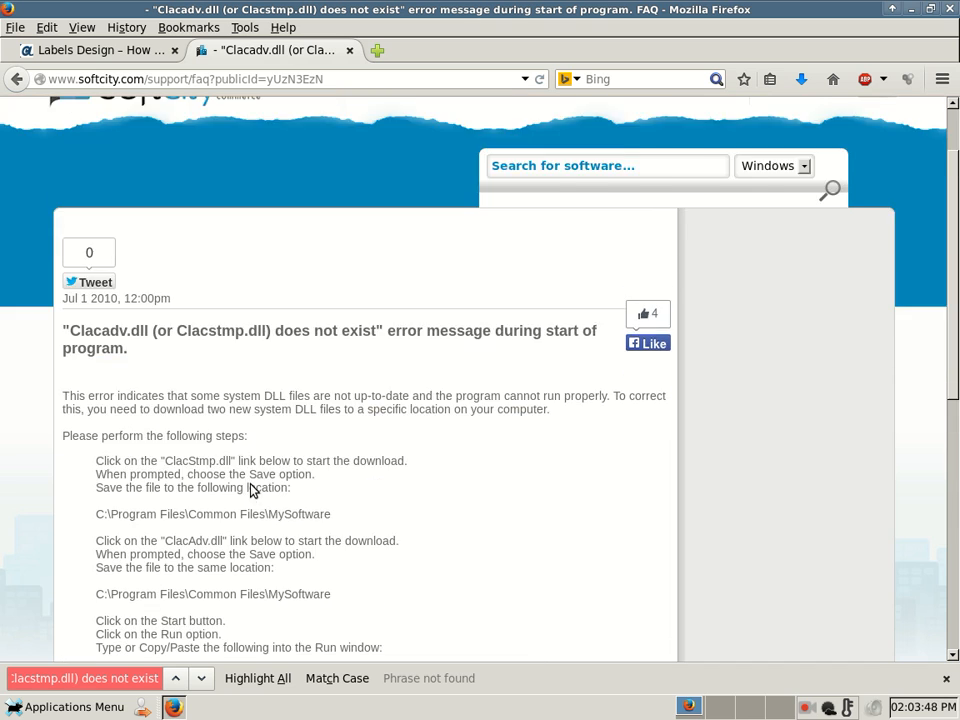
pyautogui.click(188, 28)
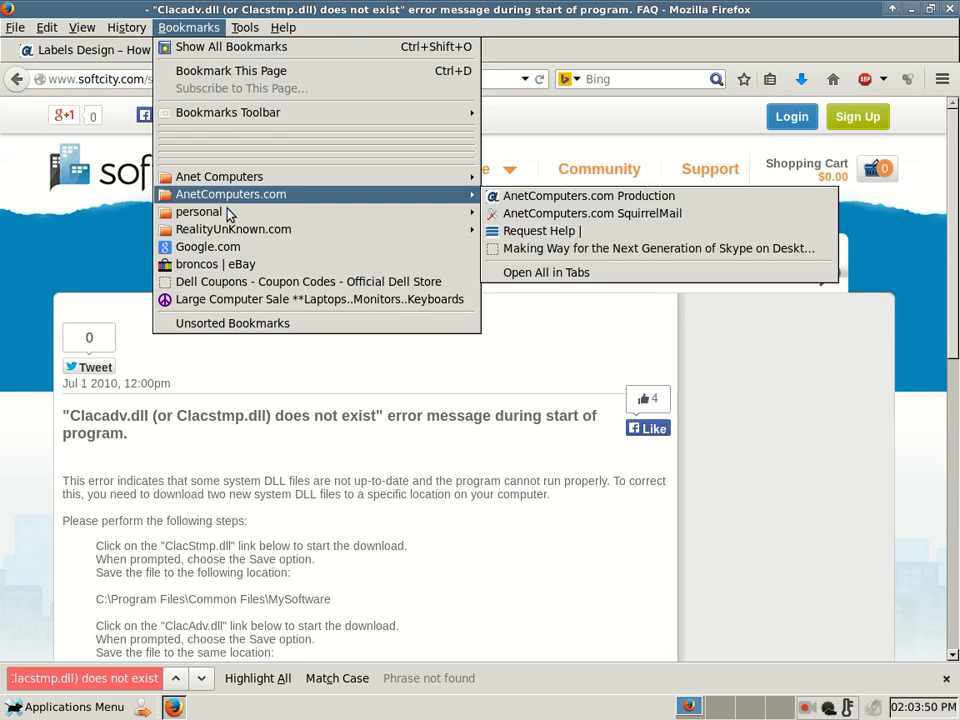
# Search Google for the copied error phrase and open the support.avanquest.com result in a new tab
pyautogui.click(208, 246)
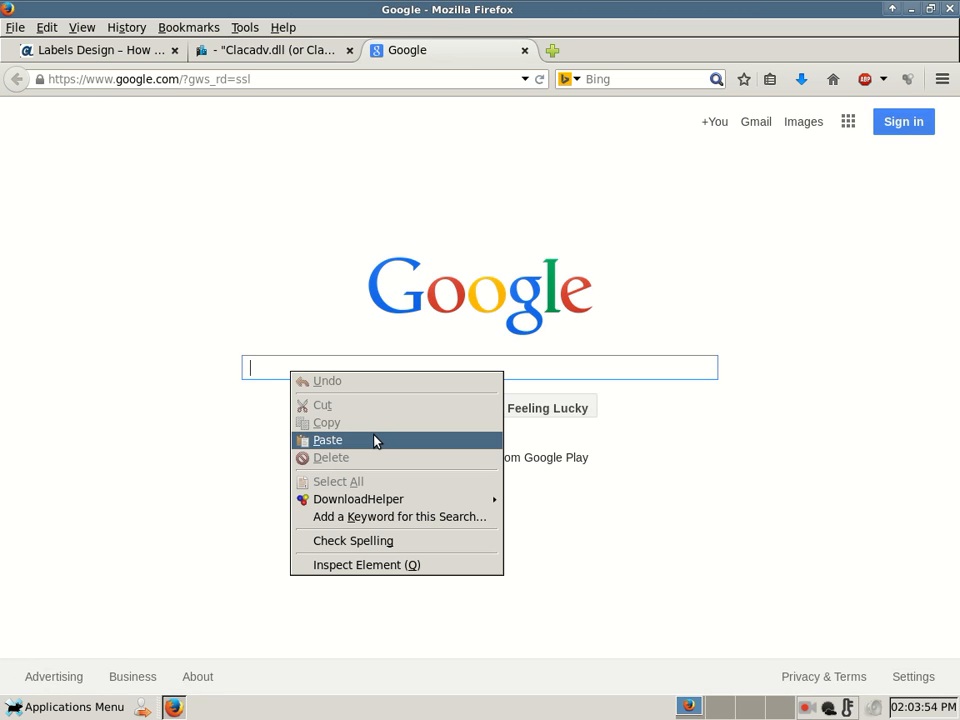
pyautogui.click(328, 440)
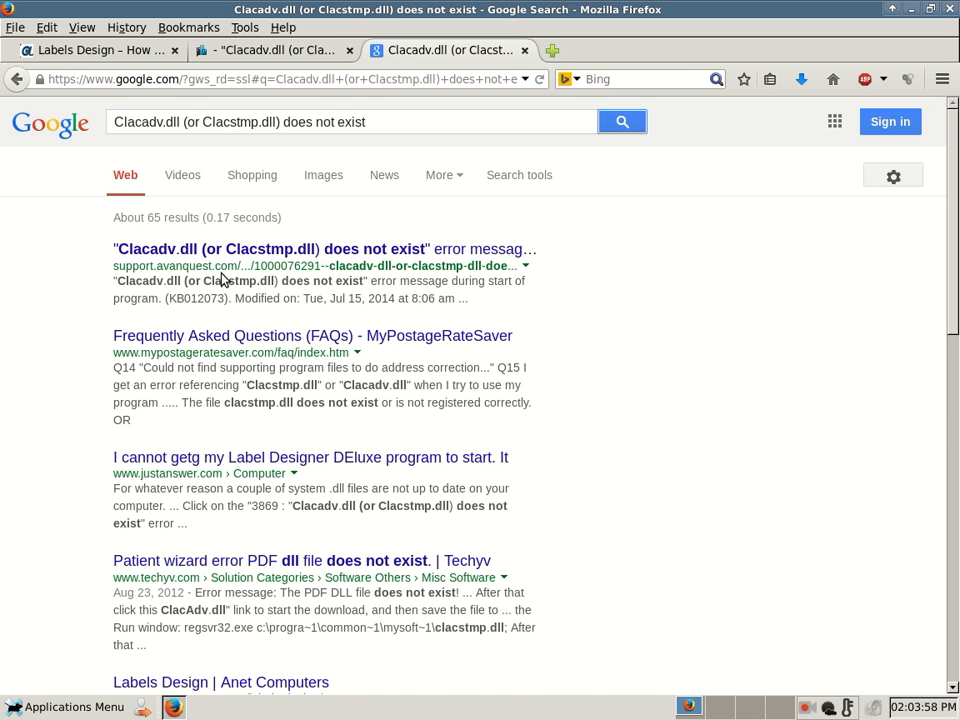
pyautogui.click(324, 248)
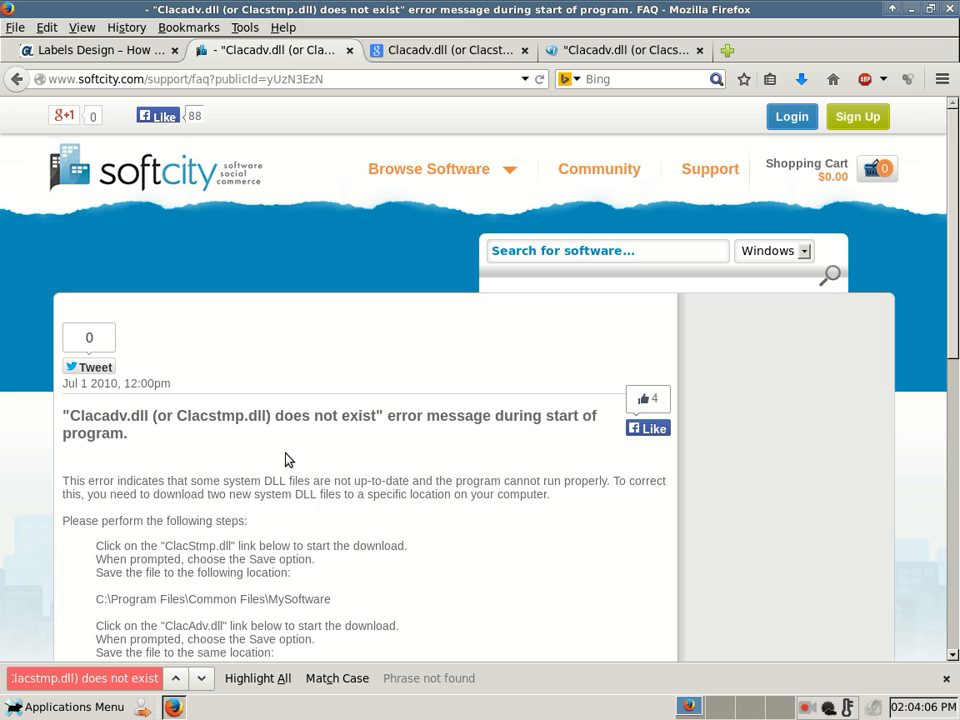
pyautogui.scroll(-3)
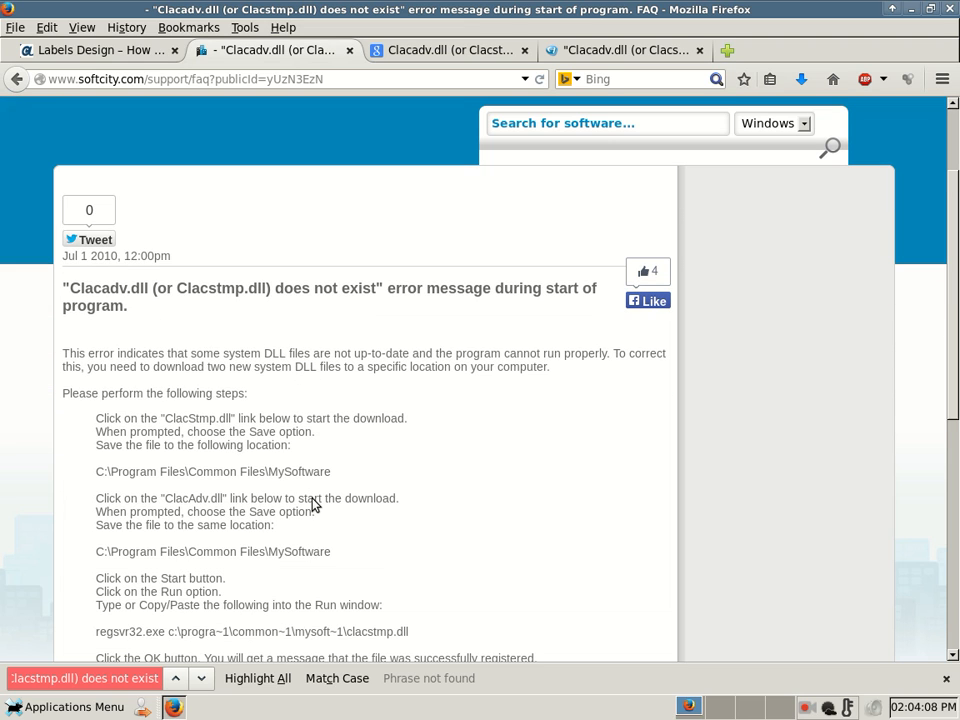
pyautogui.moveTo(318, 512)
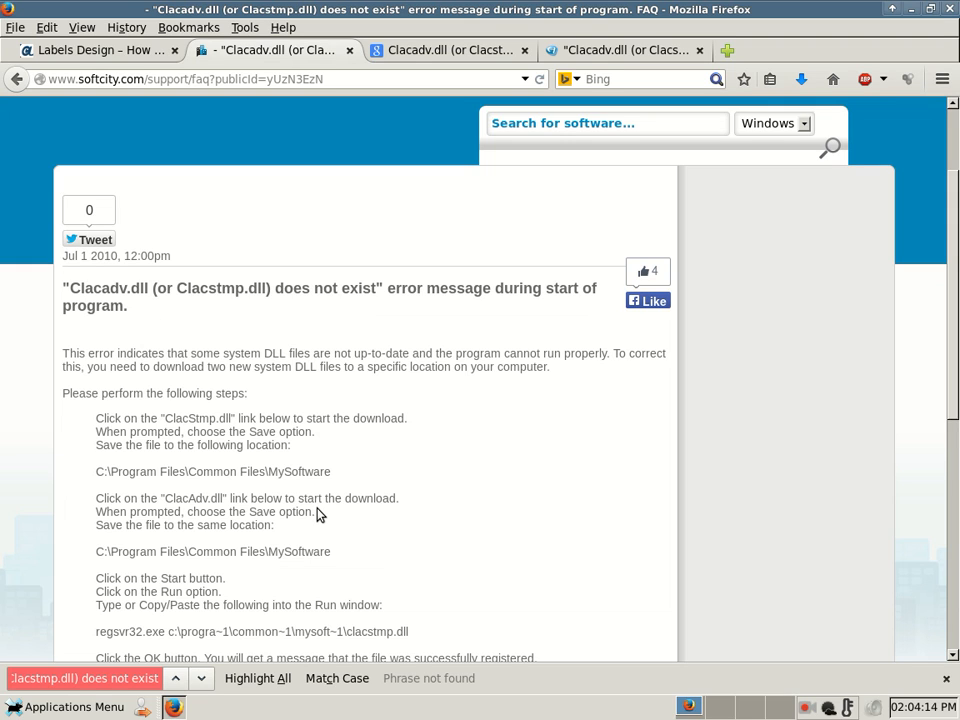
pyautogui.scroll(-3)
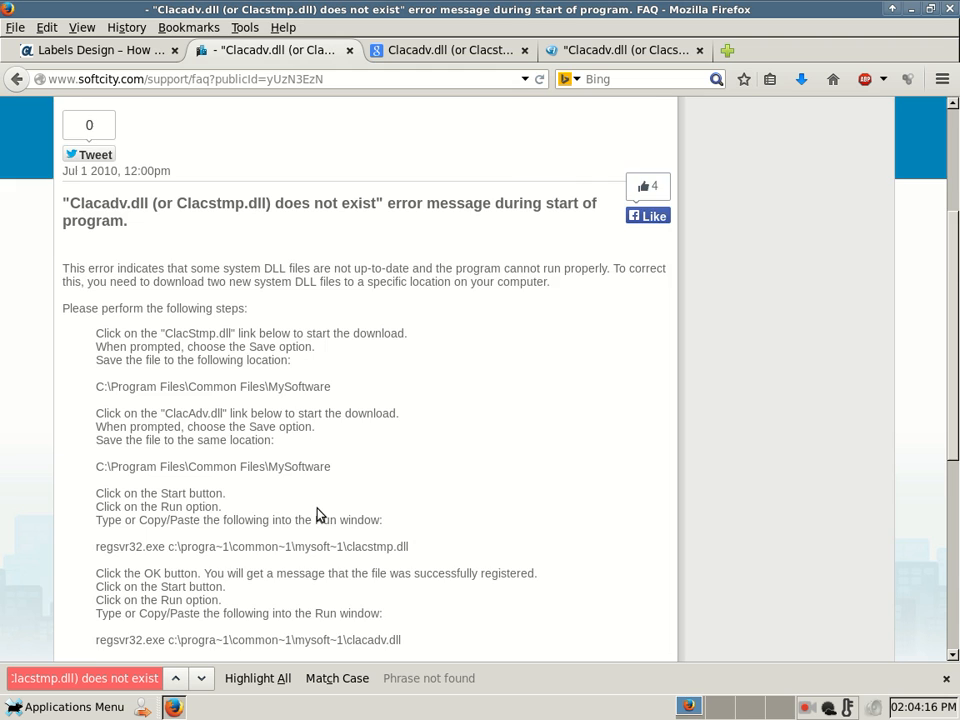
pyautogui.scroll(-3)
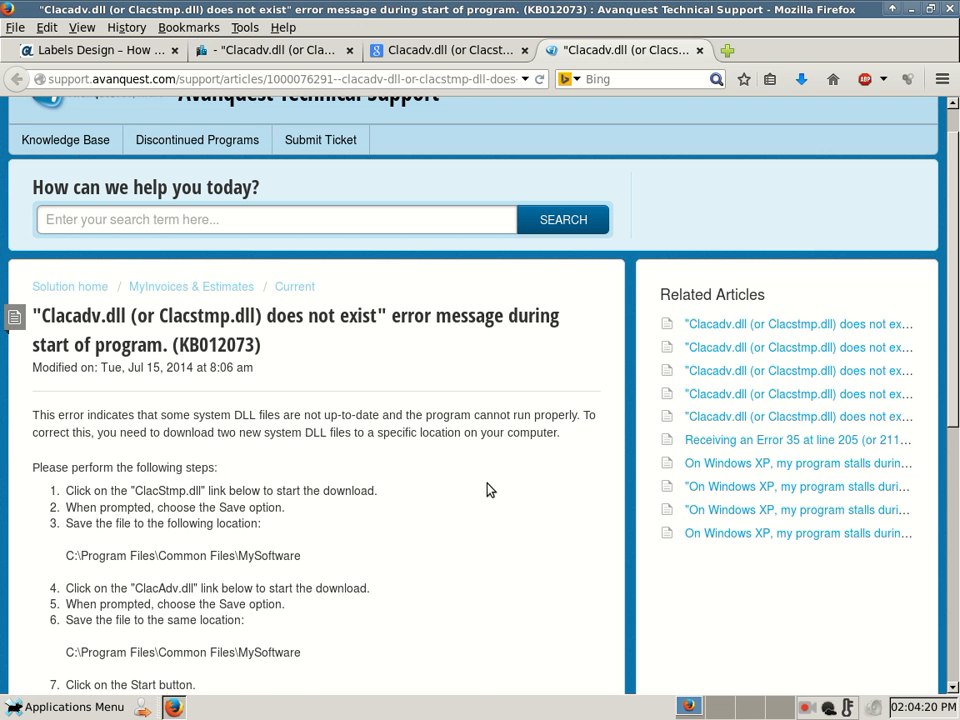
# Close the duplicate SoftCity copy and return to the Avanquest KB012073 article
pyautogui.scroll(-3)
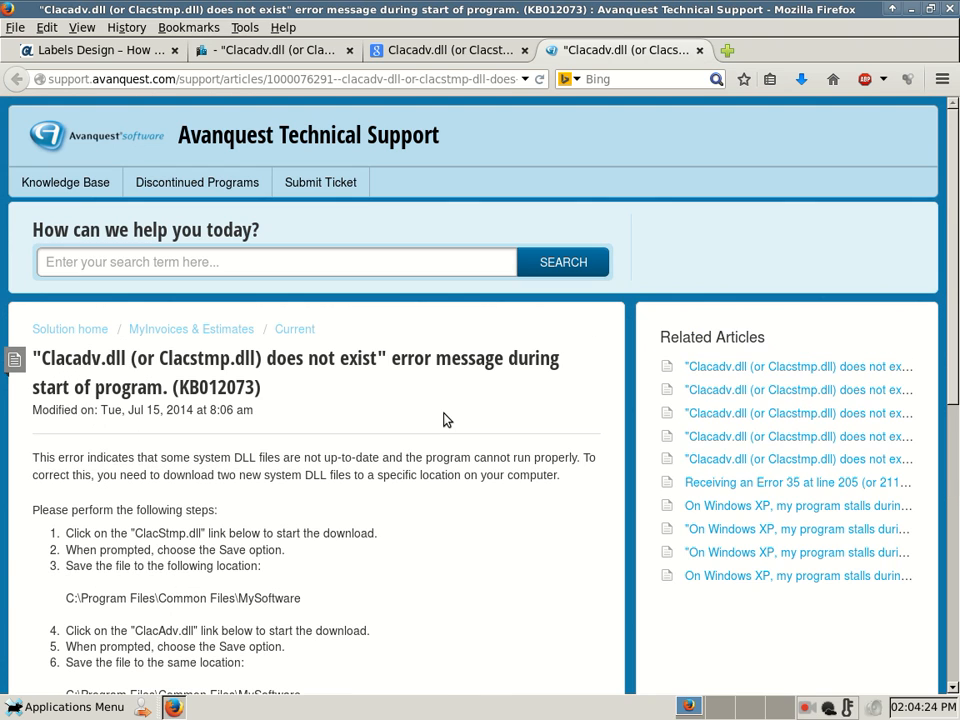
pyautogui.moveTo(260, 128)
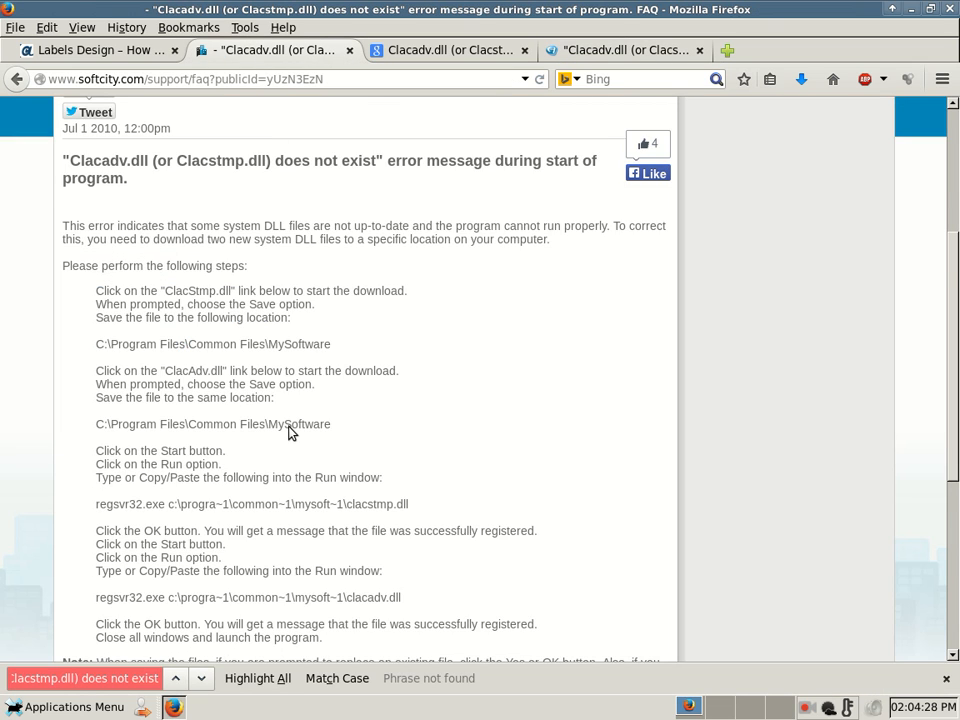
pyautogui.scroll(-3)
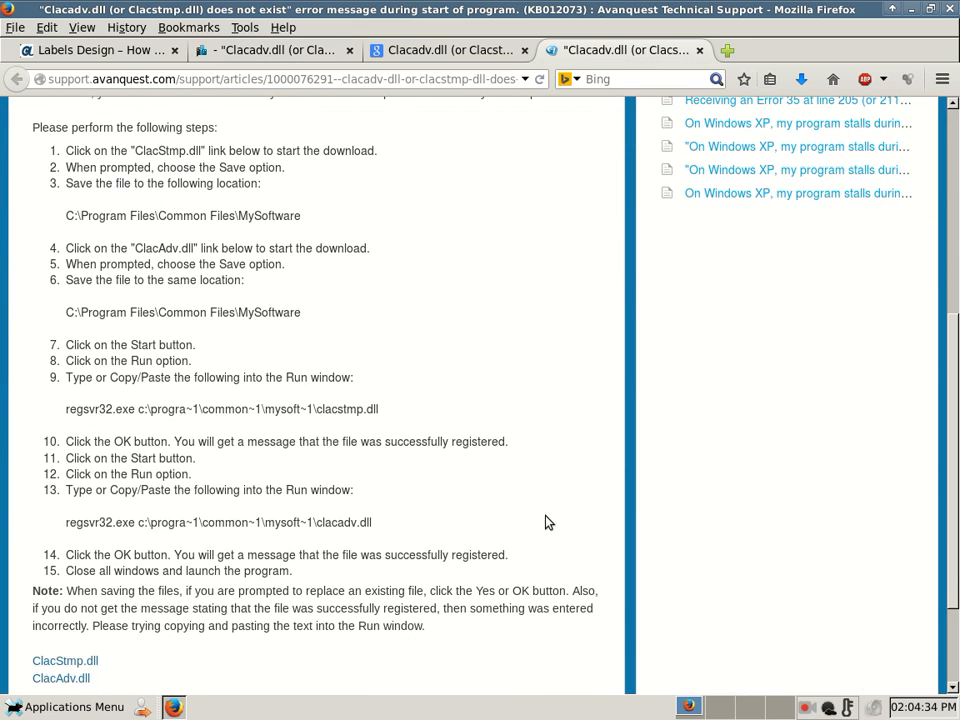
pyautogui.moveTo(512, 438)
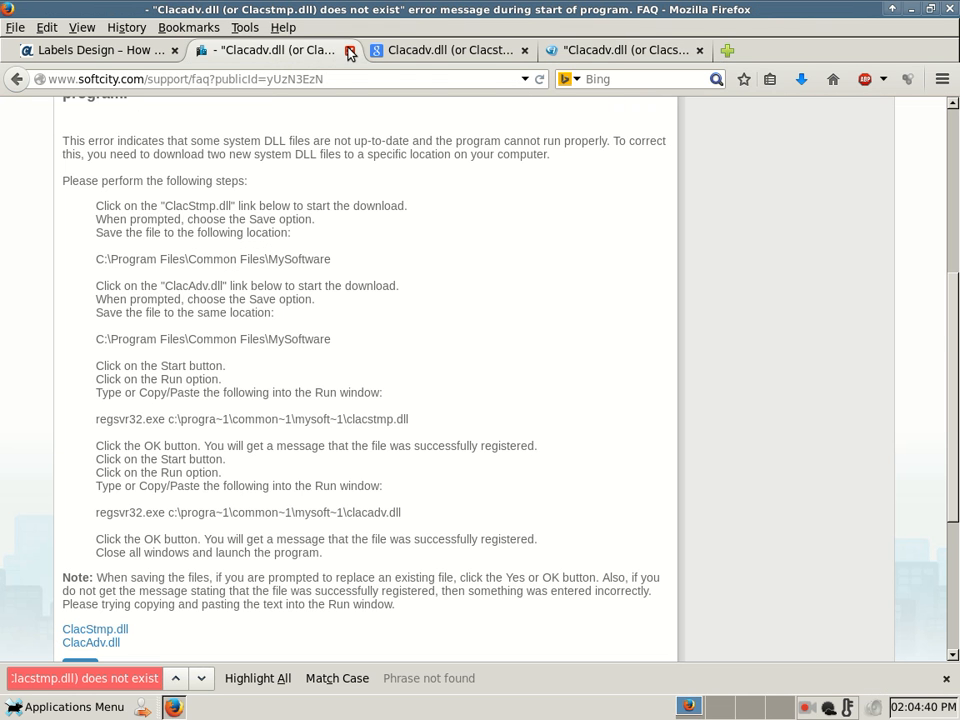
pyautogui.click(444, 50)
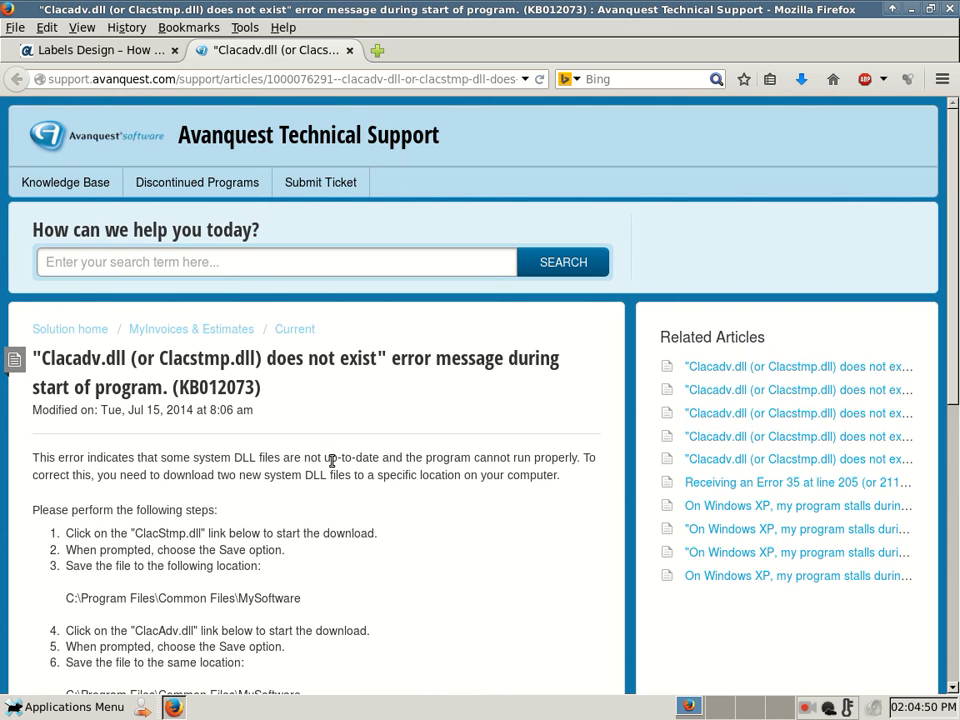
pyautogui.moveTo(296, 530)
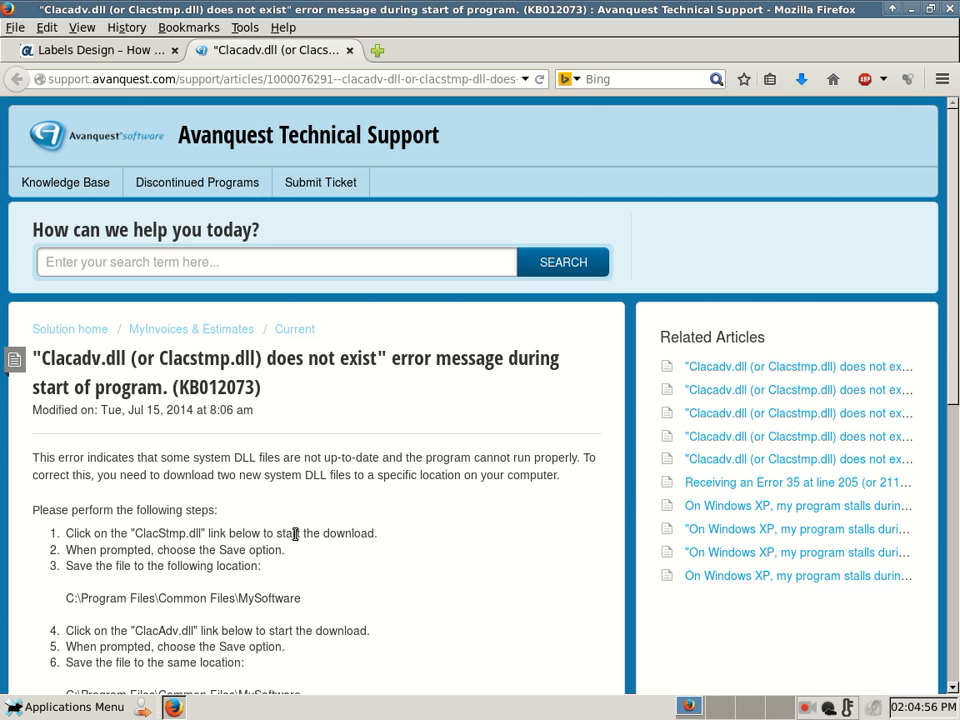
pyautogui.moveTo(304, 558)
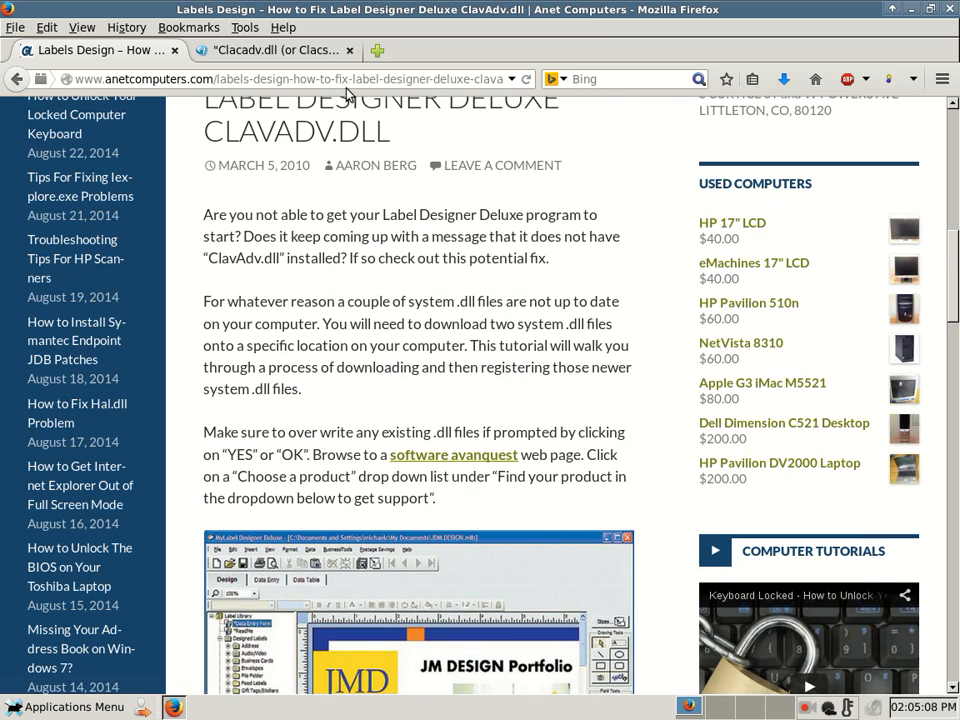
pyautogui.click(276, 50)
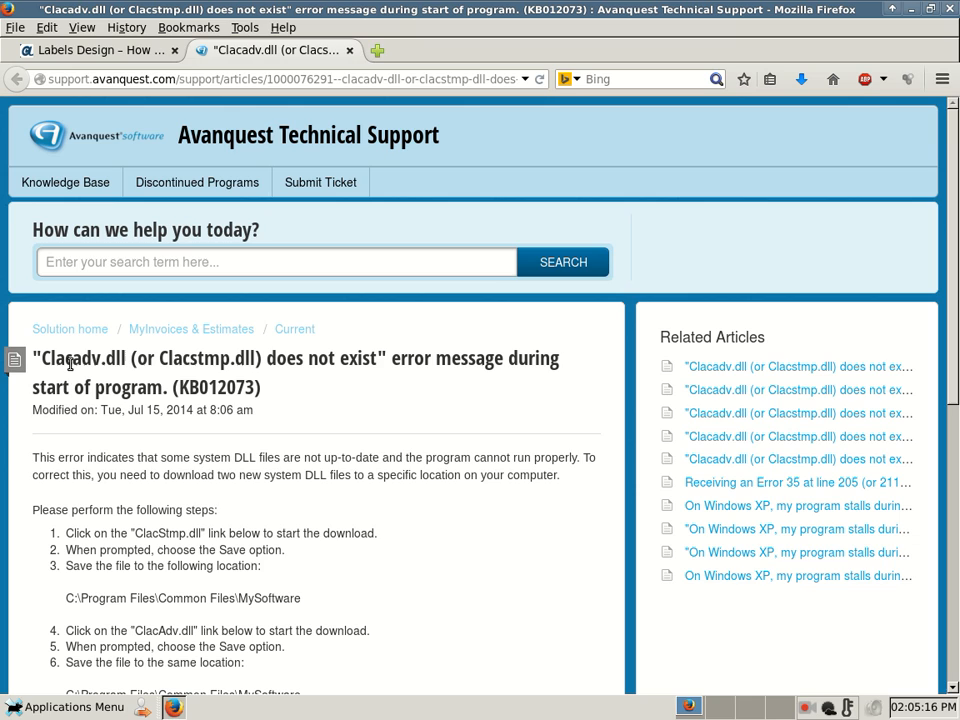
pyautogui.moveTo(224, 372)
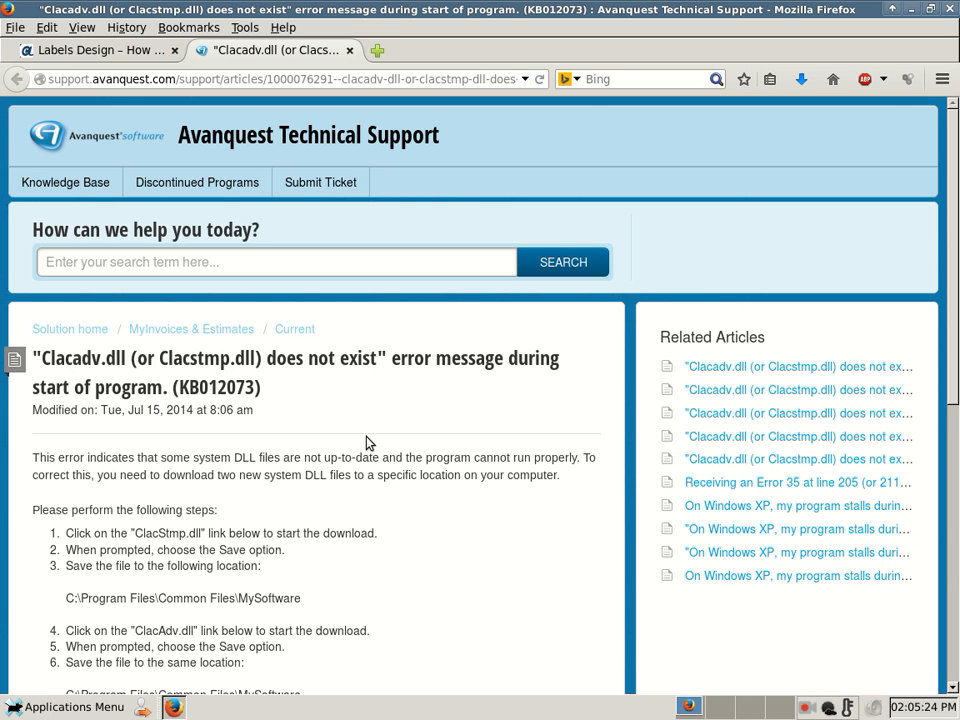
# Read down the KB012073 article steps to step 9 with the regsvr32 commands
pyautogui.scroll(-3)
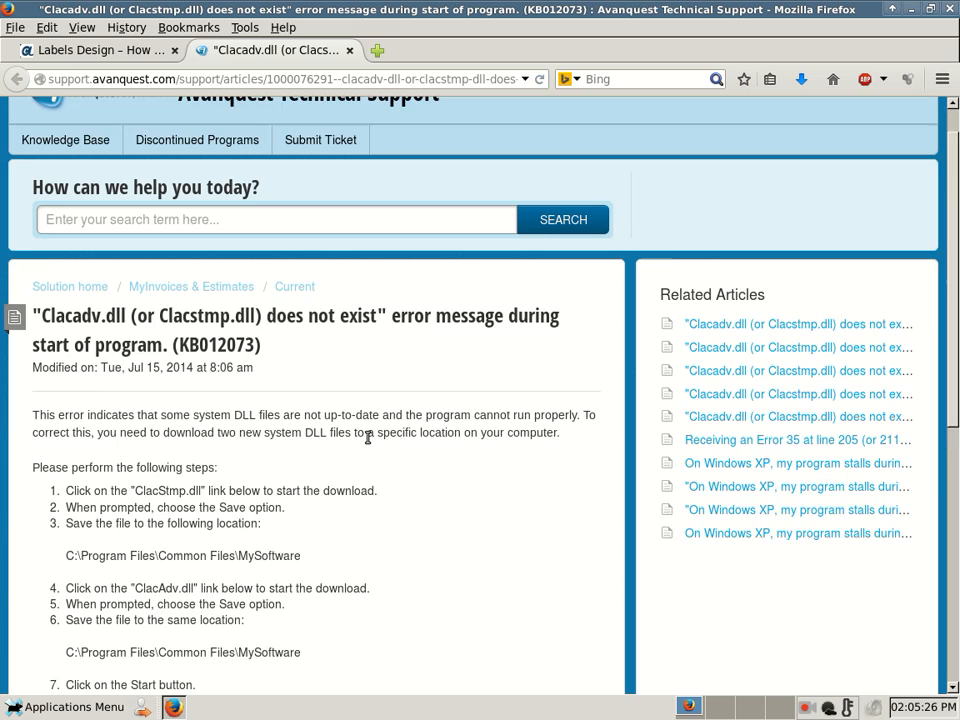
pyautogui.scroll(-3)
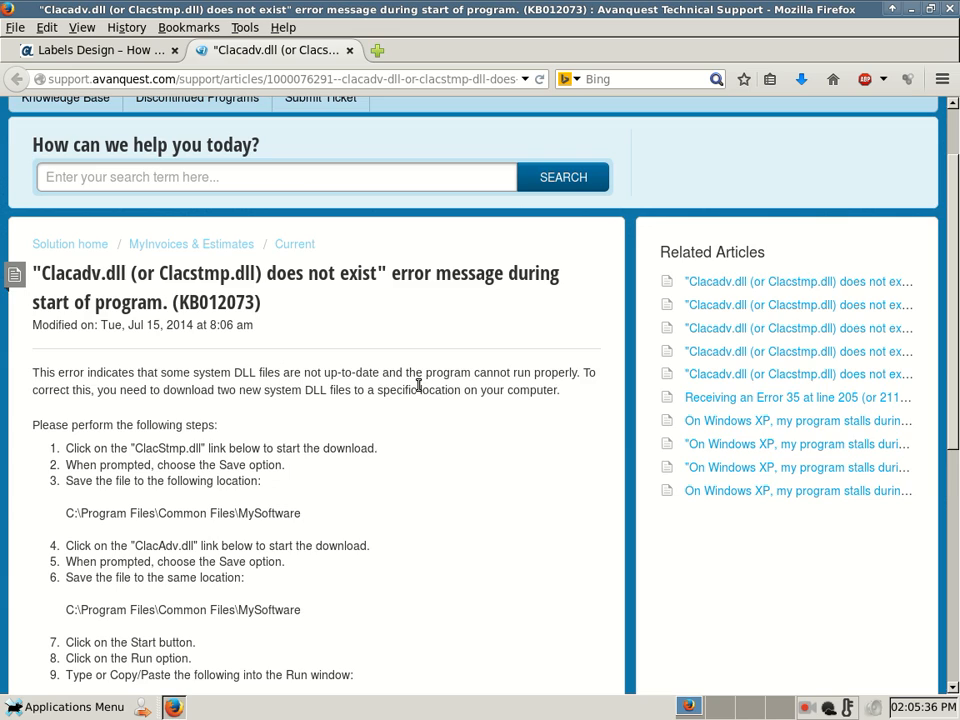
pyautogui.scroll(-3)
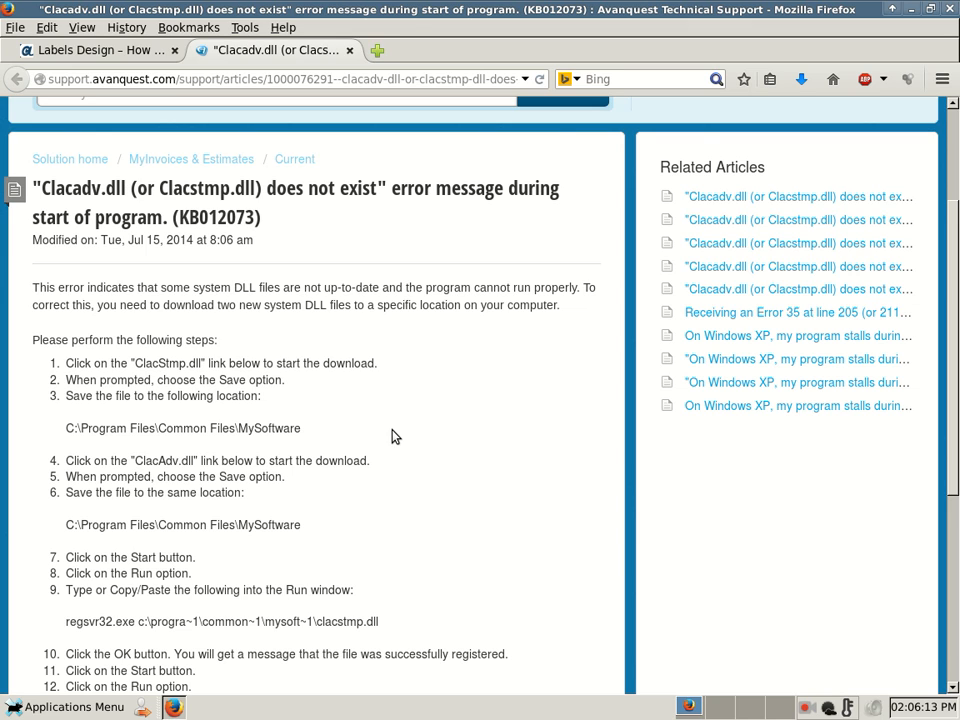
pyautogui.scroll(-3)
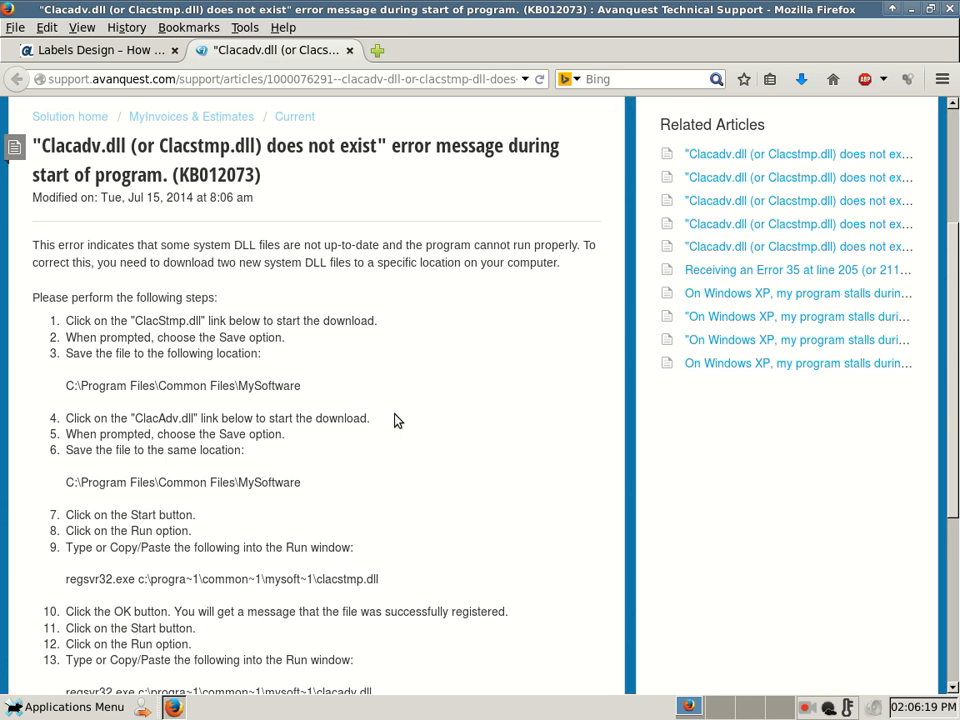
pyautogui.scroll(-3)
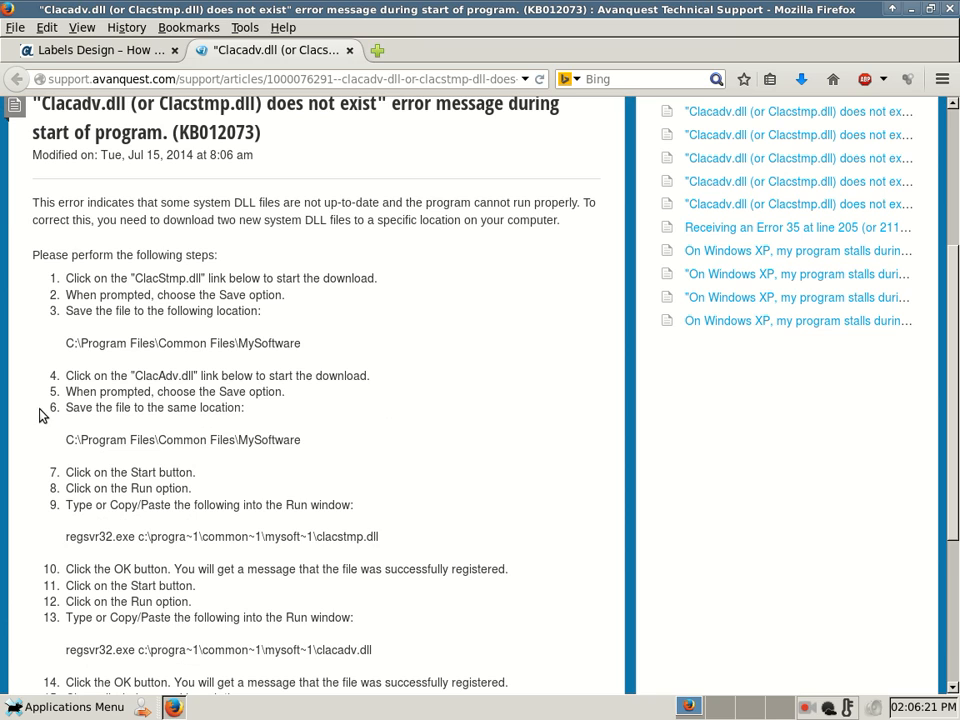
pyautogui.moveTo(46, 400)
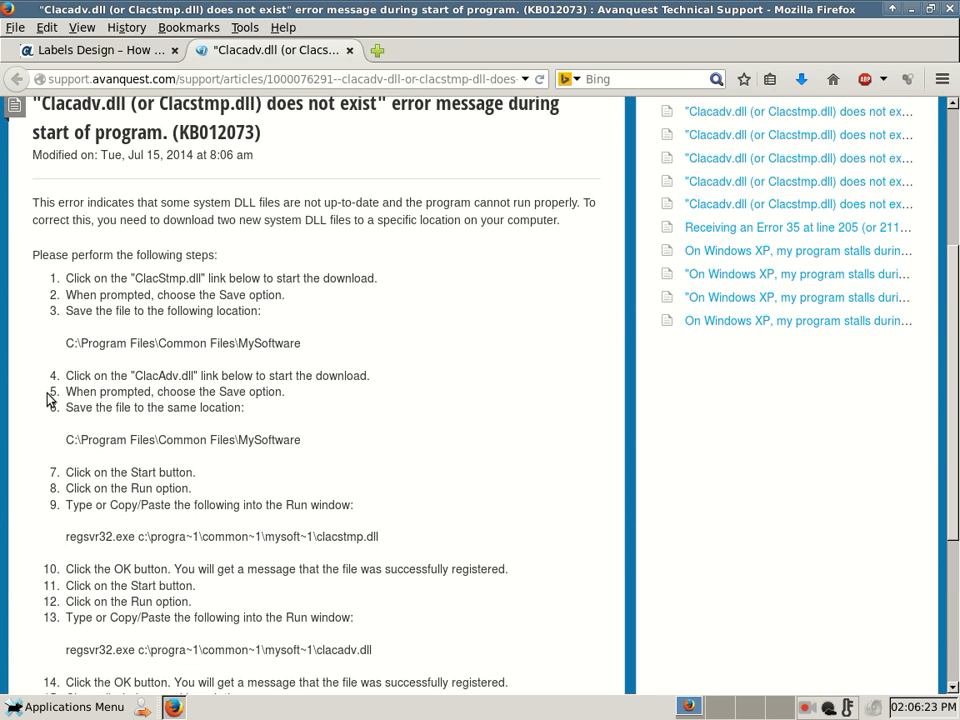
pyautogui.scroll(-3)
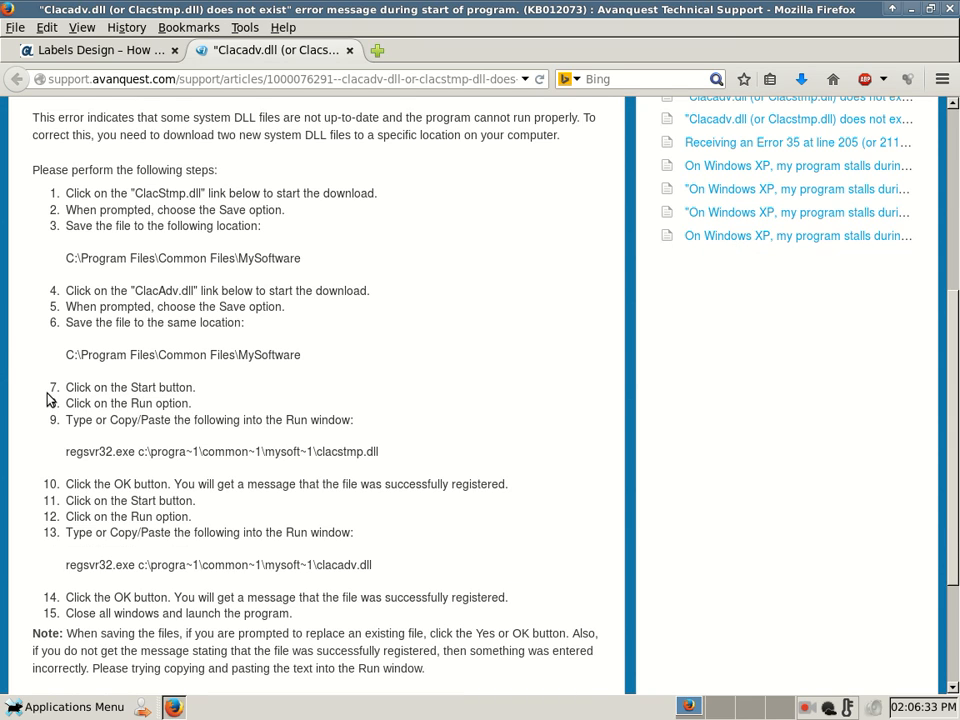
pyautogui.scroll(-3)
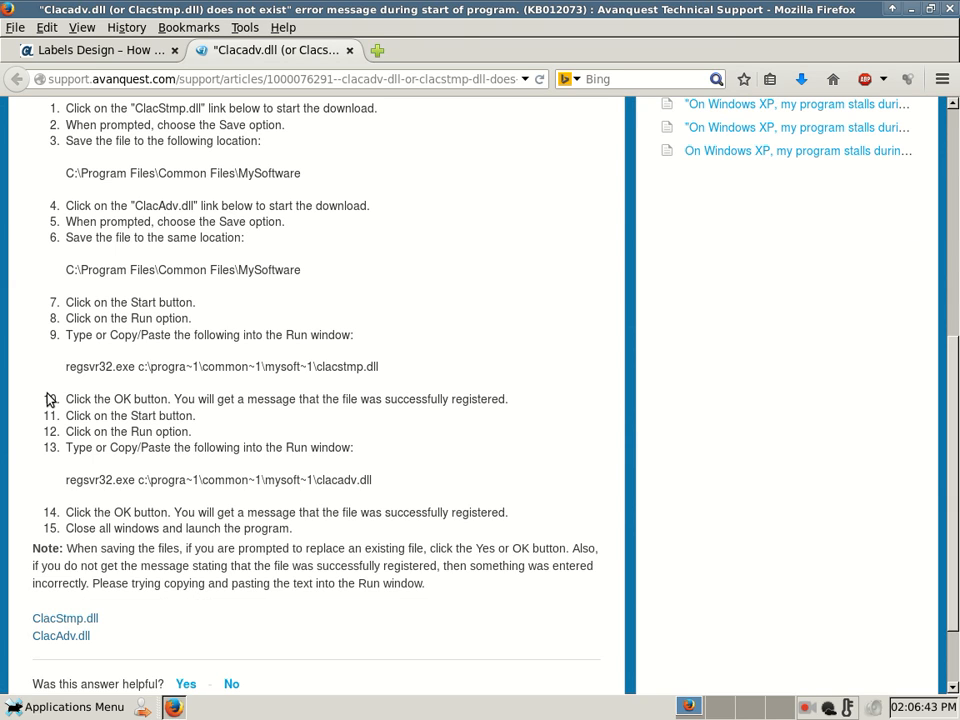
pyautogui.moveTo(52, 374)
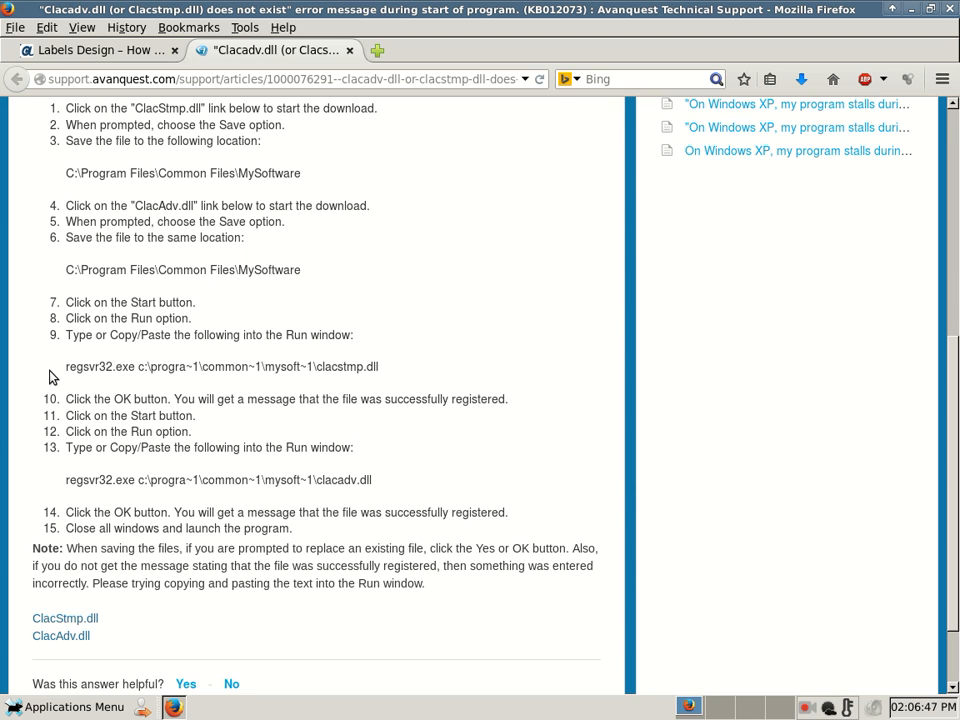
pyautogui.scroll(-3)
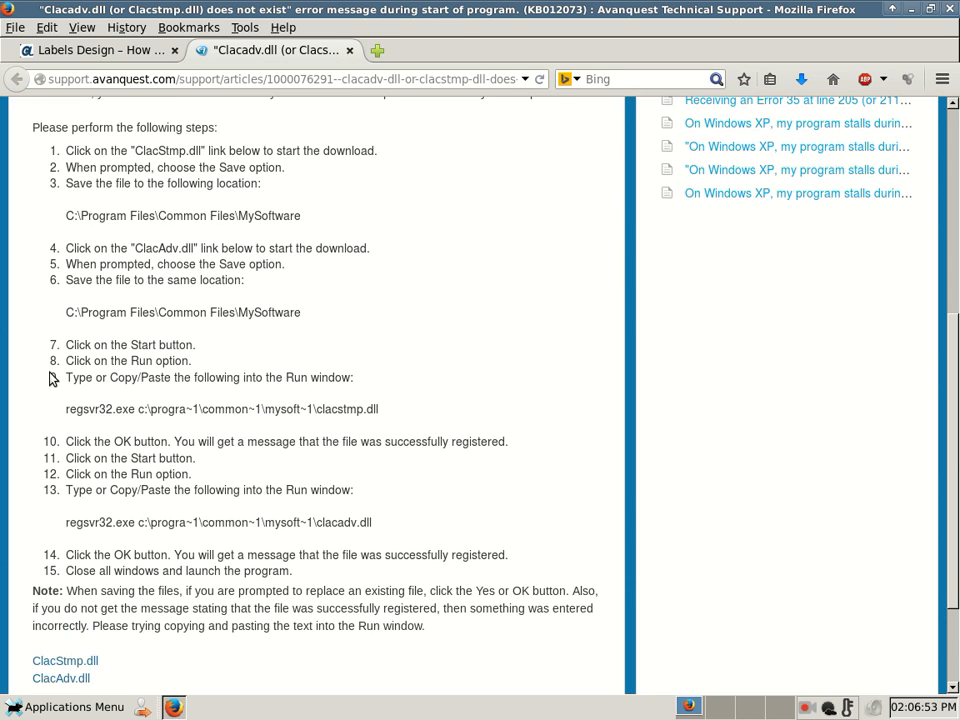
pyautogui.moveTo(282, 212)
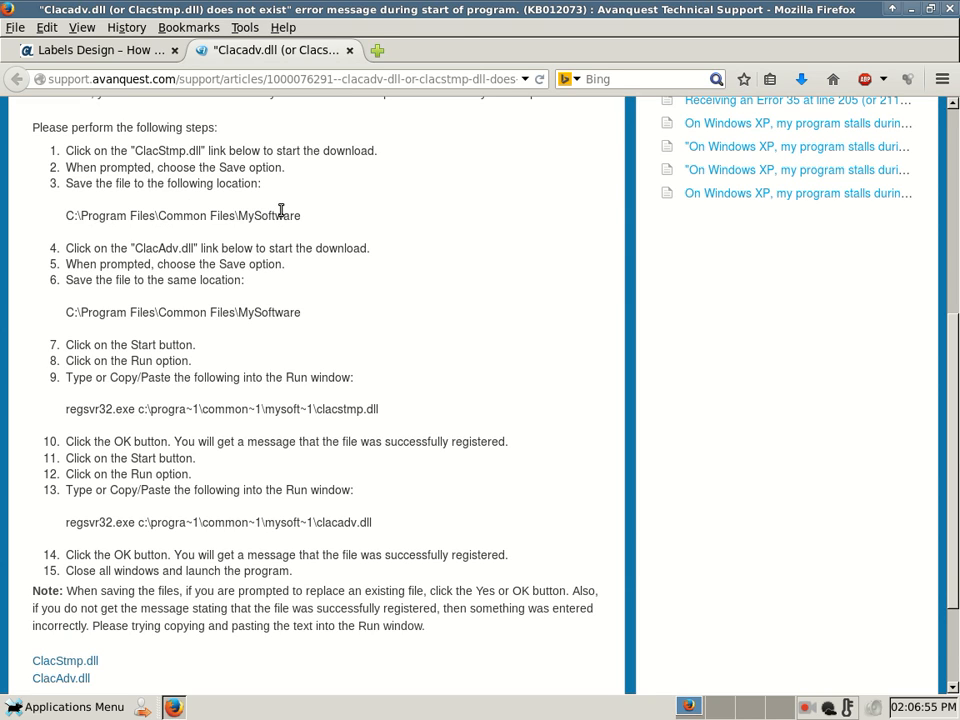
pyautogui.moveTo(158, 230)
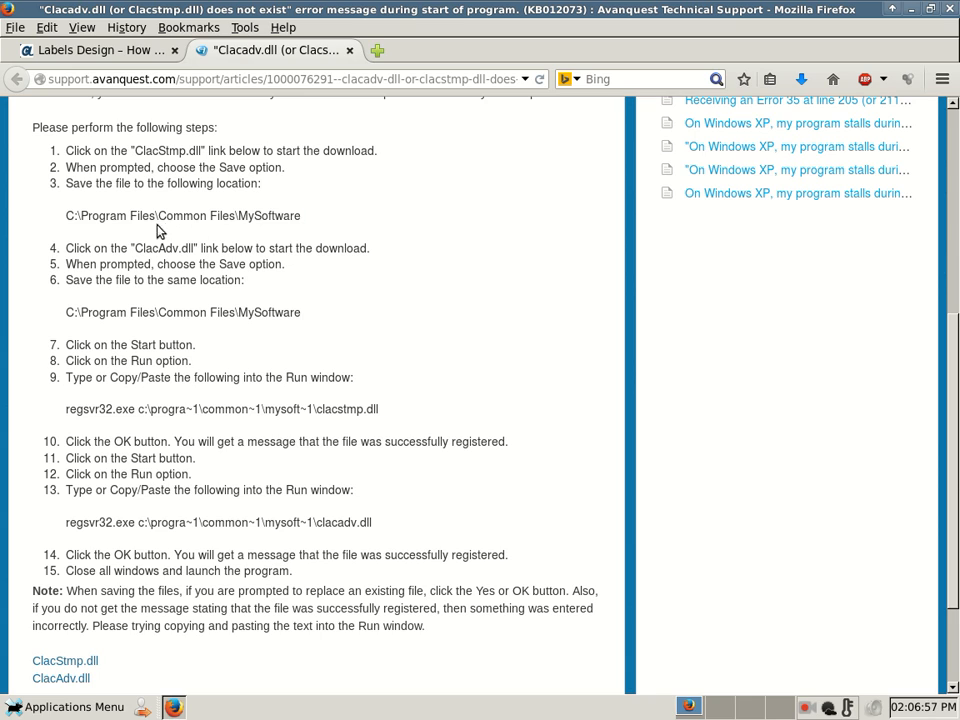
# Copy the regsvr32 clacstmp.dll command, dismissing the application list without launching anything
pyautogui.doubleClick(290, 312)
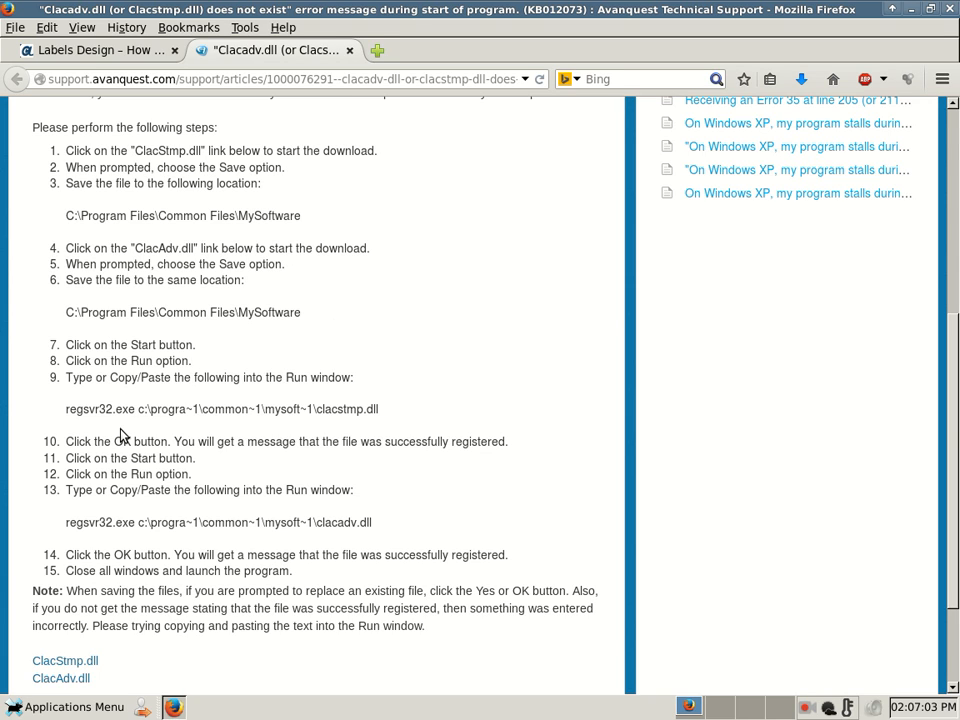
pyautogui.moveTo(148, 404)
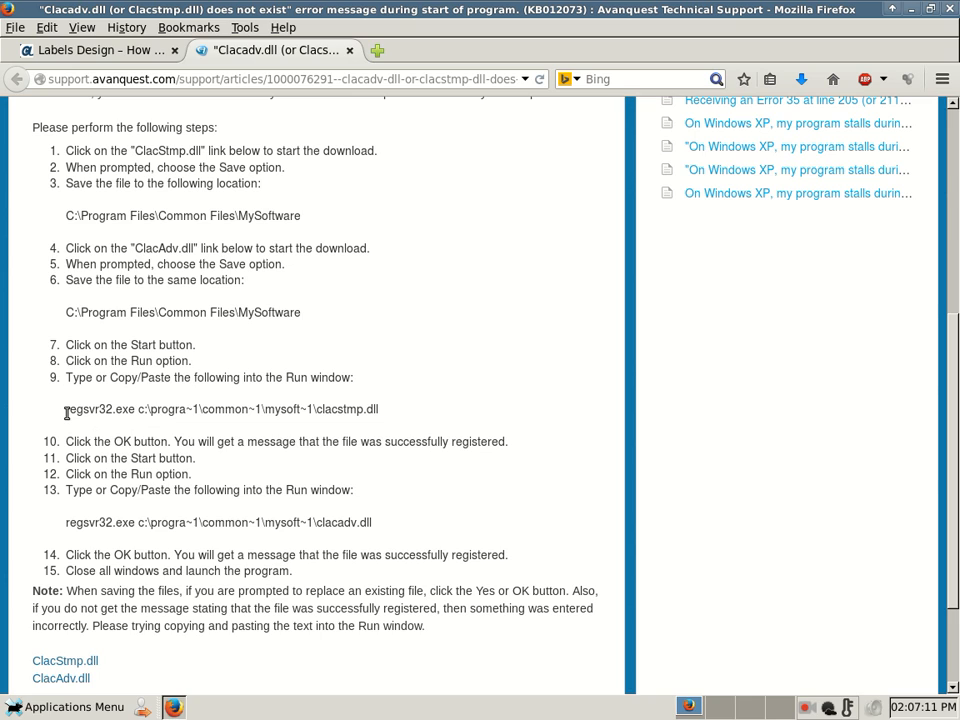
pyautogui.moveTo(66, 408); pyautogui.dragTo(156, 408)
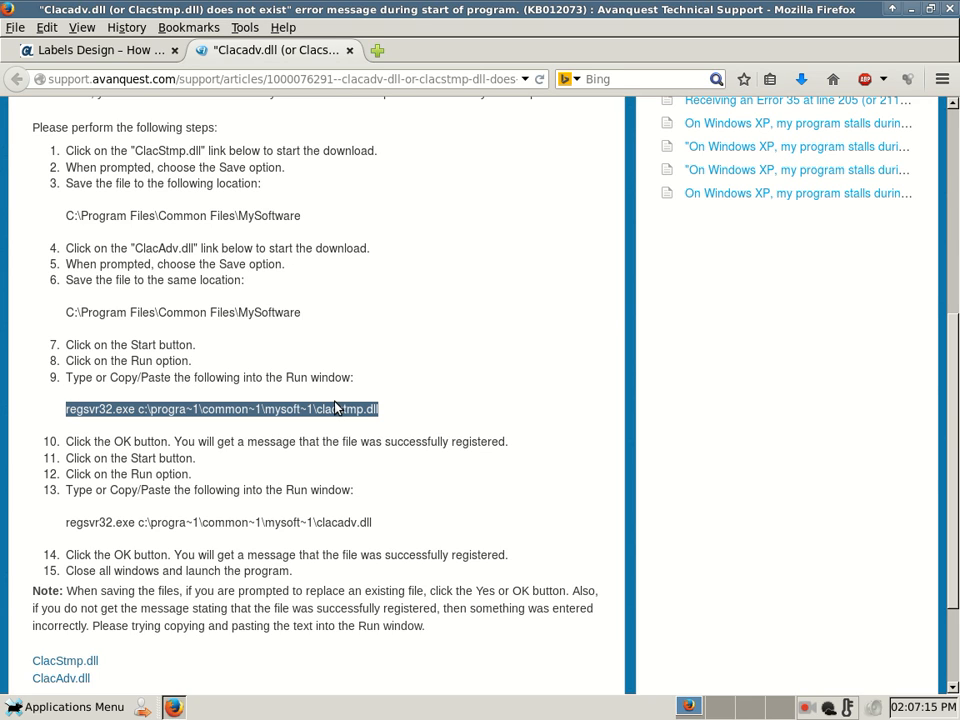
pyautogui.moveTo(420, 410)
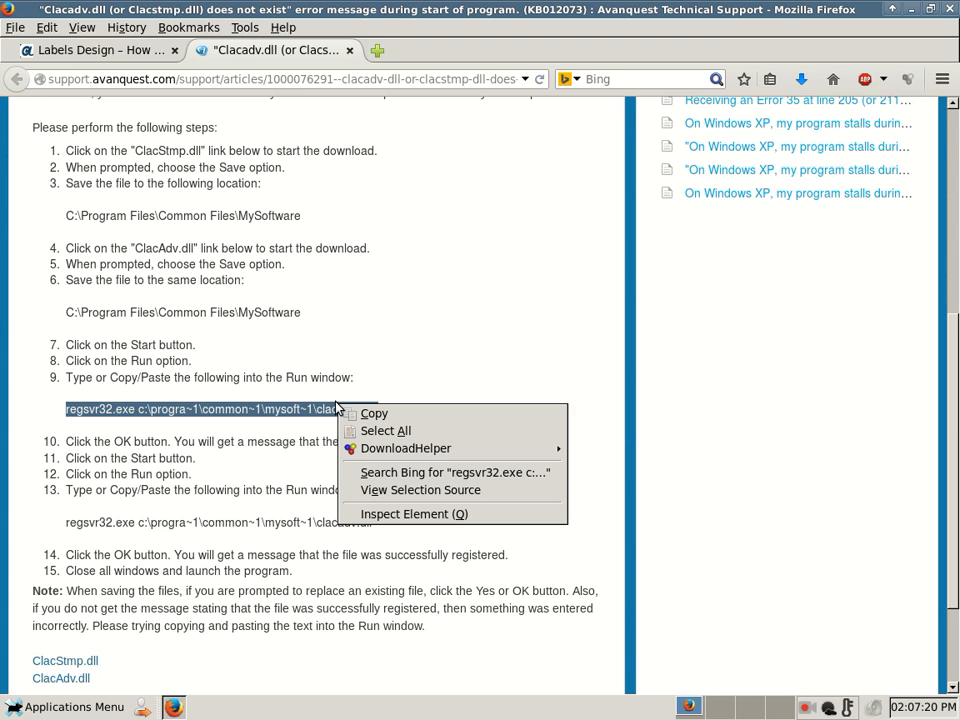
pyautogui.click(110, 444)
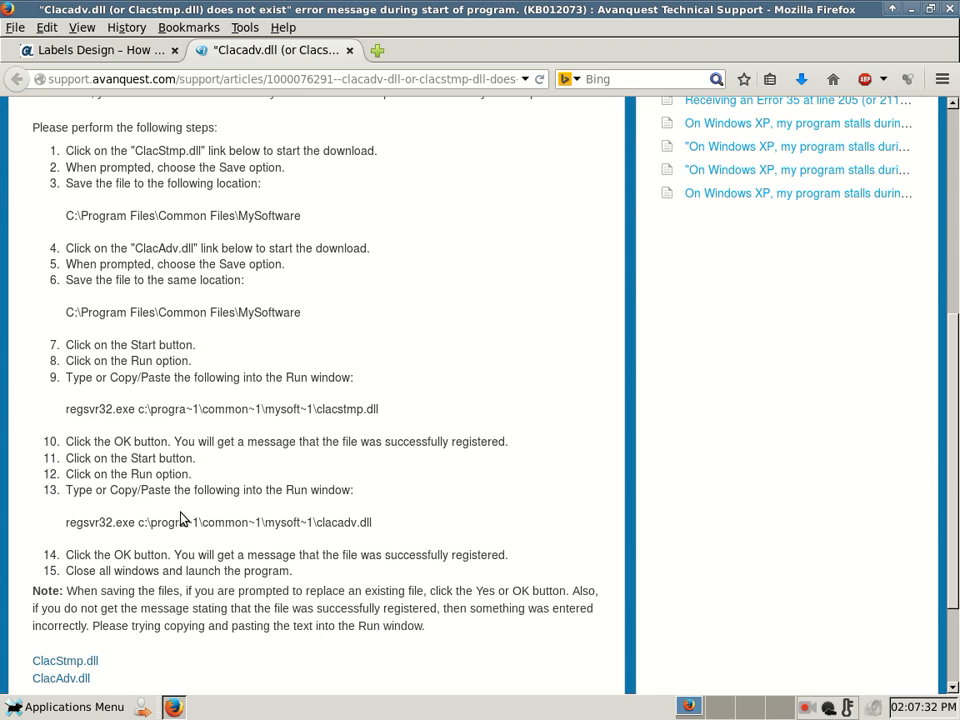
pyautogui.moveTo(332, 360)
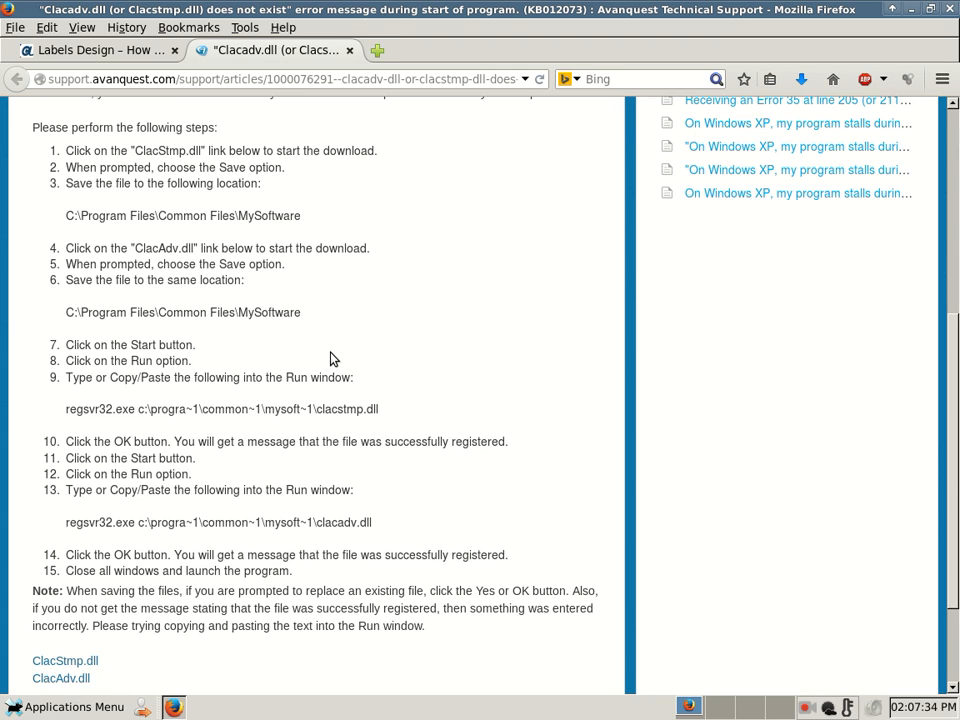
pyautogui.rightClick(336, 358)
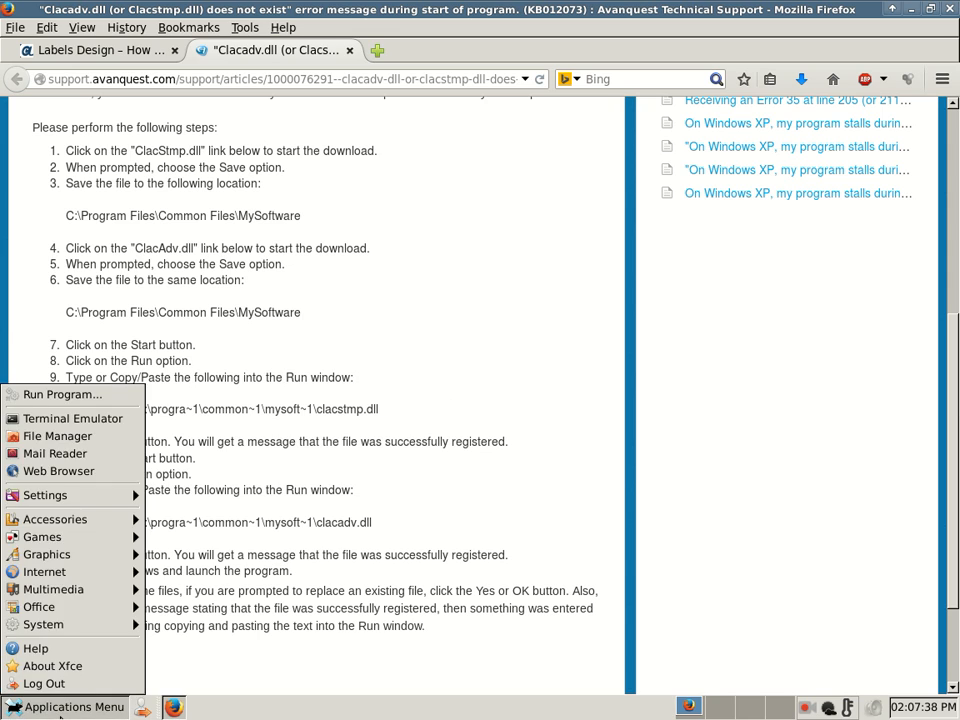
pyautogui.click(448, 328)
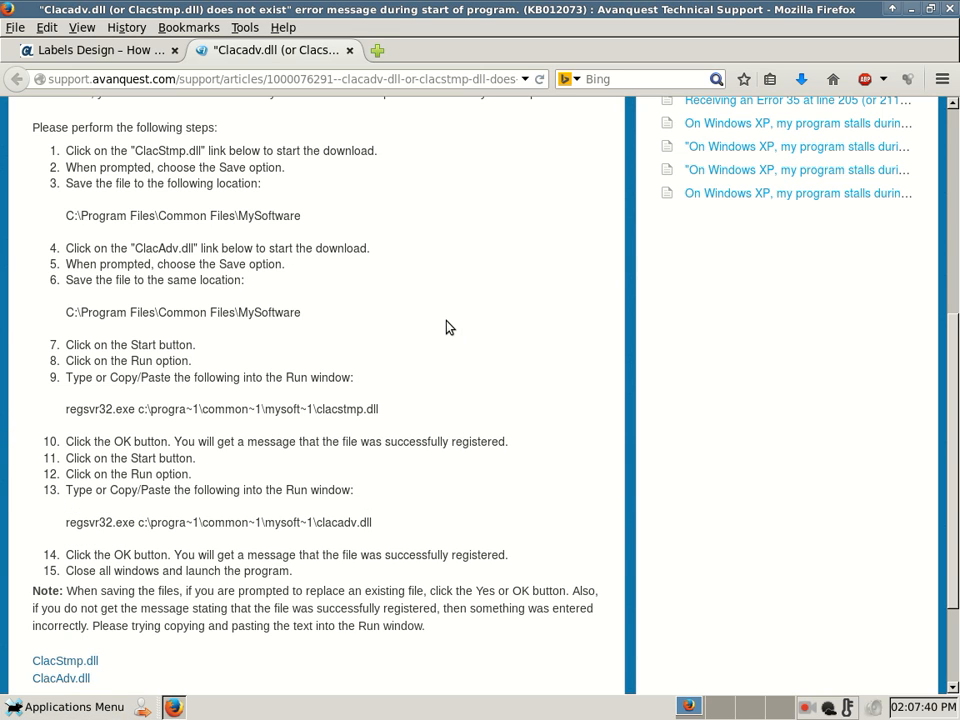
pyautogui.moveTo(392, 404)
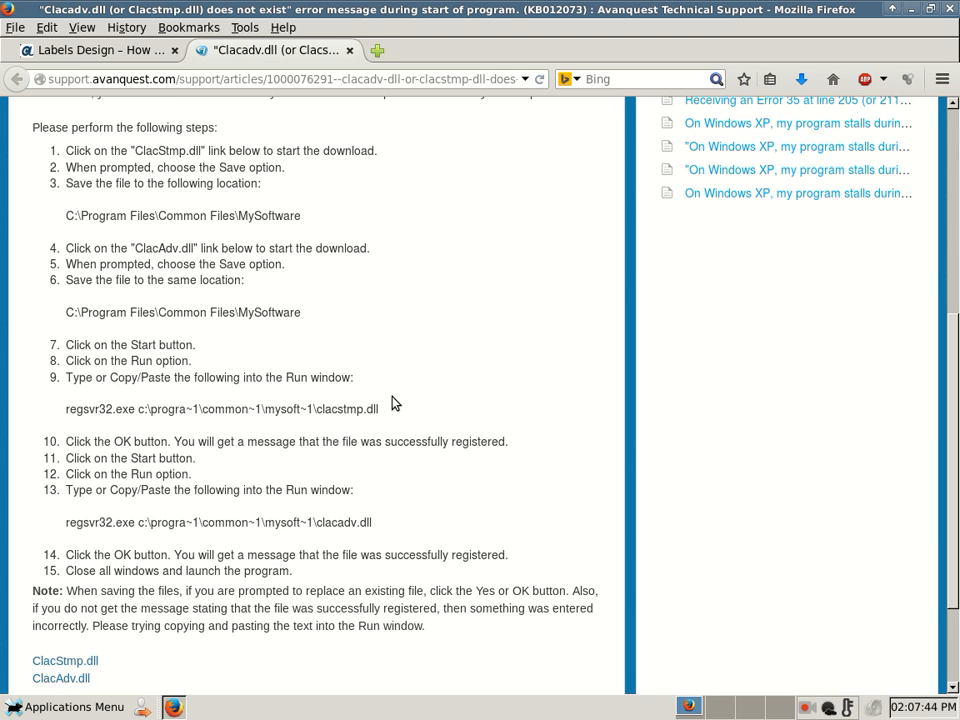
pyautogui.moveTo(368, 428)
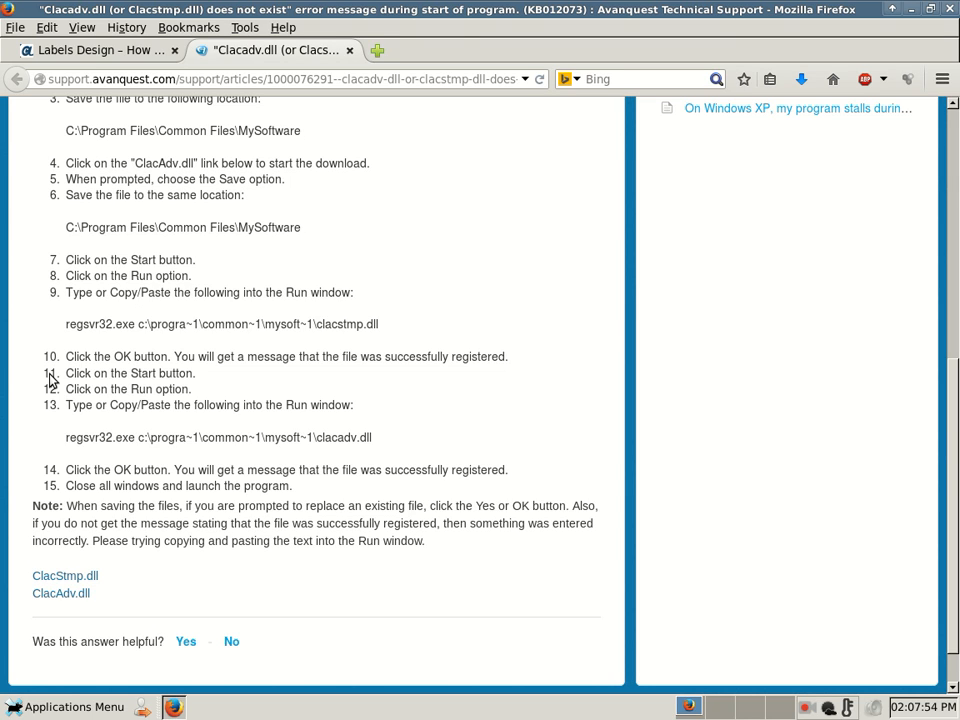
pyautogui.moveTo(44, 390)
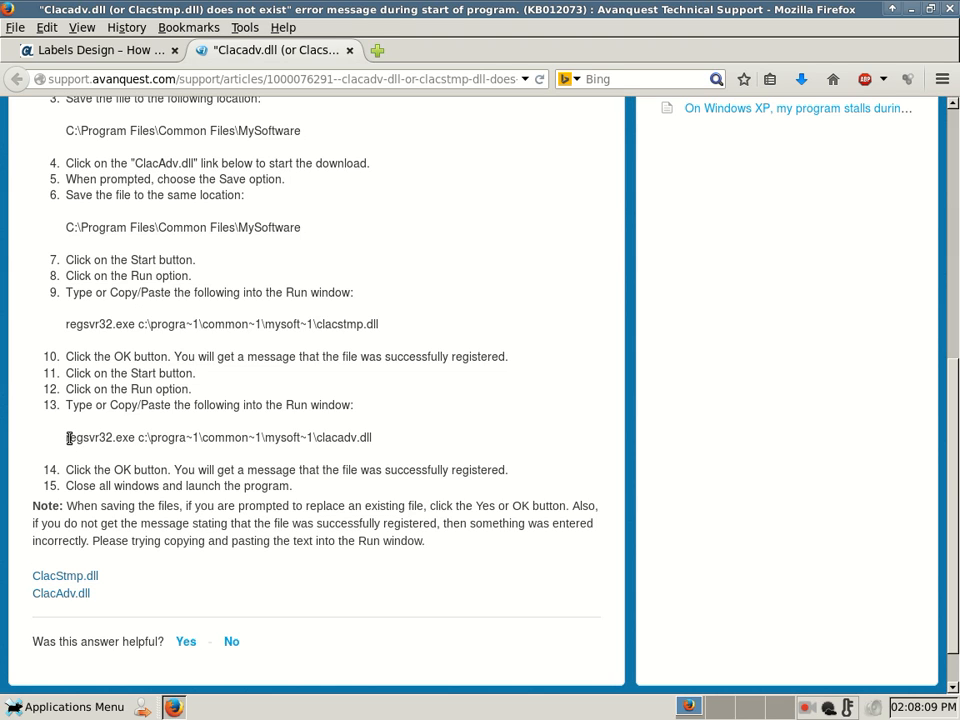
pyautogui.rightClick(360, 436)
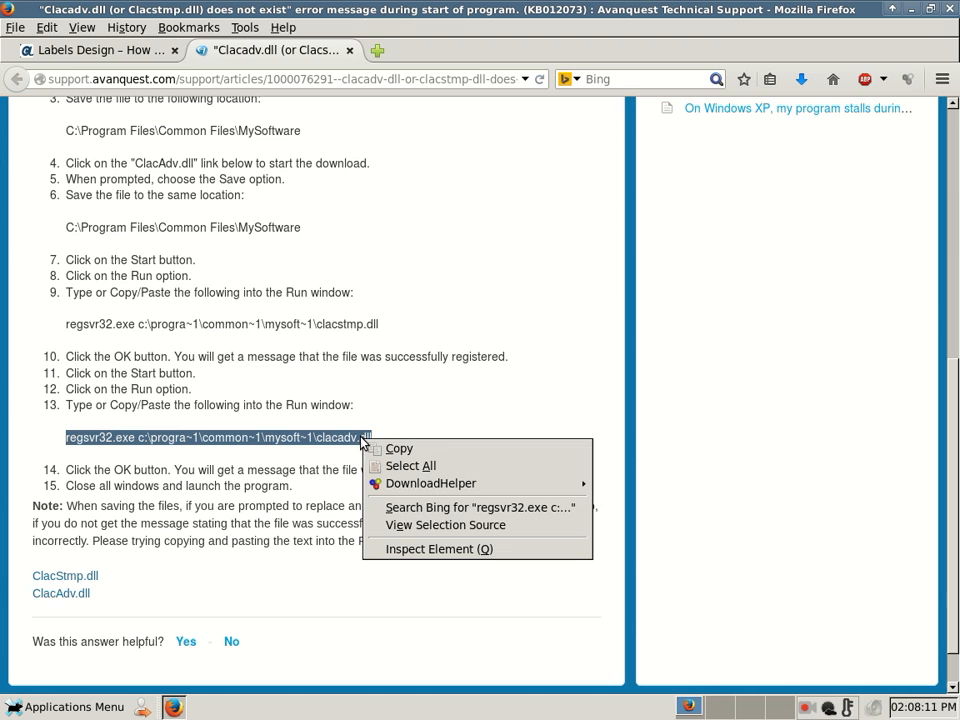
pyautogui.click(400, 424)
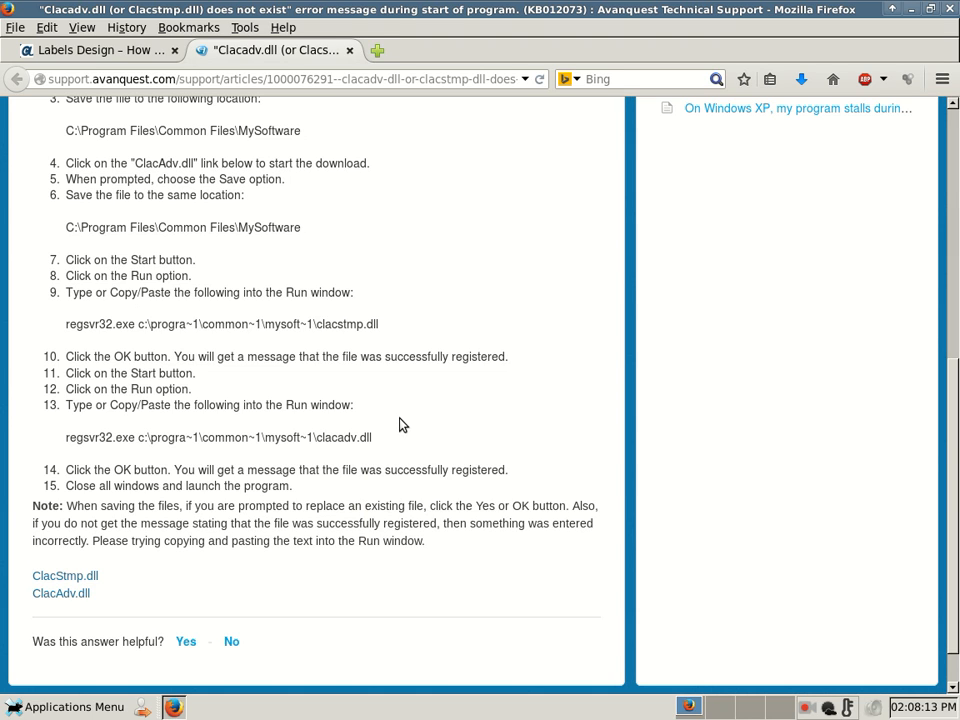
pyautogui.moveTo(372, 436)
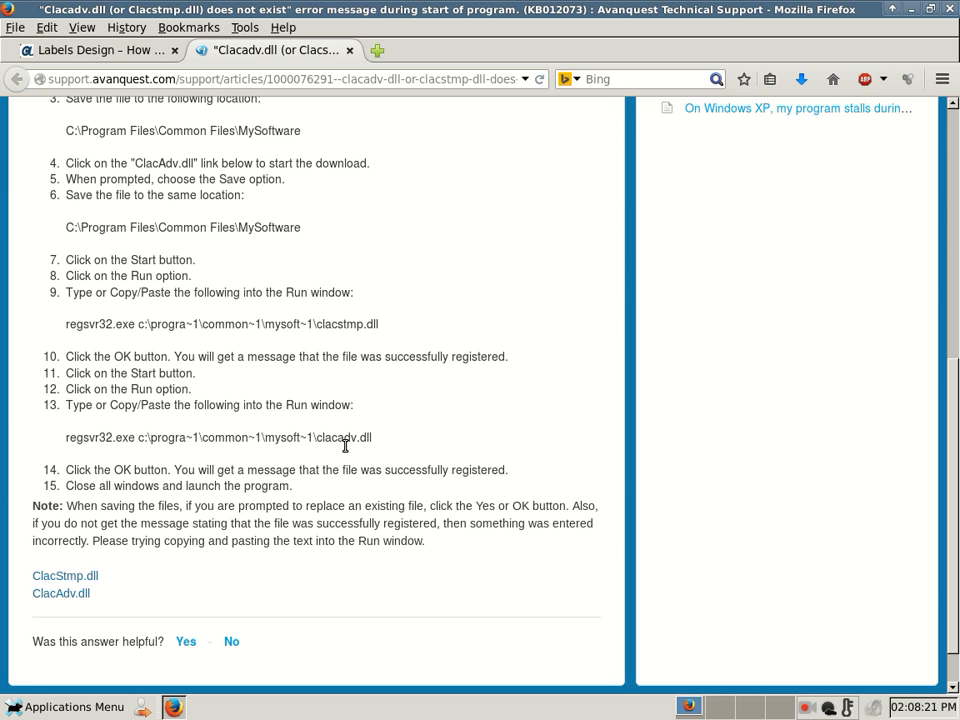
pyautogui.moveTo(330, 456)
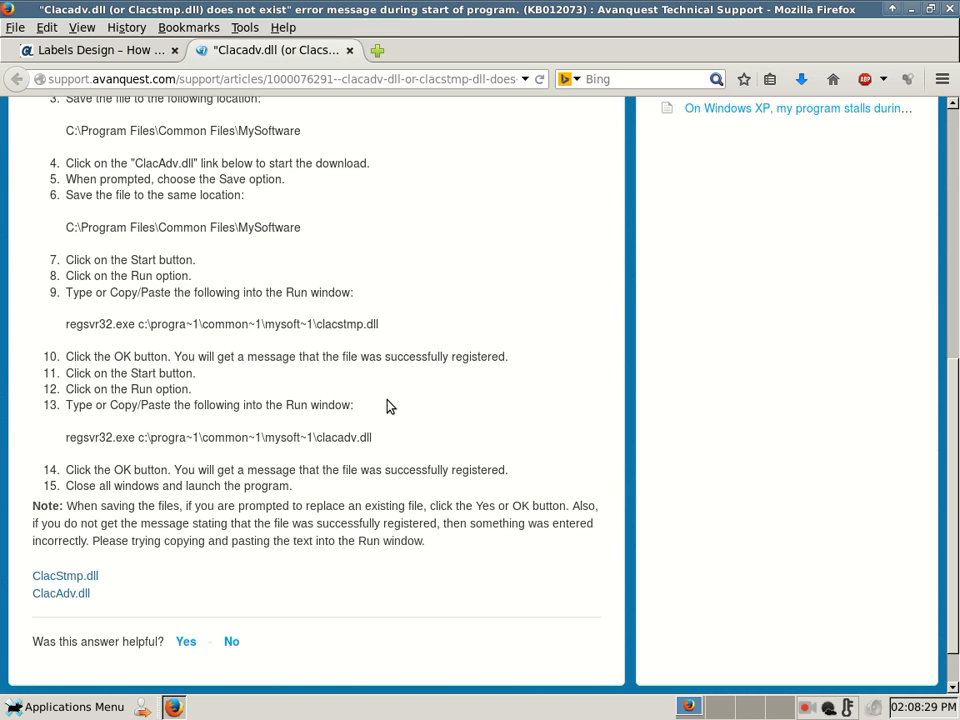
pyautogui.moveTo(338, 432)
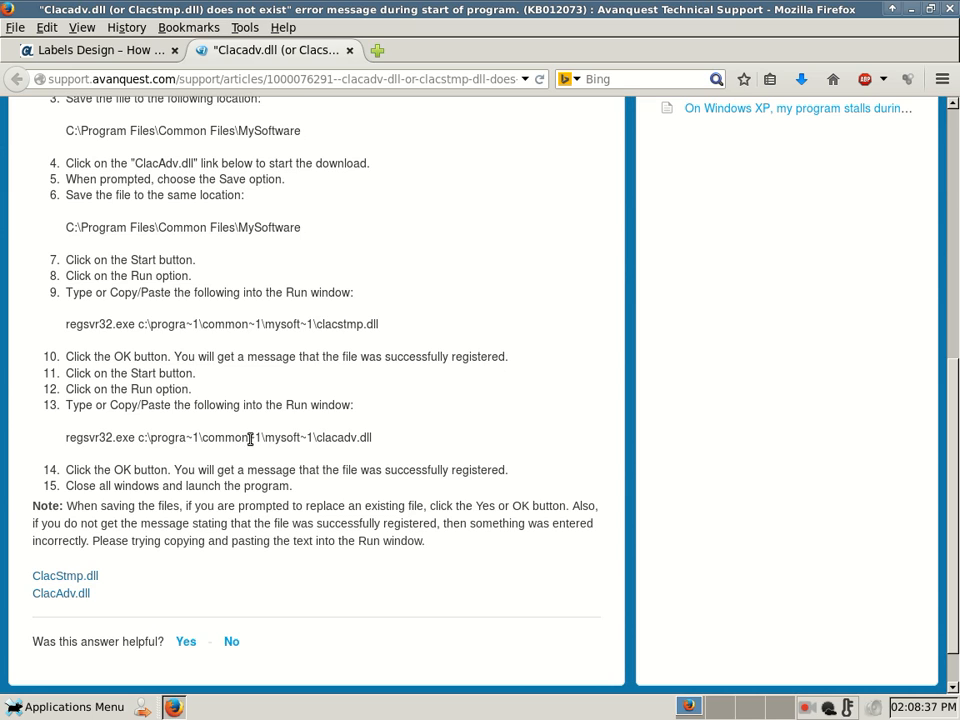
pyautogui.moveTo(190, 476)
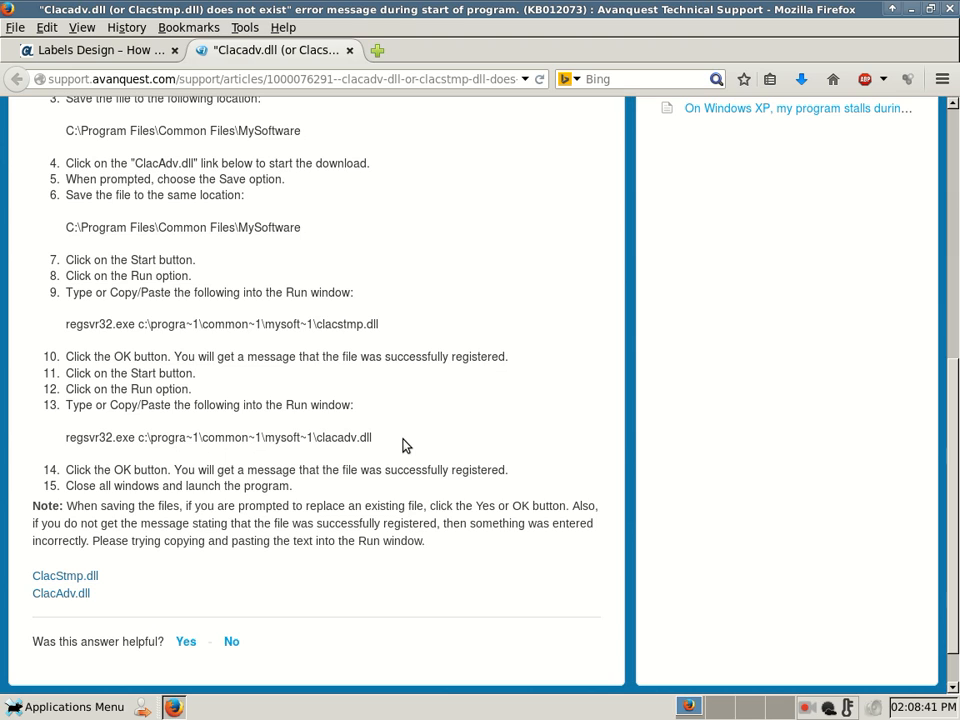
pyautogui.moveTo(268, 456)
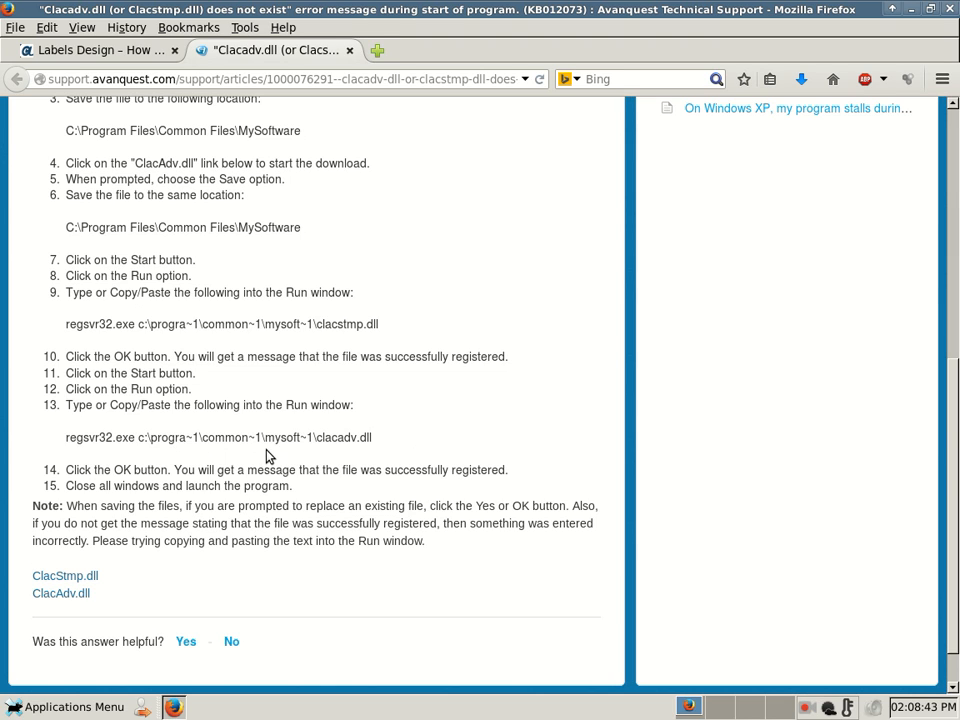
pyautogui.moveTo(390, 200)
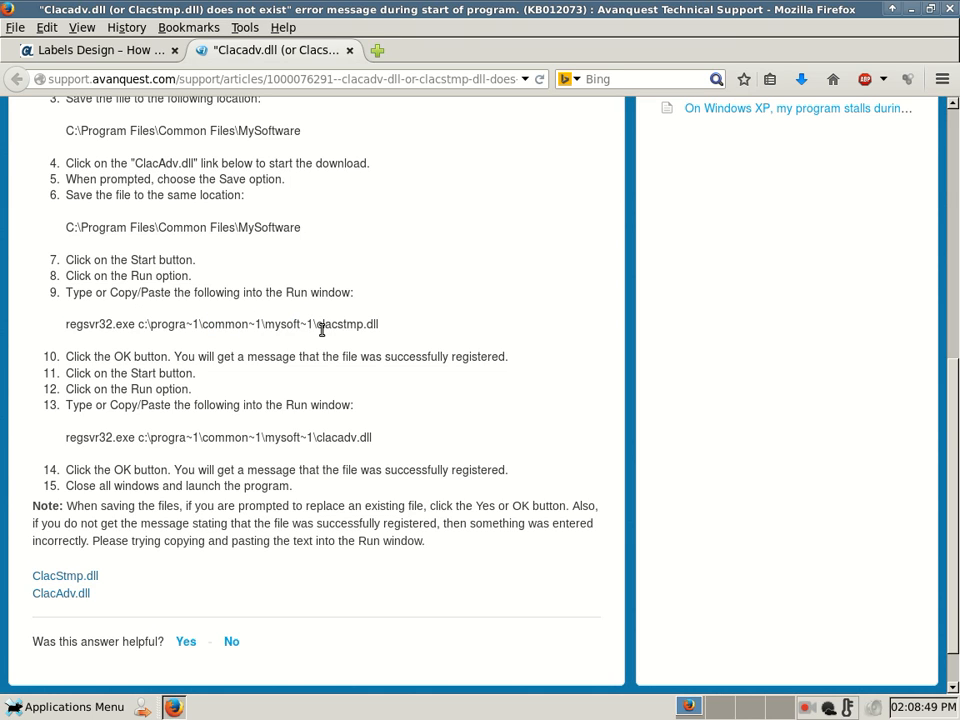
pyautogui.moveTo(364, 374)
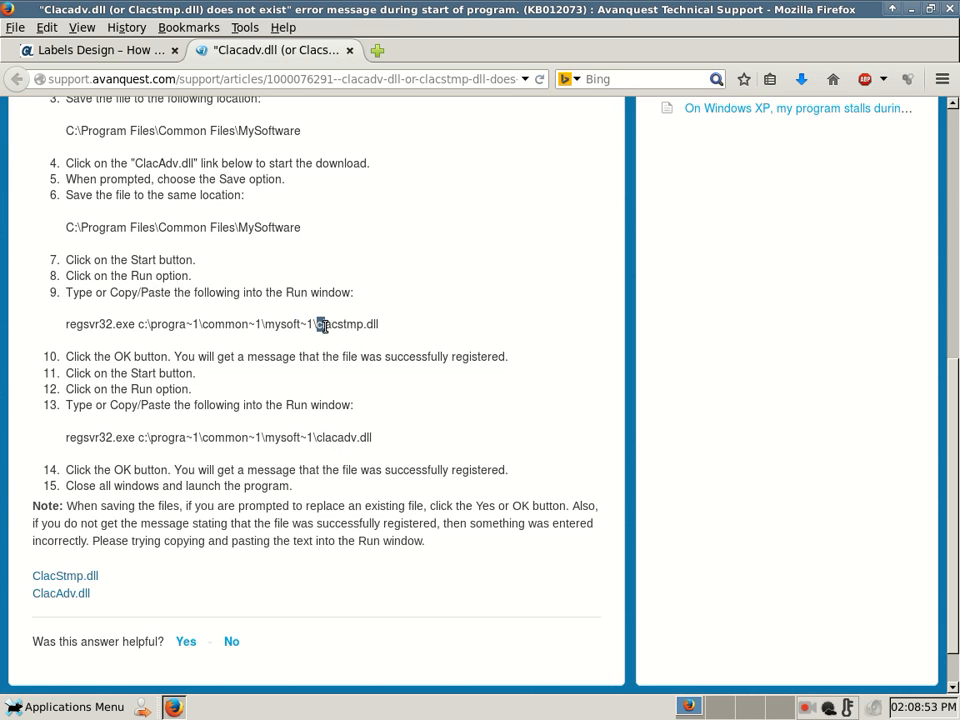
pyautogui.doubleClick(348, 324)
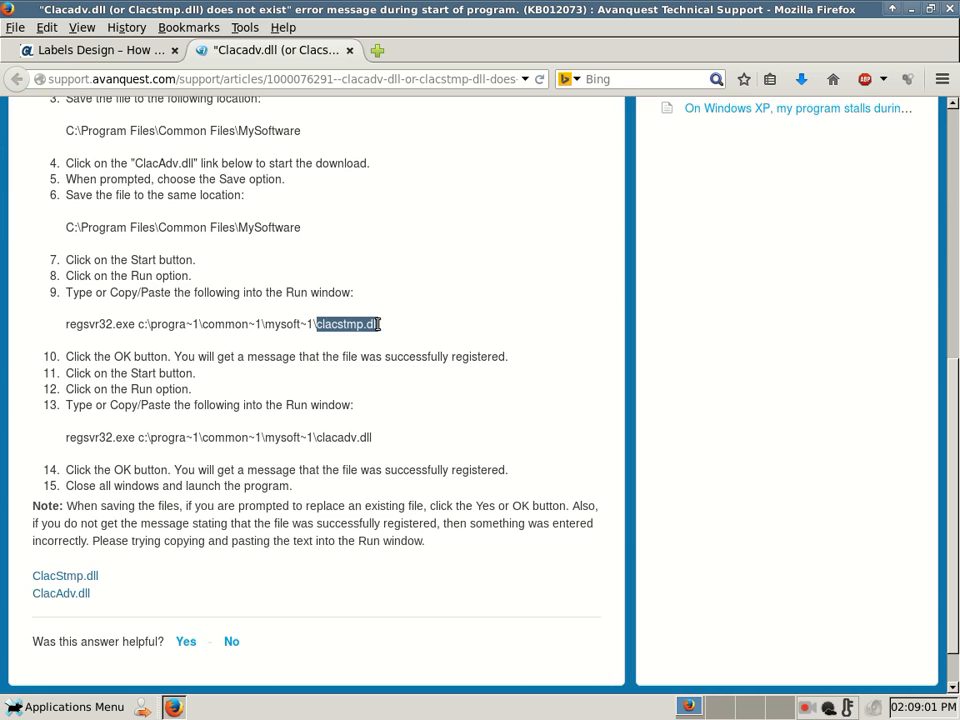
pyautogui.click(348, 324)
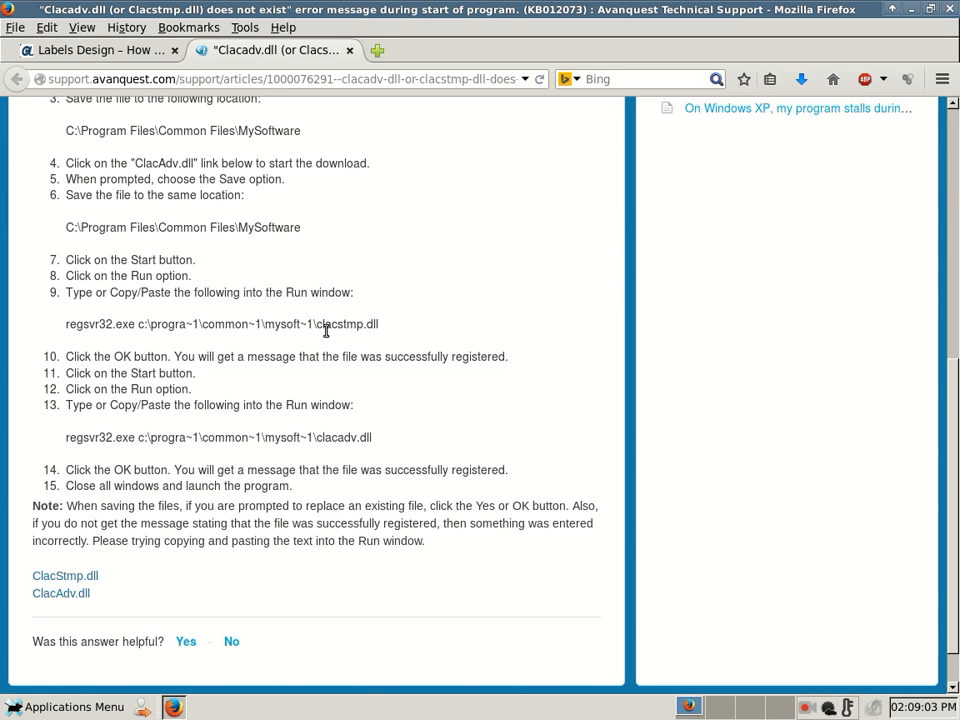
pyautogui.moveTo(332, 356)
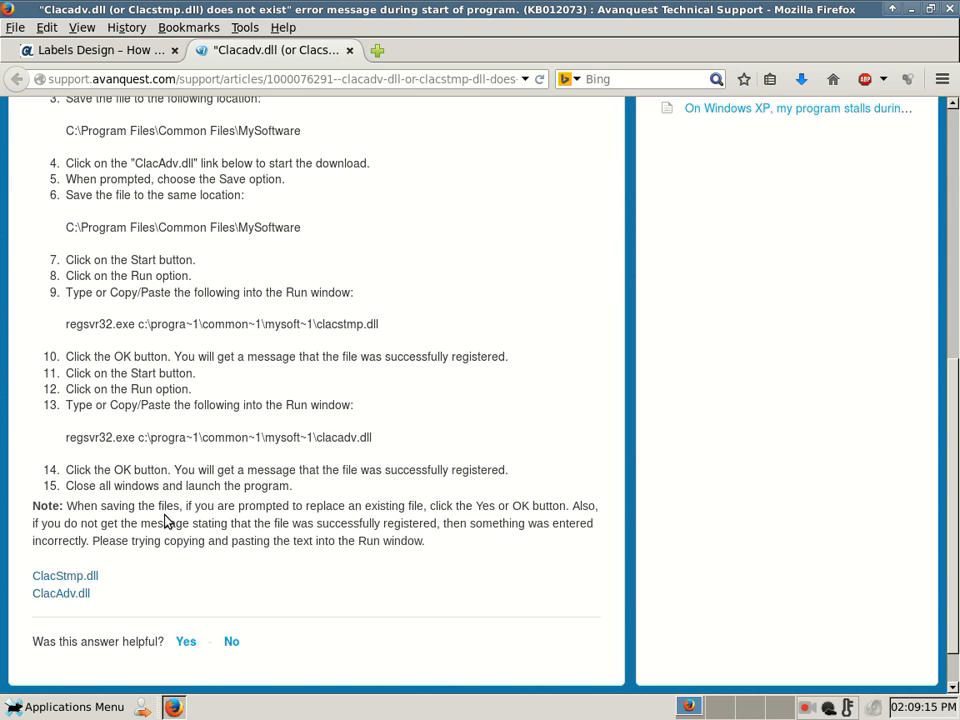
pyautogui.scroll(-3)
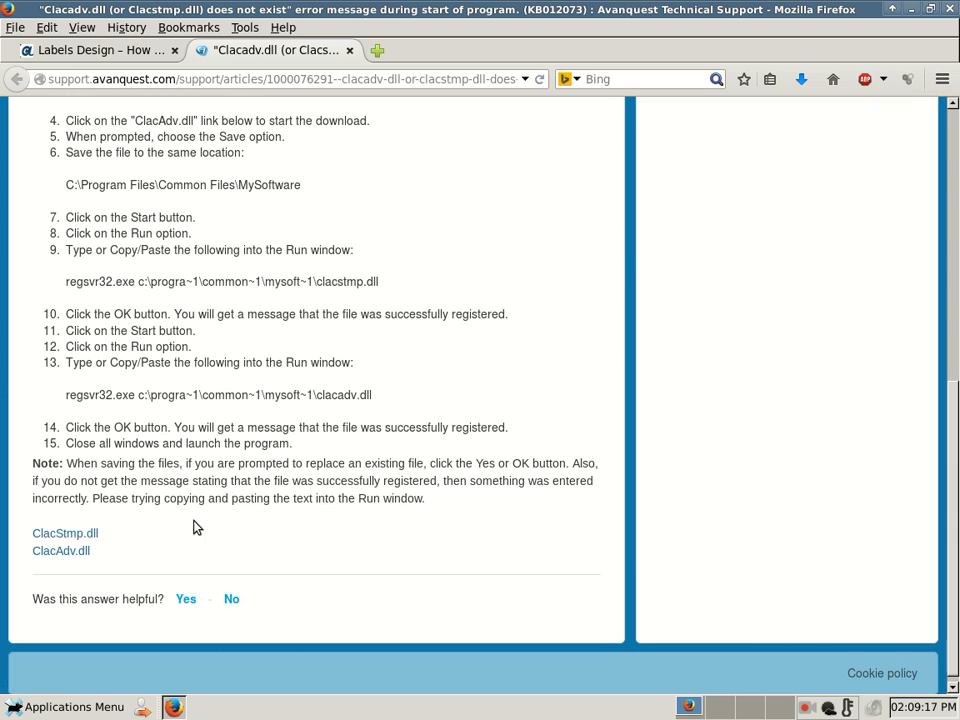
pyautogui.moveTo(340, 304)
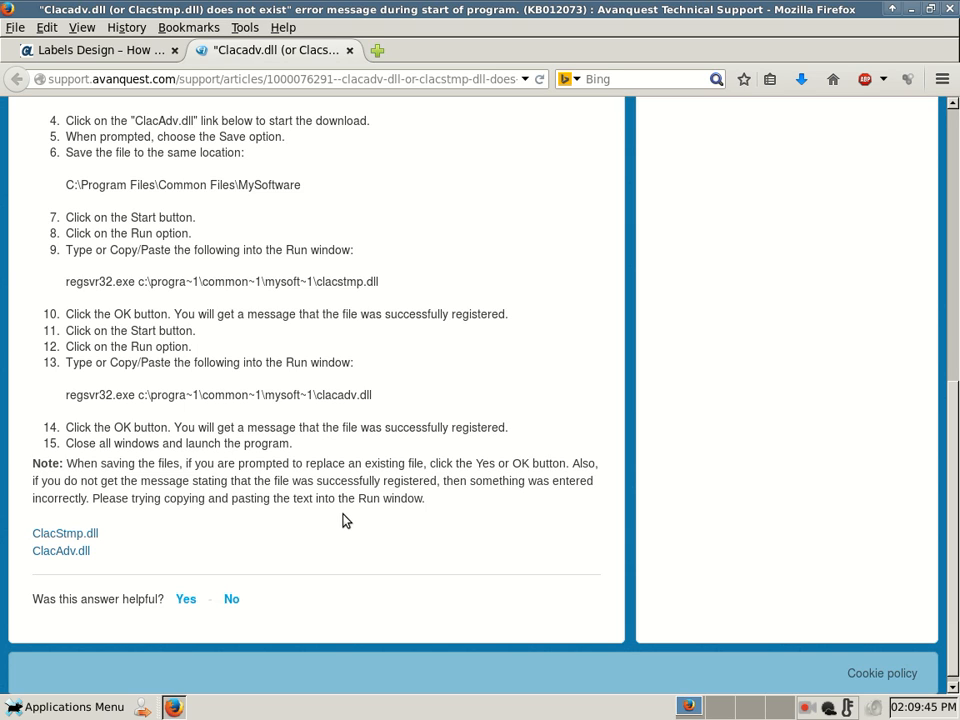
pyautogui.moveTo(60, 550)
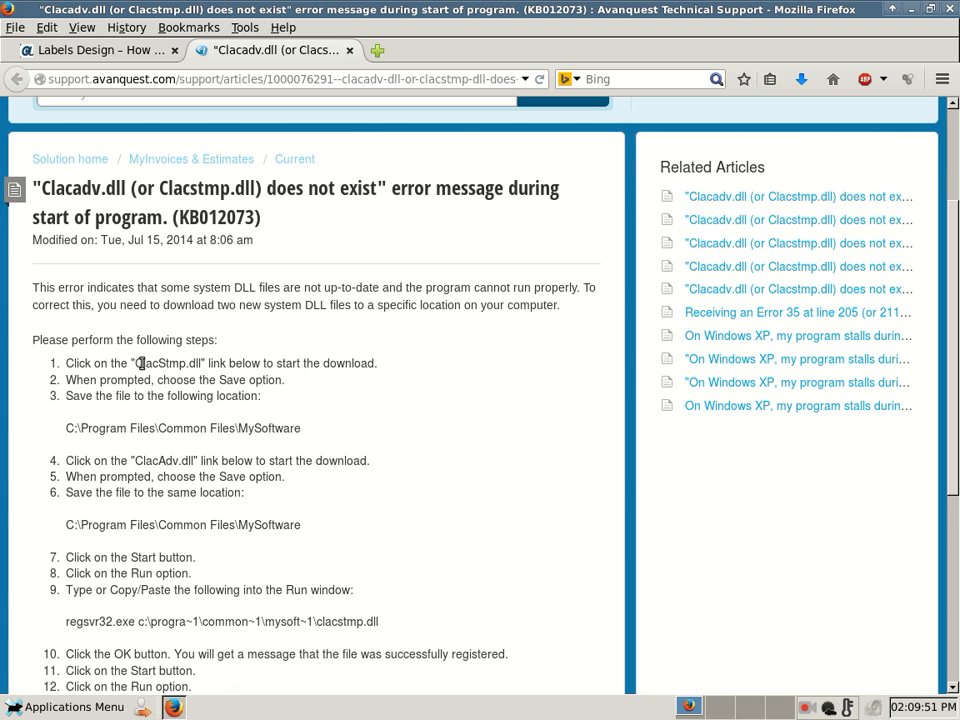
pyautogui.scroll(-3)
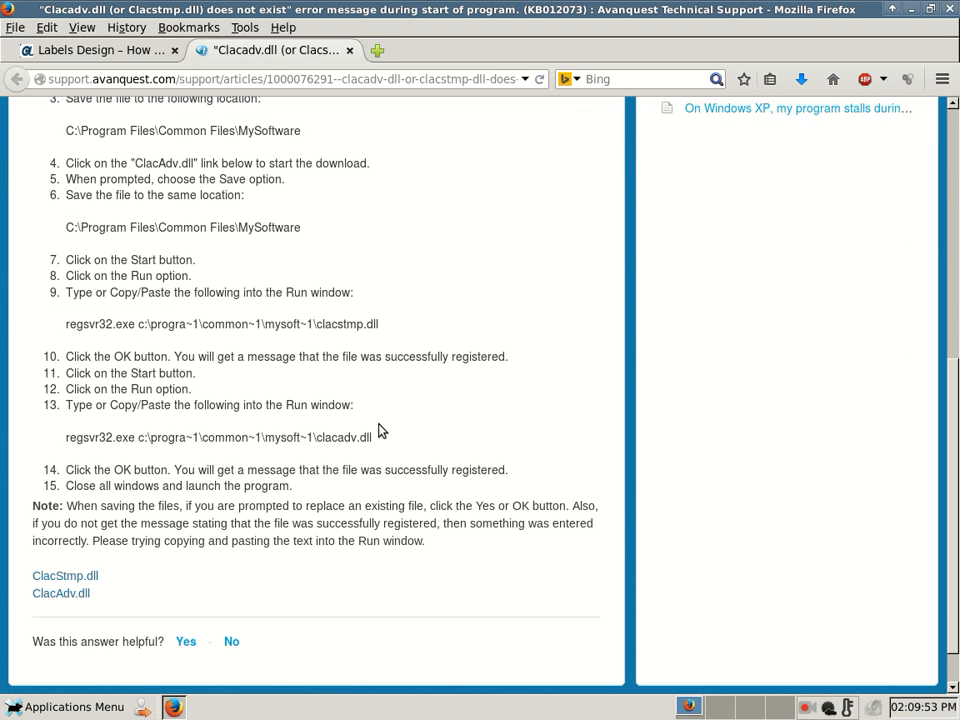
pyautogui.moveTo(64, 576)
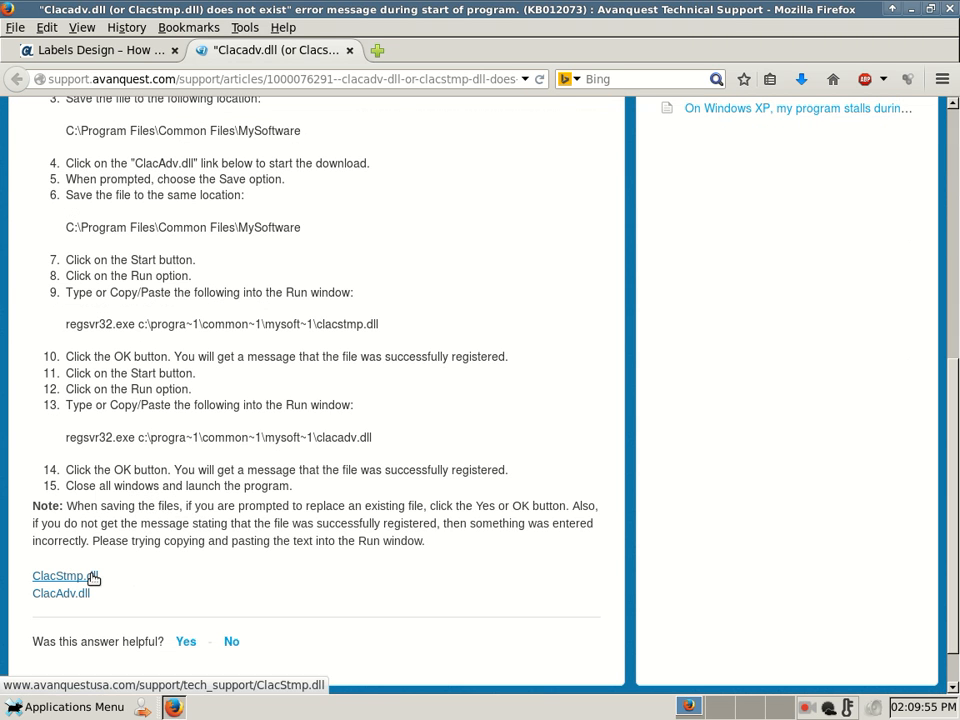
pyautogui.click(60, 576)
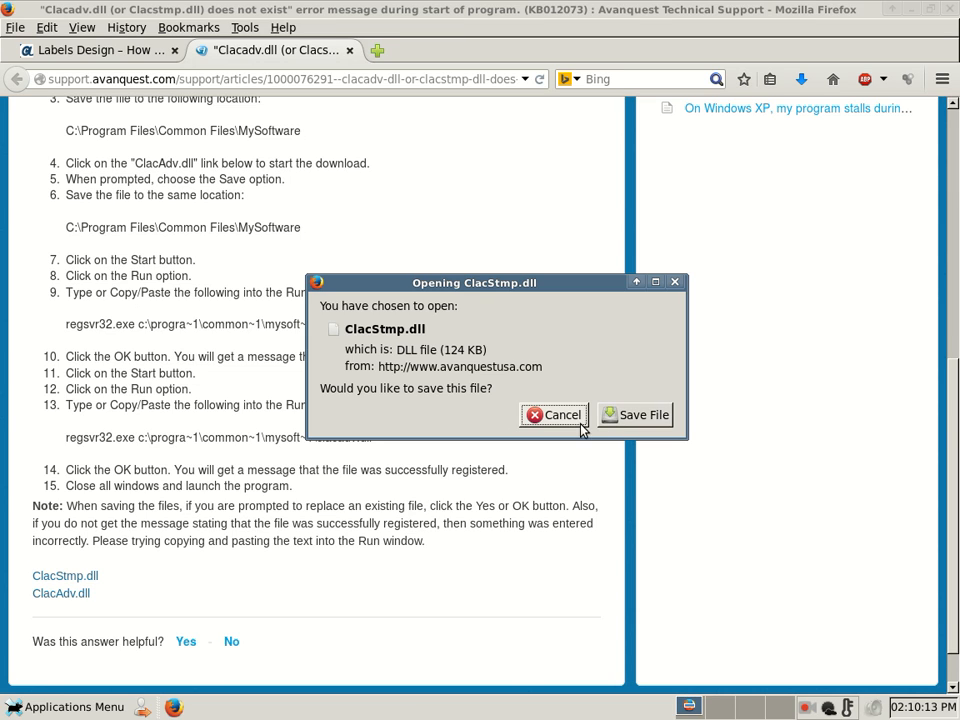
pyautogui.click(554, 414)
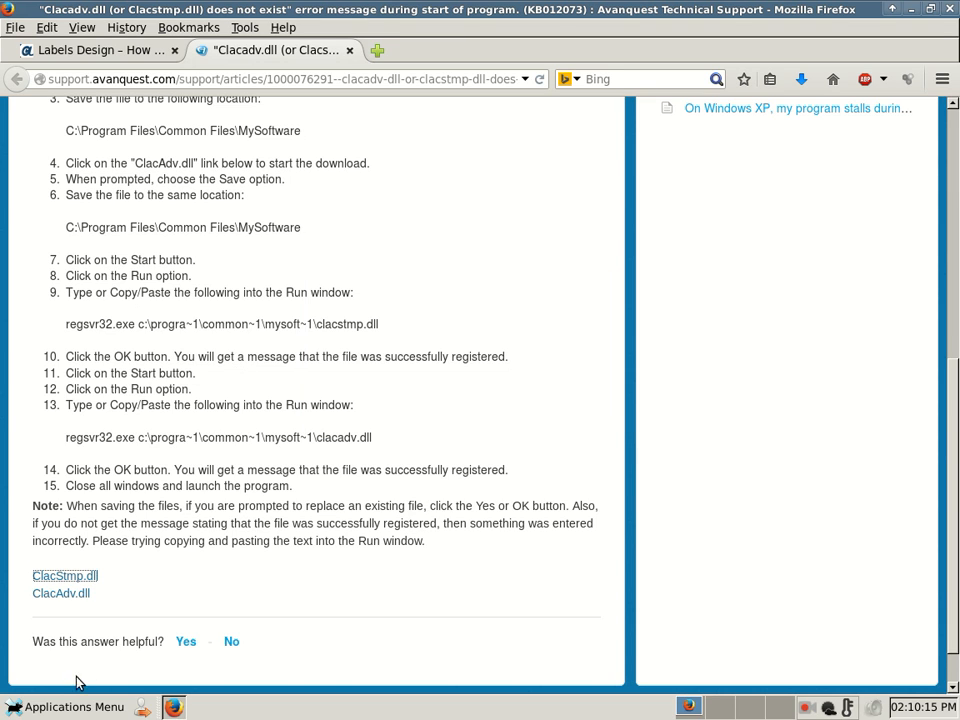
pyautogui.moveTo(60, 592)
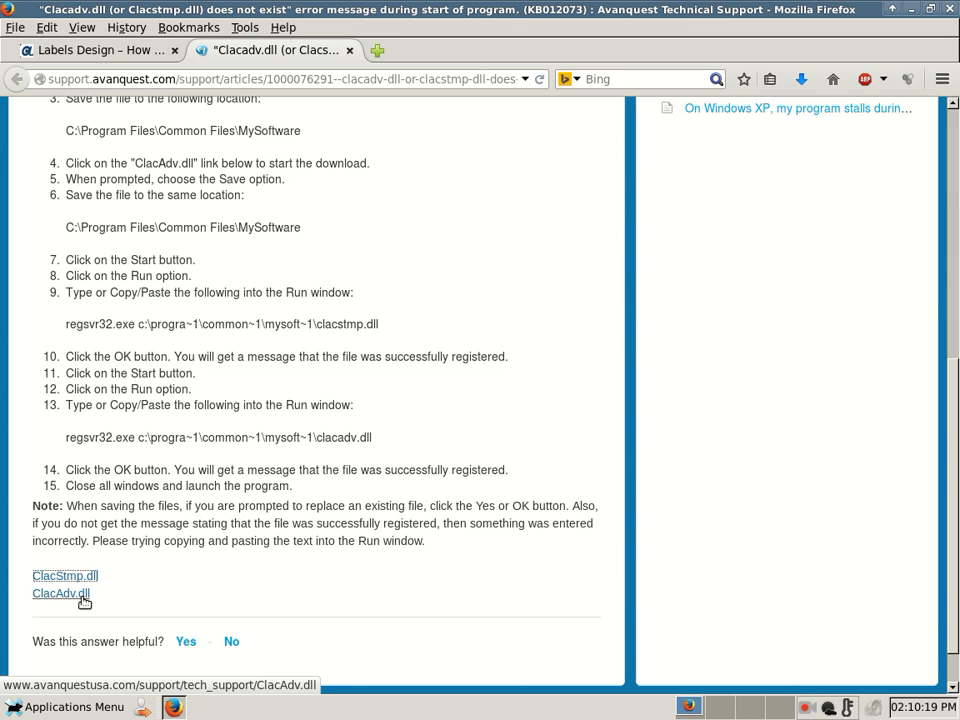
pyautogui.click(60, 592)
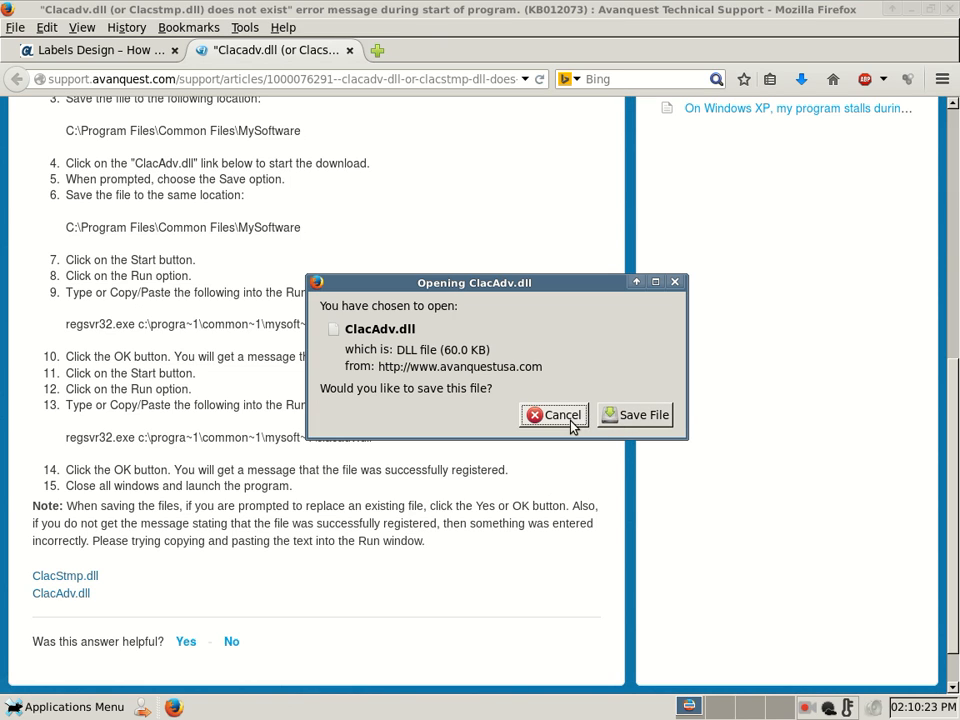
pyautogui.click(556, 414)
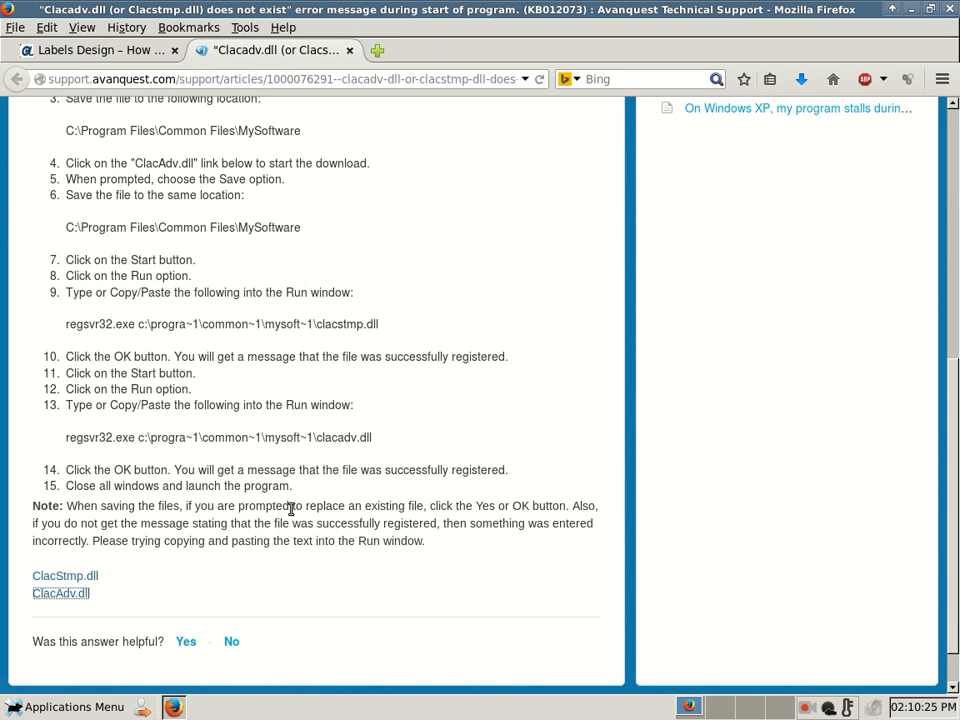
pyautogui.moveTo(208, 270)
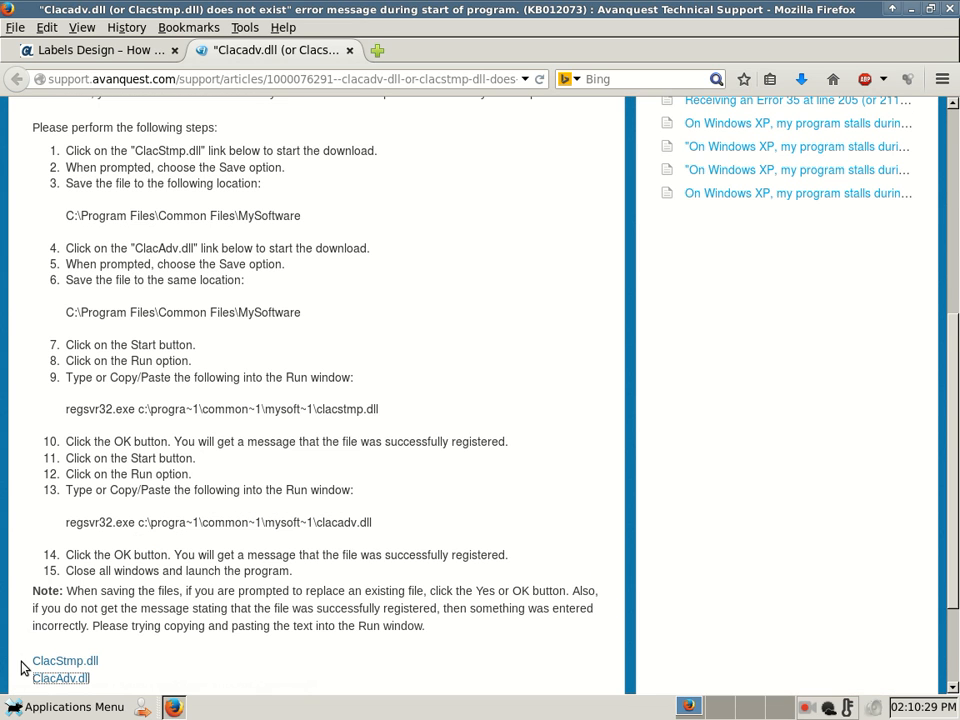
pyautogui.moveTo(210, 262)
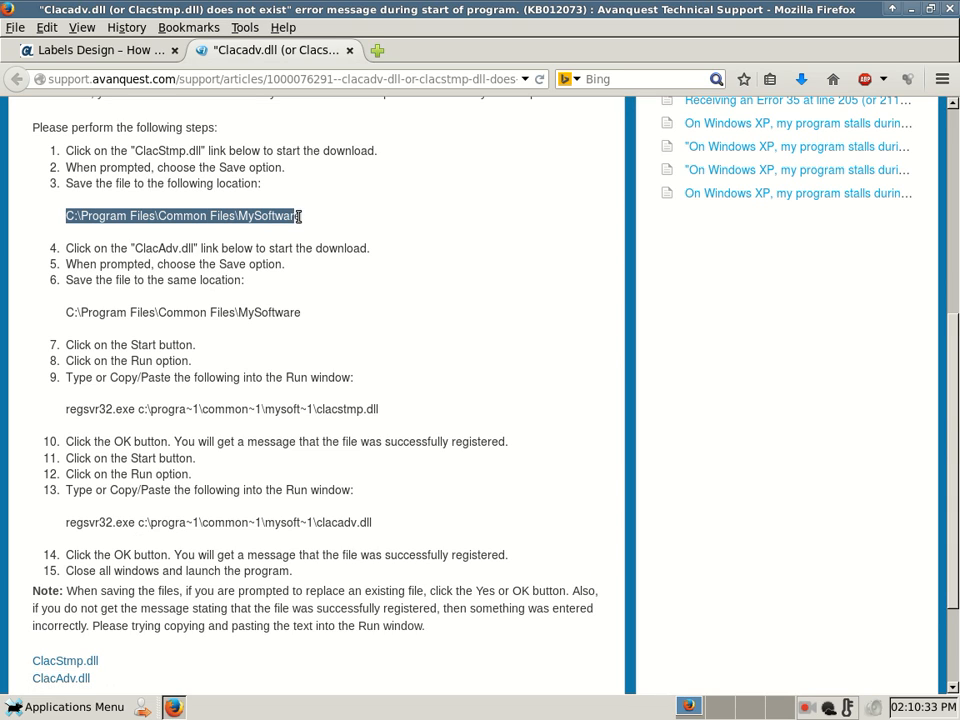
pyautogui.click(292, 264)
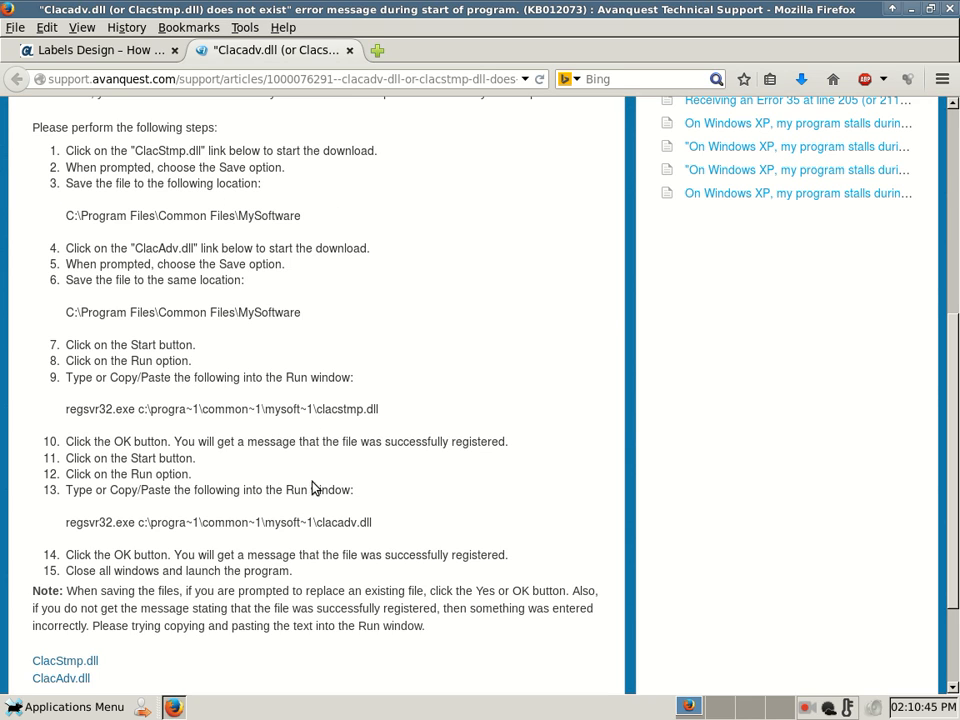
pyautogui.scroll(3)
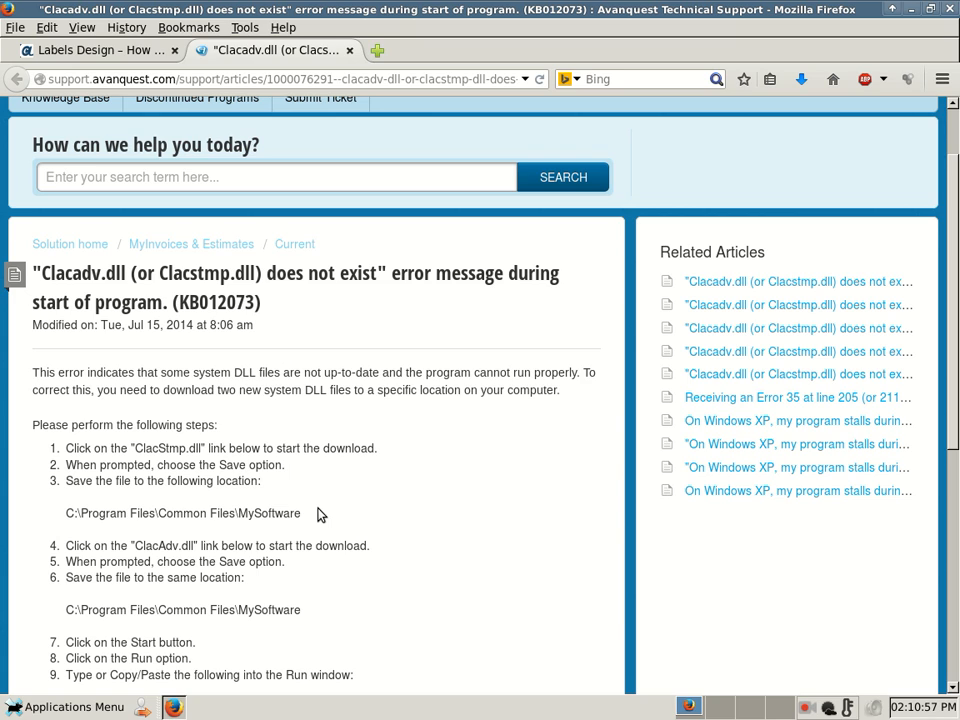
pyautogui.moveTo(322, 516)
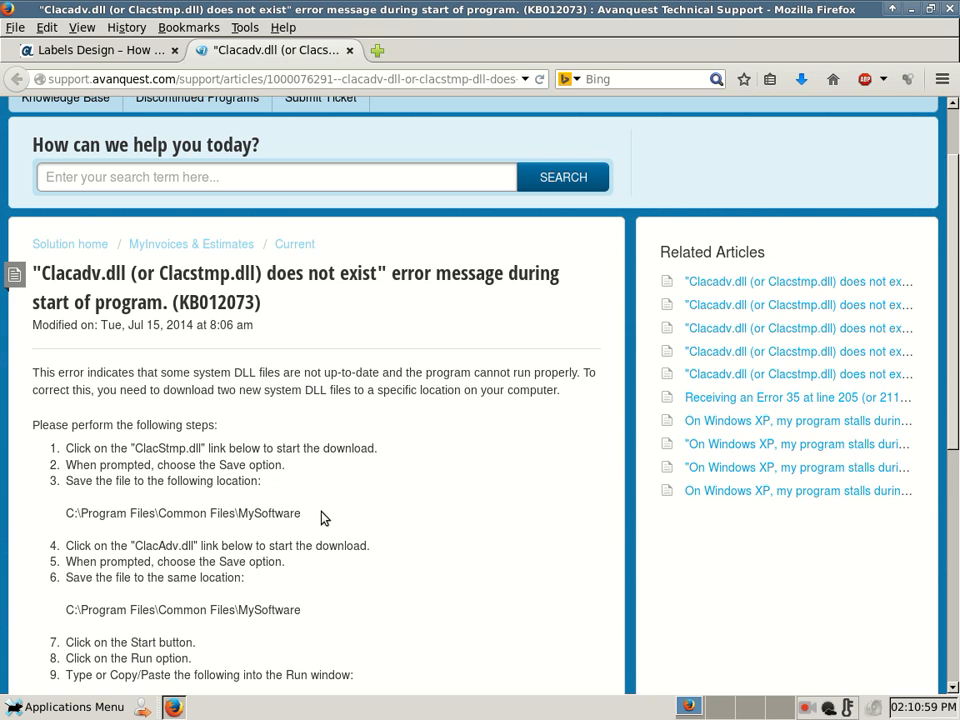
pyautogui.moveTo(160, 76)
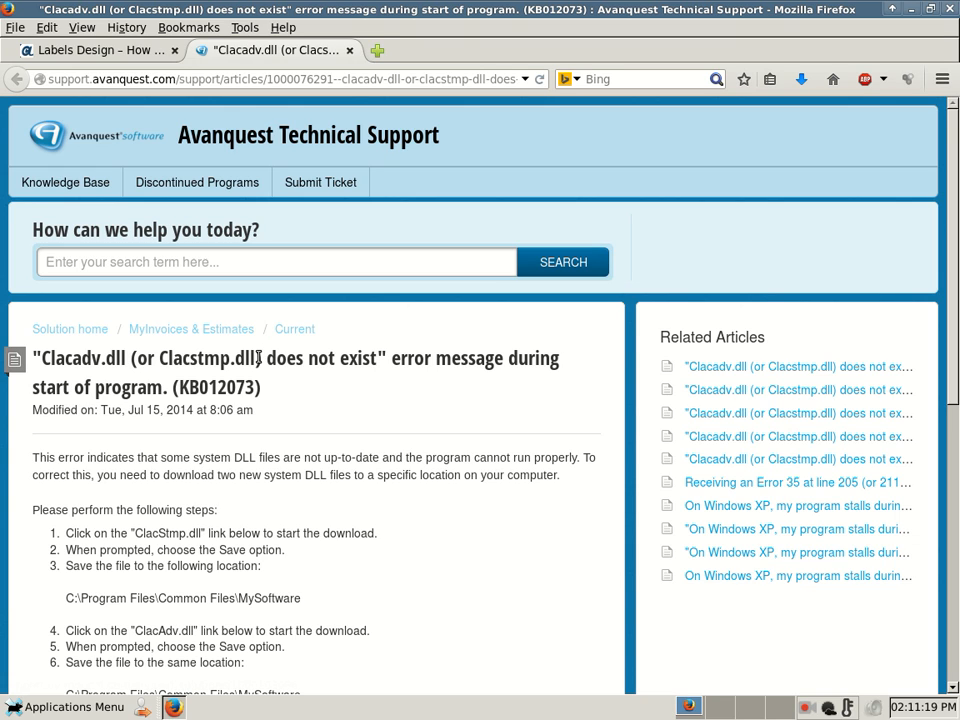
pyautogui.moveTo(258, 380)
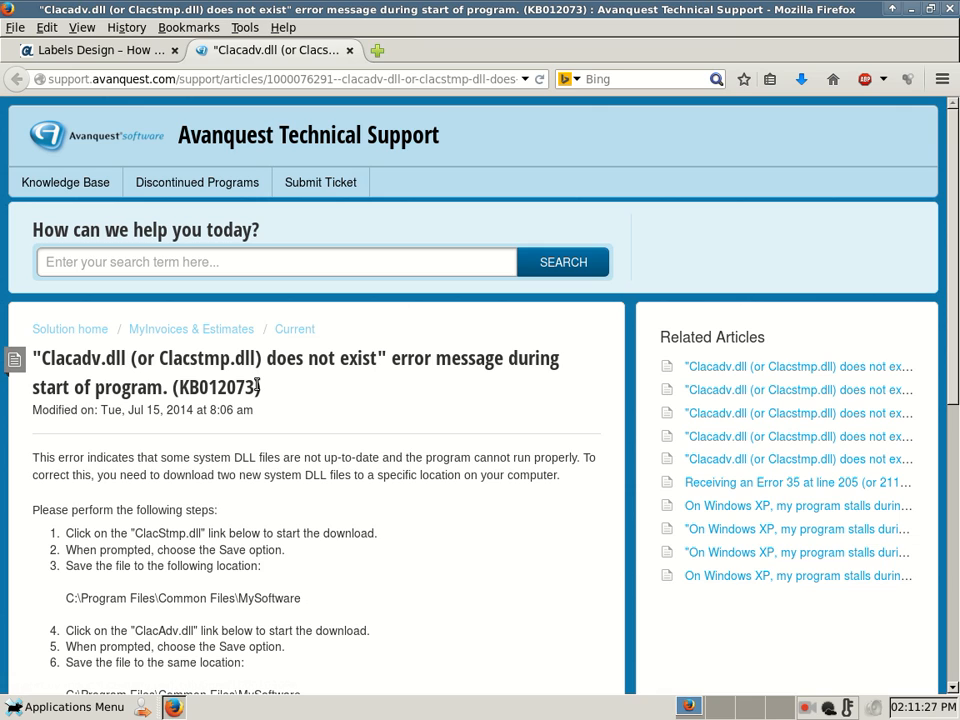
pyautogui.moveTo(284, 358)
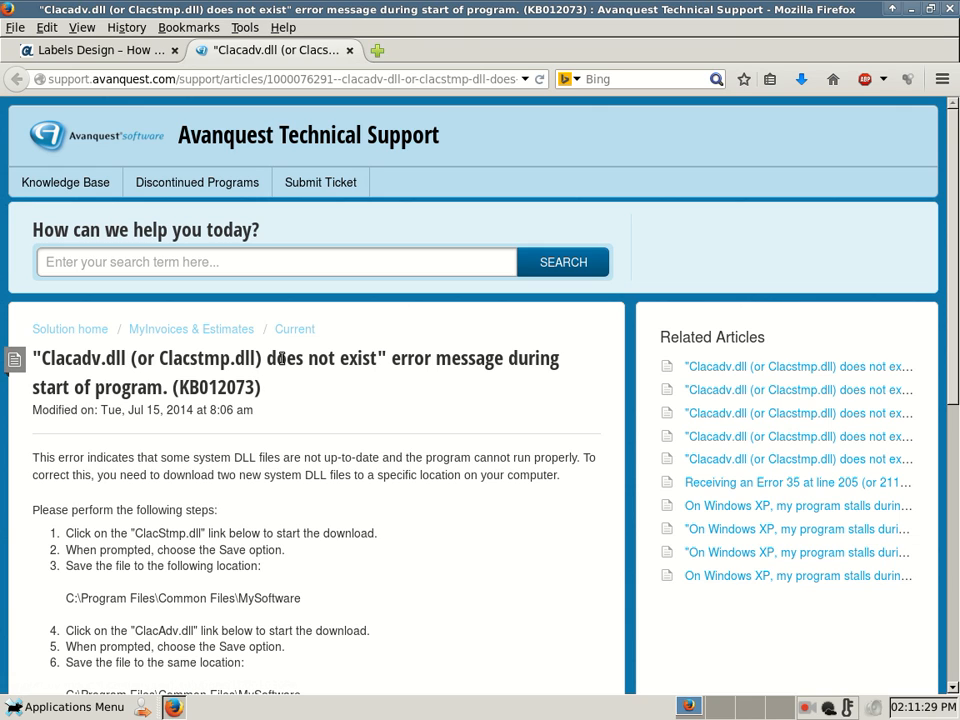
pyautogui.moveTo(328, 406)
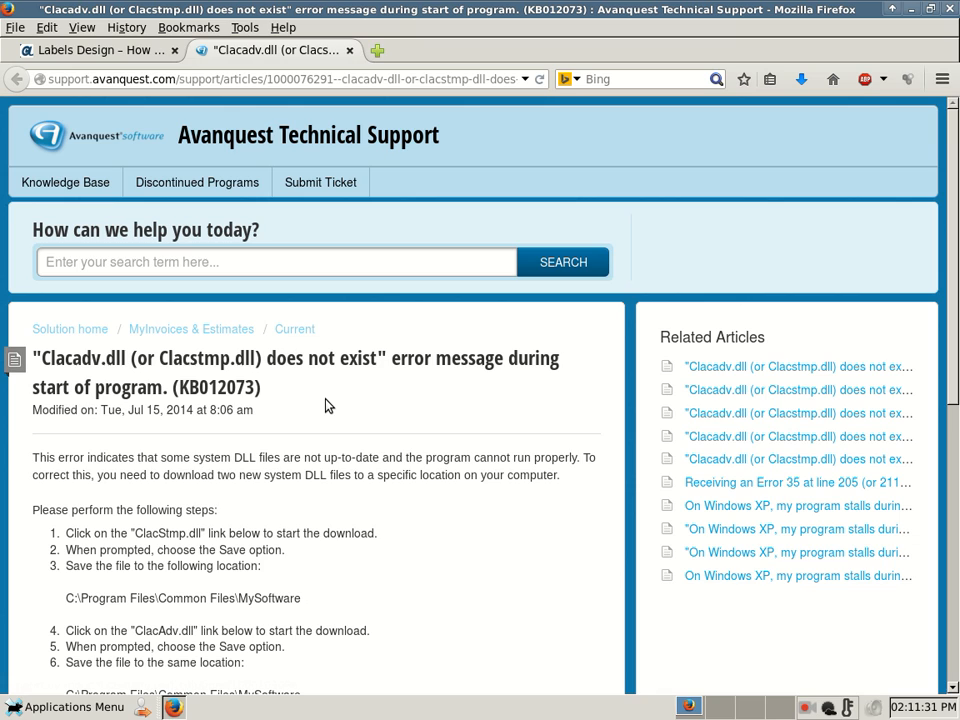